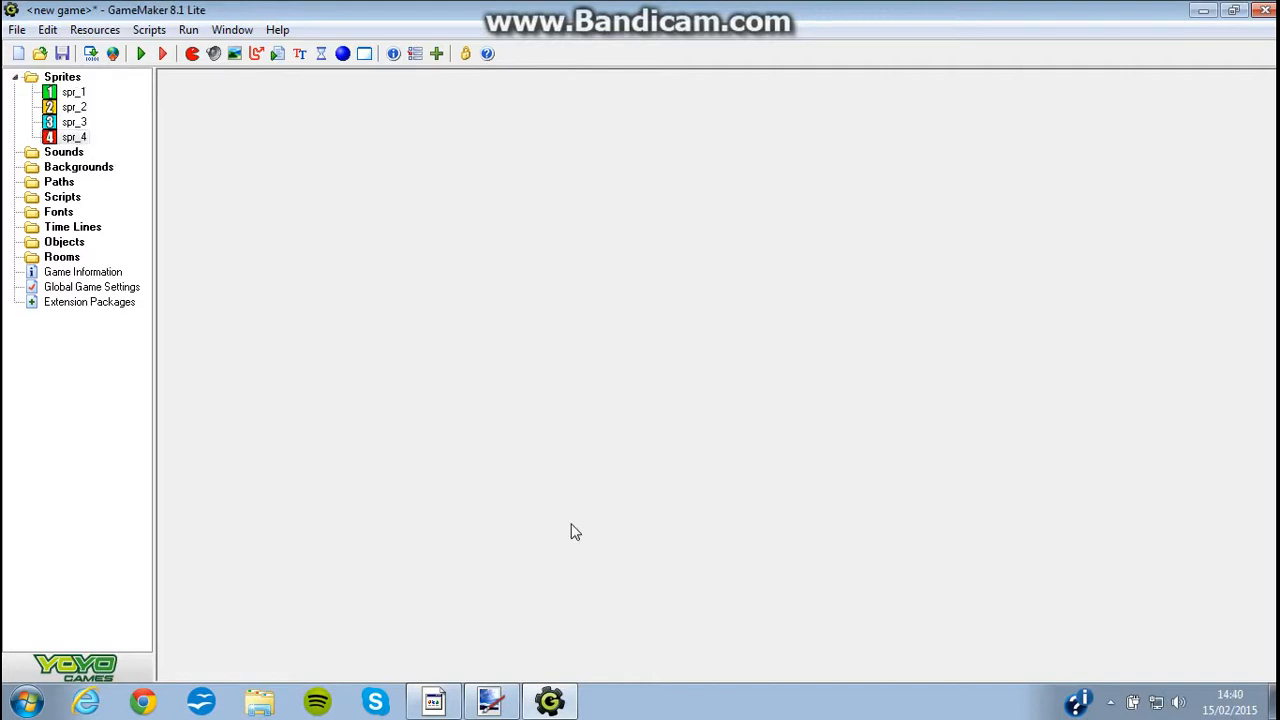
{"action": "mouse_move", "coordinate": [576, 532]}
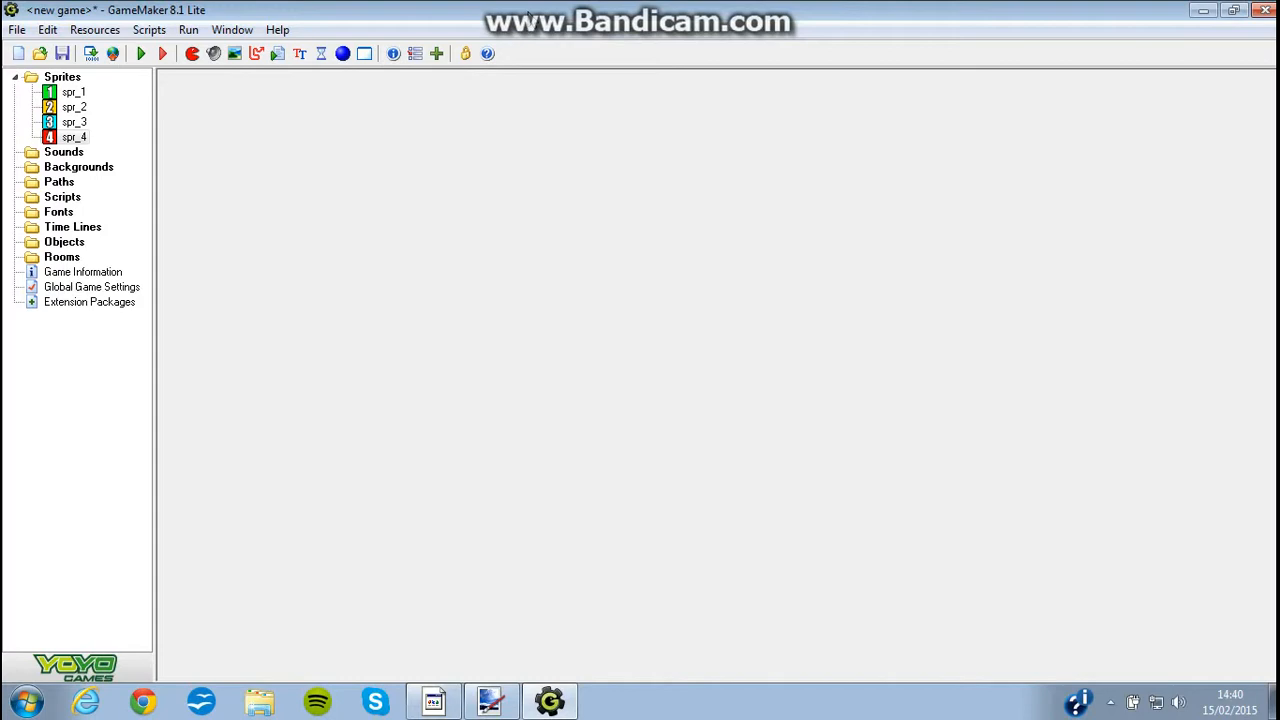
{"action": "mouse_move", "coordinate": [66, 162]}
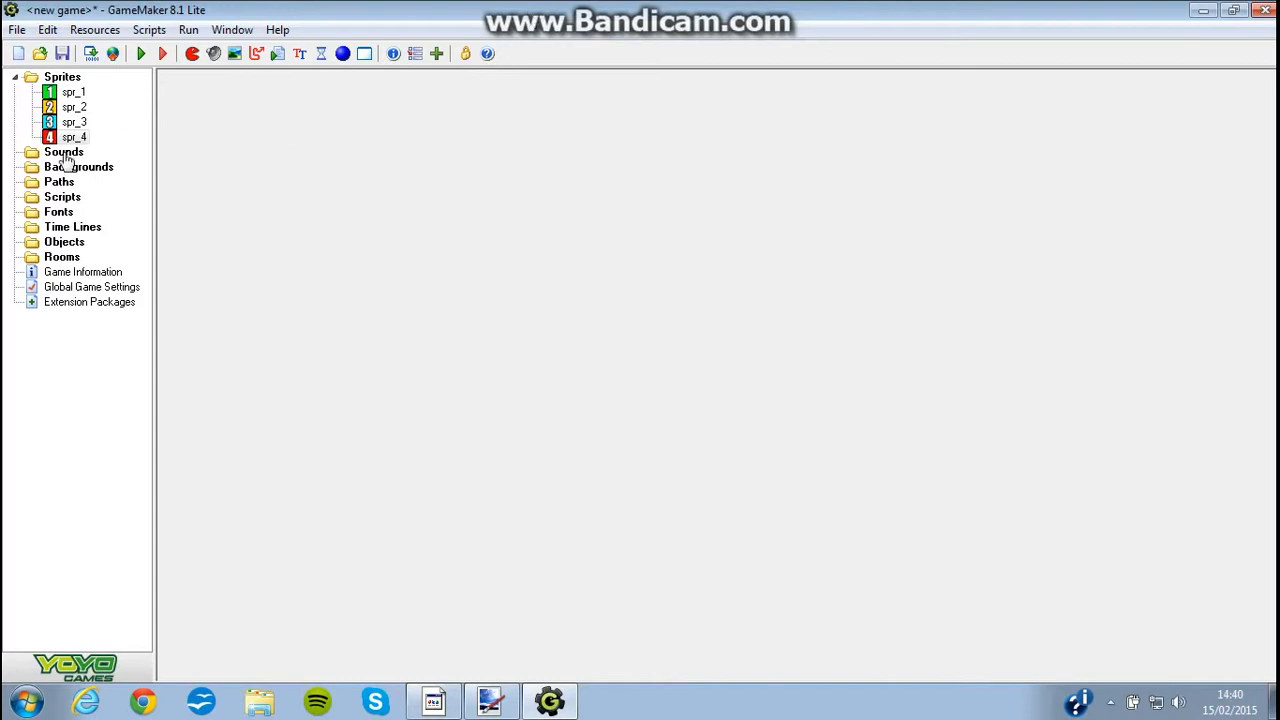
Review sprite spr_1, then add a new room0 with its editor maximised
{"action": "double_click", "coordinate": [74, 92]}
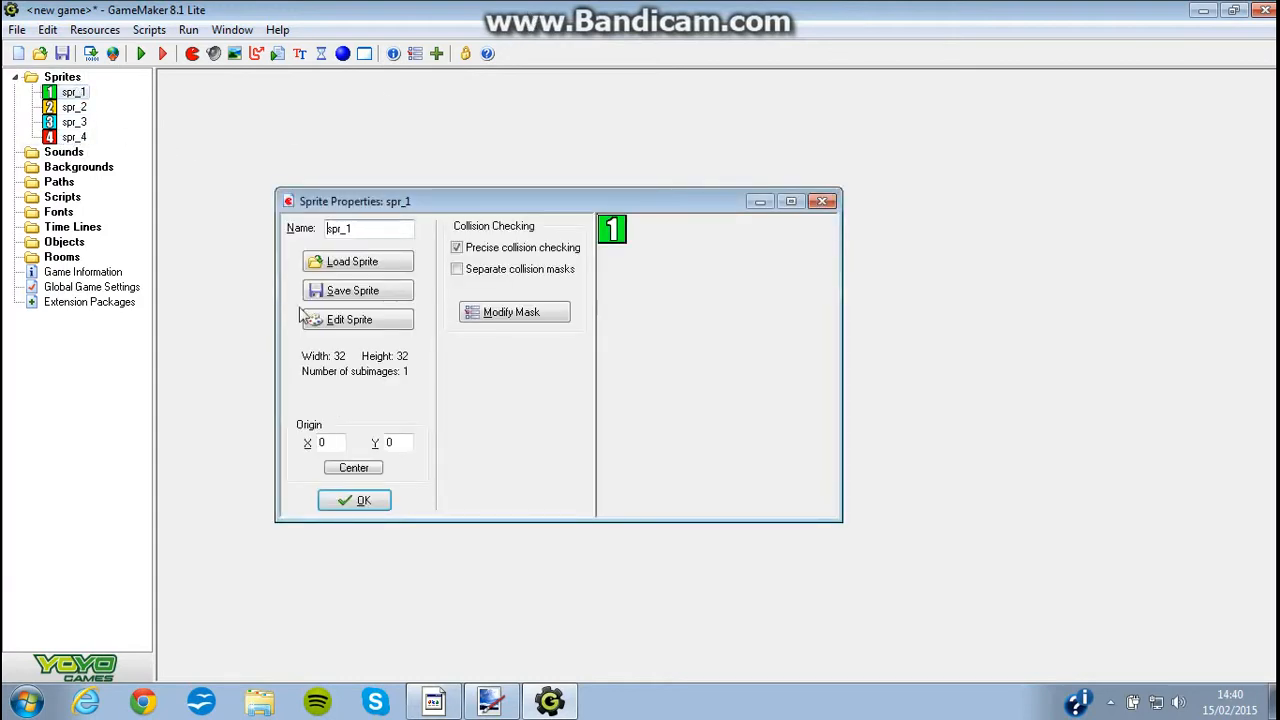
{"action": "mouse_move", "coordinate": [658, 270]}
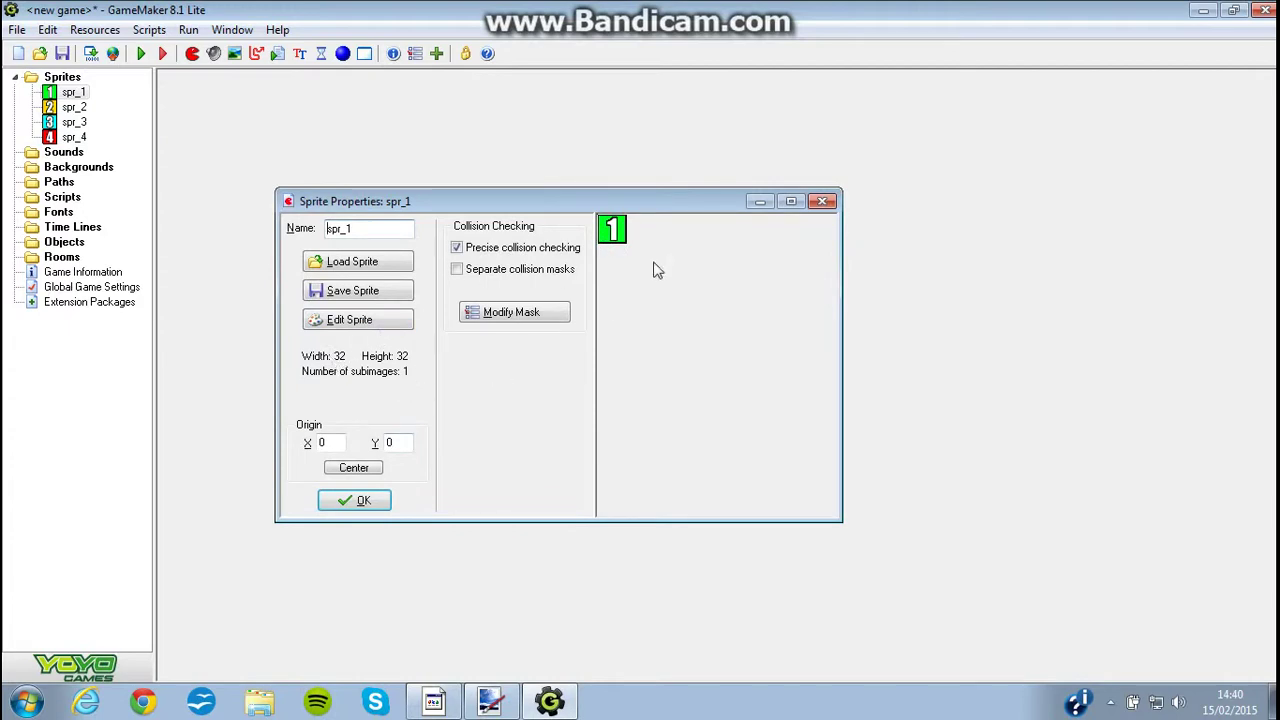
{"action": "mouse_move", "coordinate": [408, 432]}
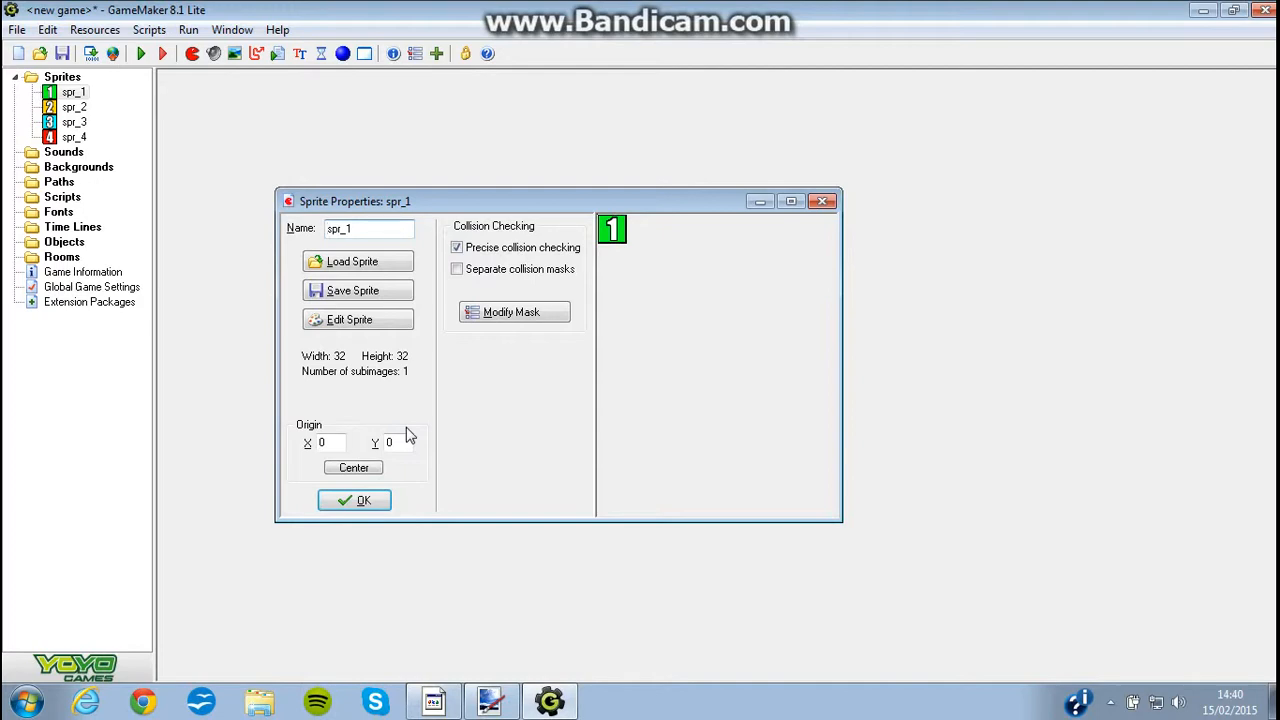
{"action": "mouse_move", "coordinate": [360, 504]}
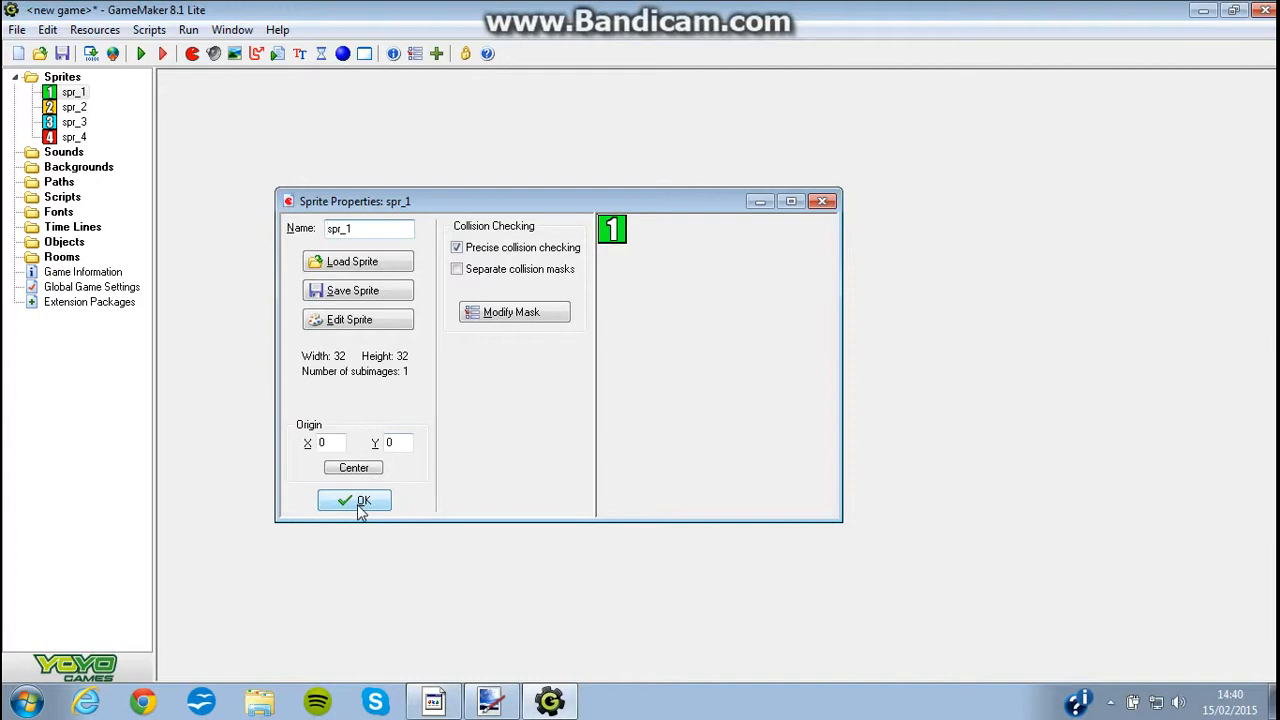
{"action": "left_click", "coordinate": [354, 500]}
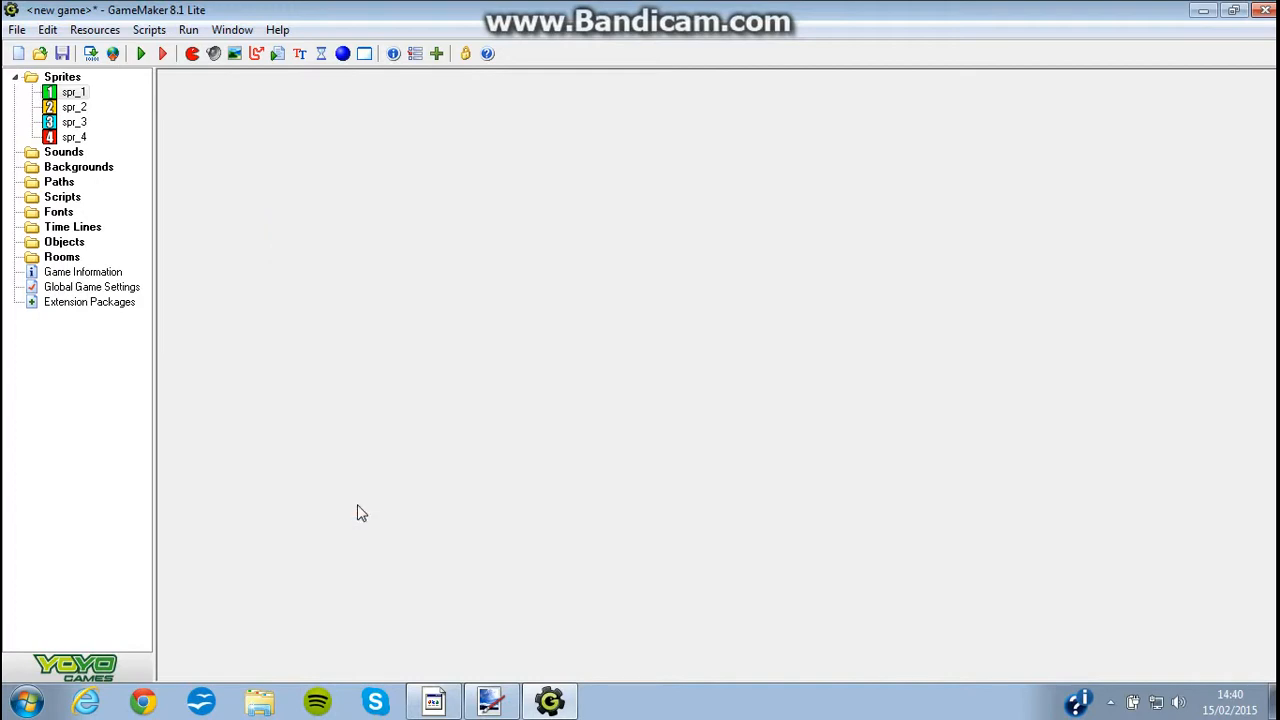
{"action": "left_click", "coordinate": [364, 54]}
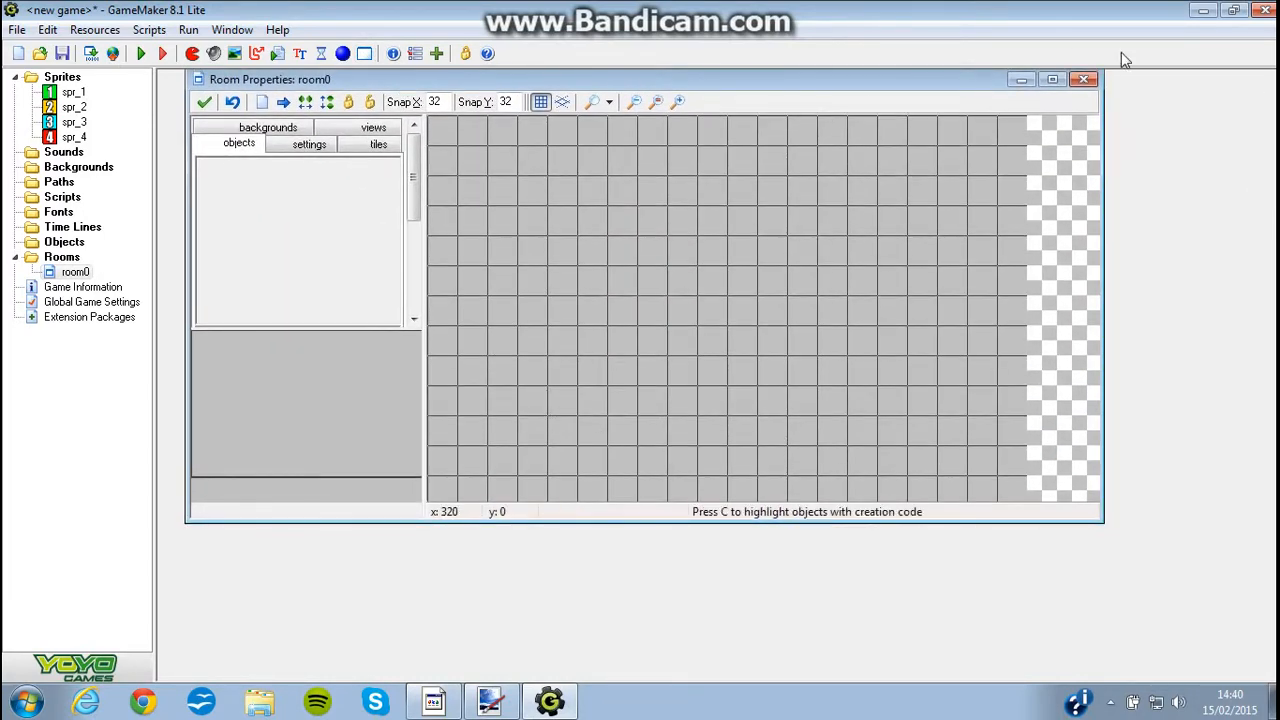
{"action": "left_click", "coordinate": [1052, 80]}
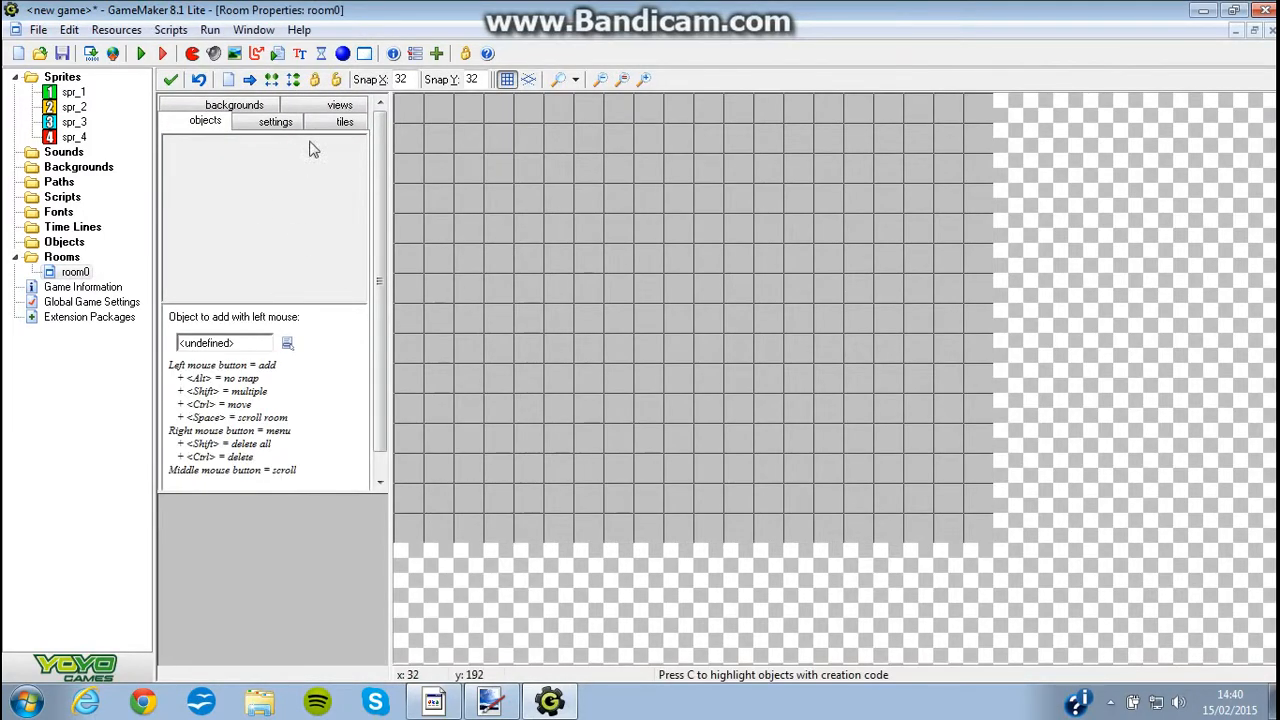
{"action": "mouse_move", "coordinate": [212, 140]}
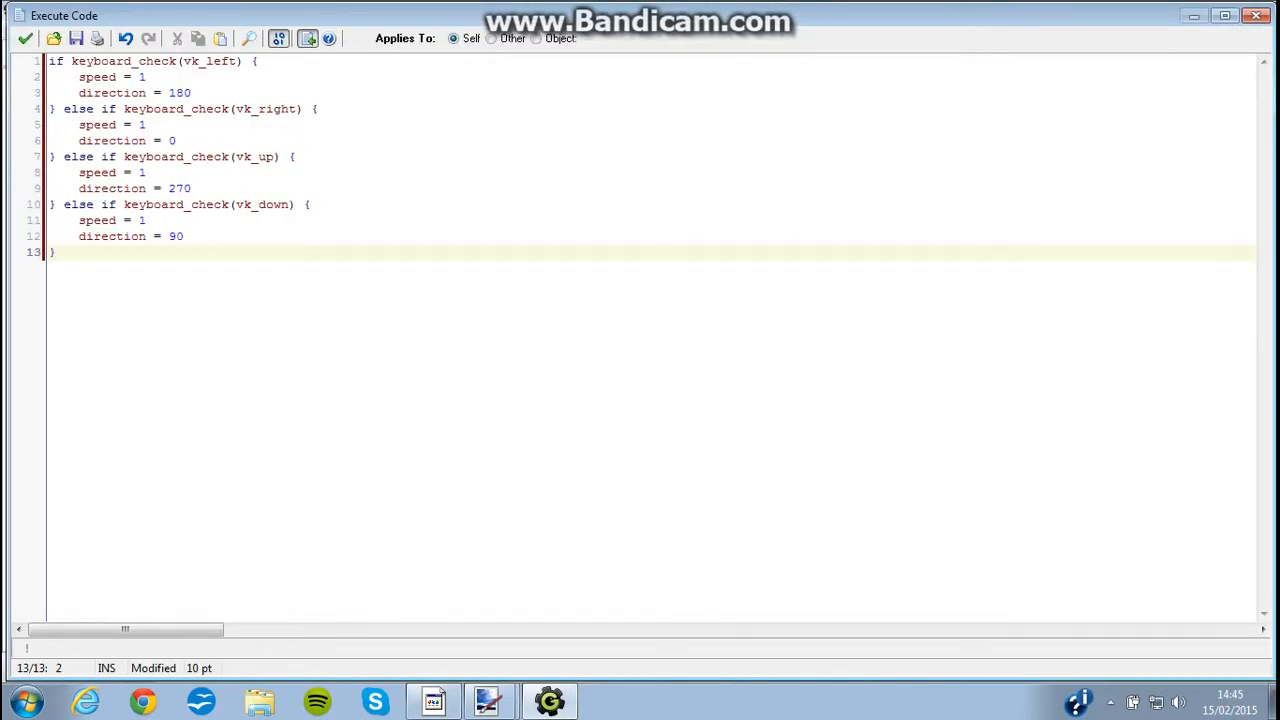
Edit obj_player's movement code to use speed 2 in each arrow direction and save it
{"action": "left_click", "coordinate": [24, 38]}
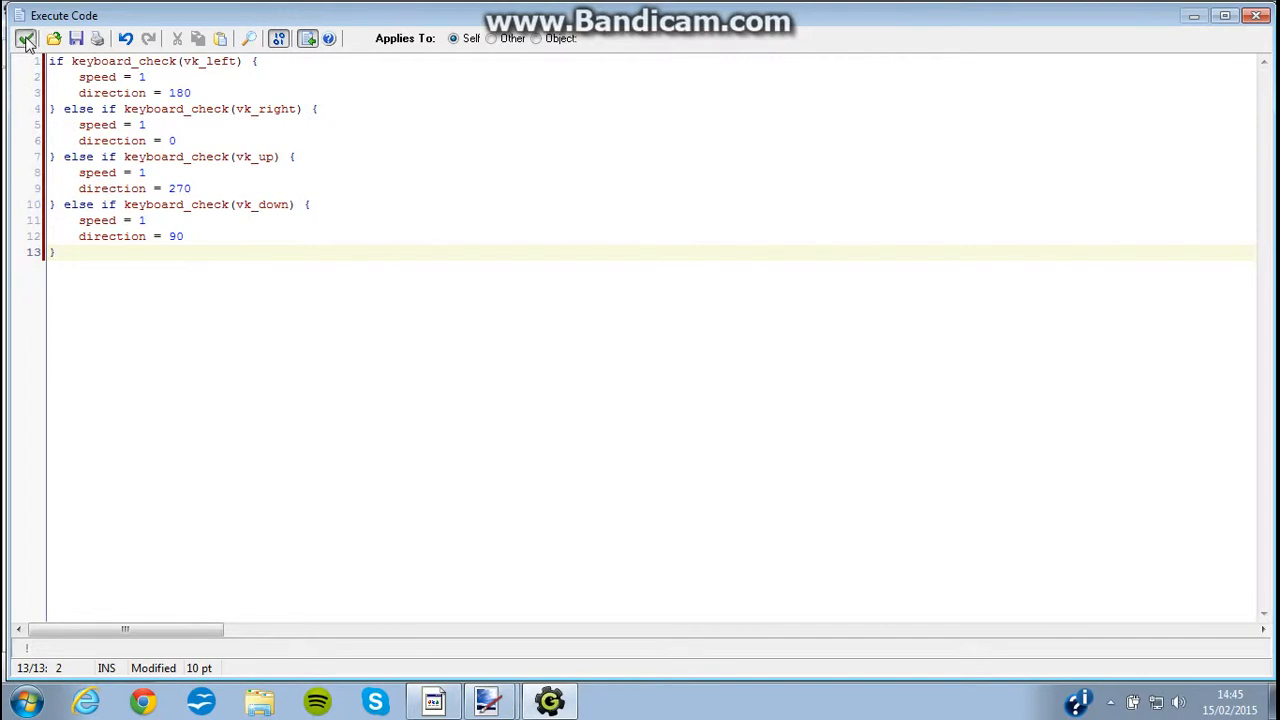
{"action": "left_click", "coordinate": [26, 38]}
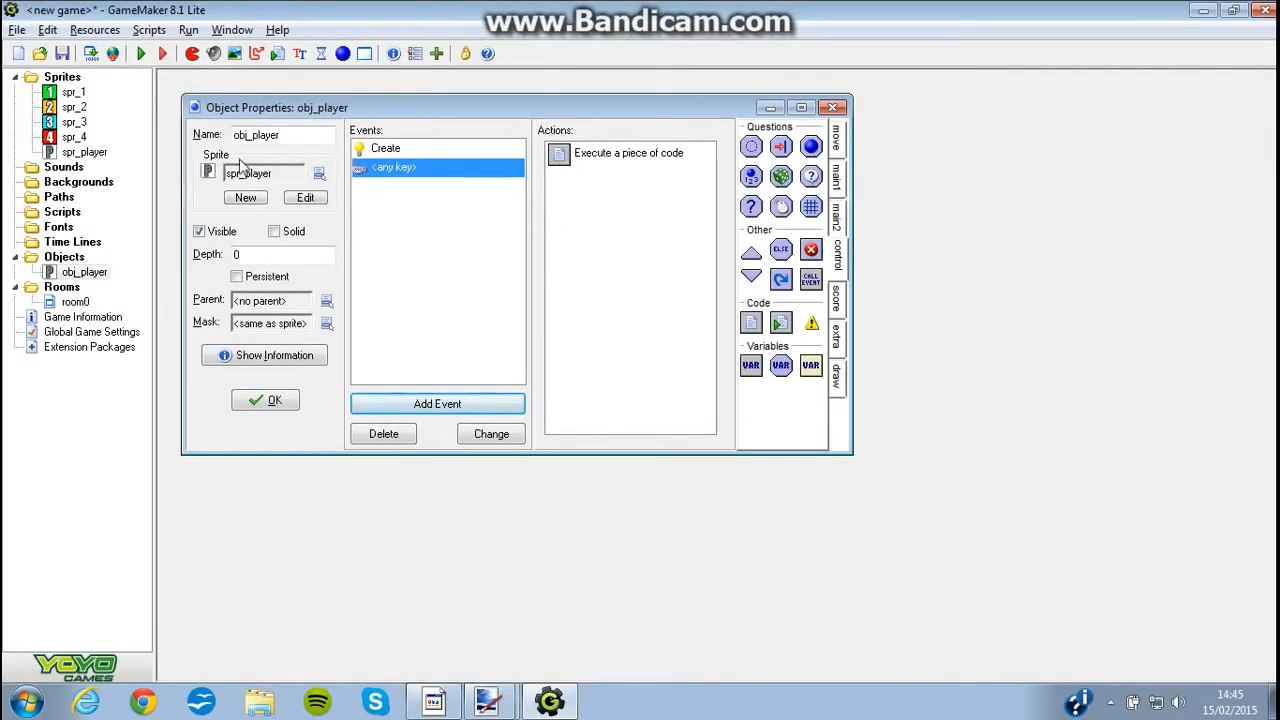
{"action": "mouse_move", "coordinate": [524, 318]}
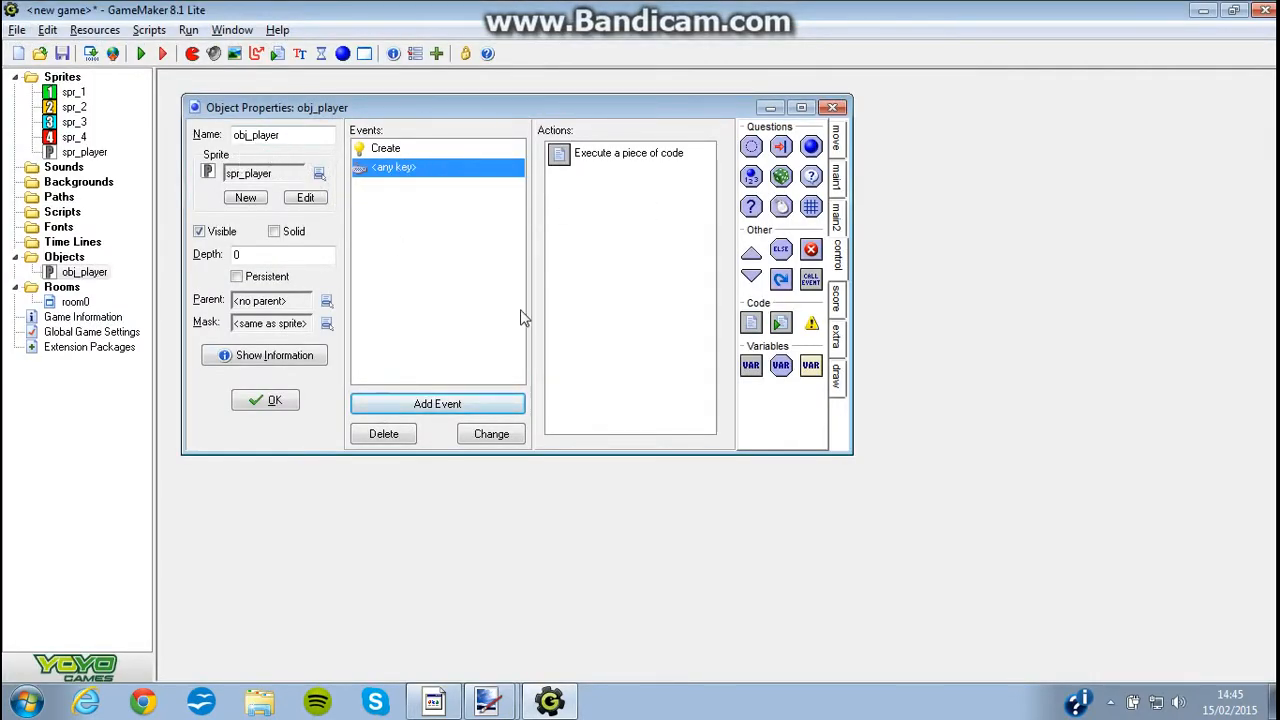
{"action": "double_click", "coordinate": [628, 152]}
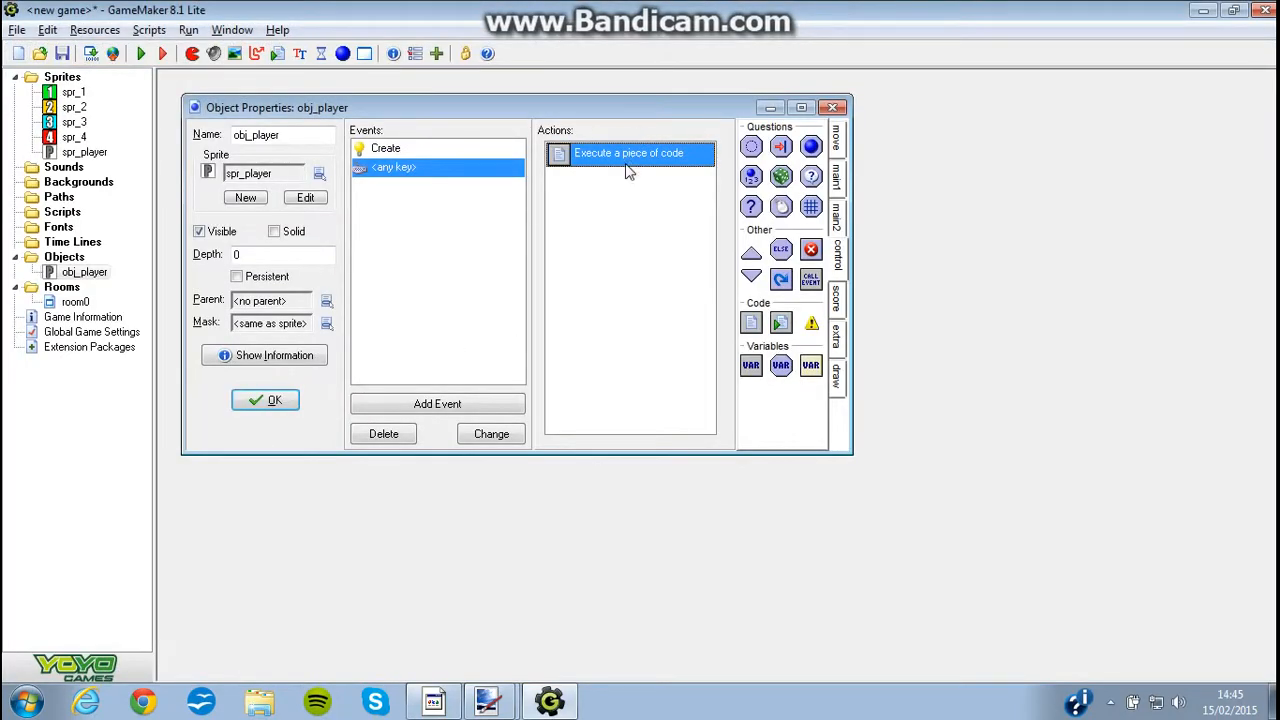
{"action": "double_click", "coordinate": [628, 152]}
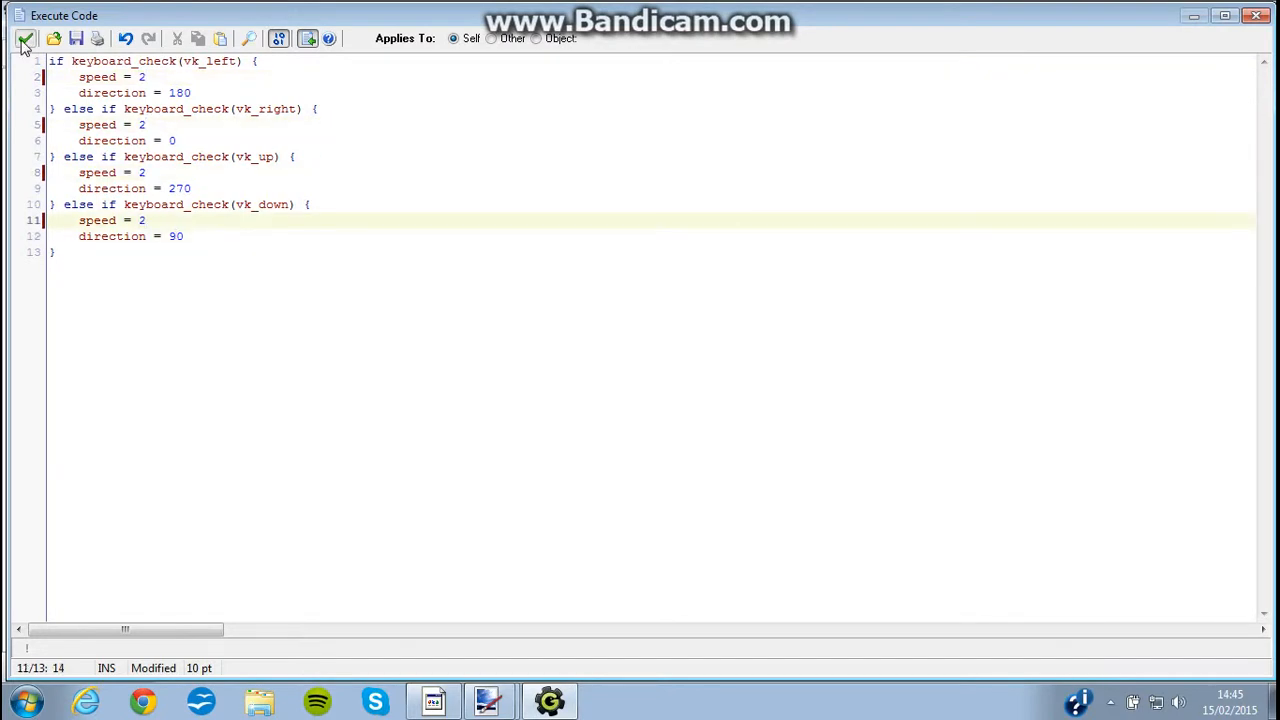
{"action": "left_click", "coordinate": [24, 40]}
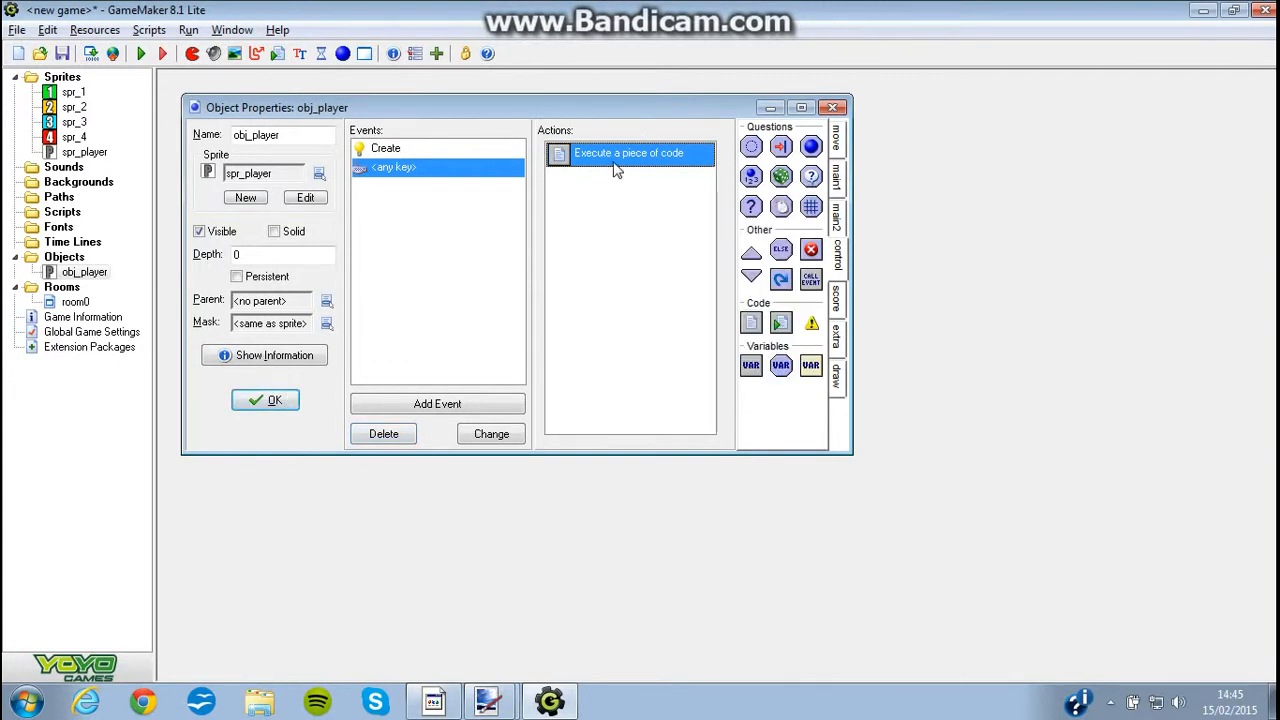
{"action": "left_click", "coordinate": [264, 400]}
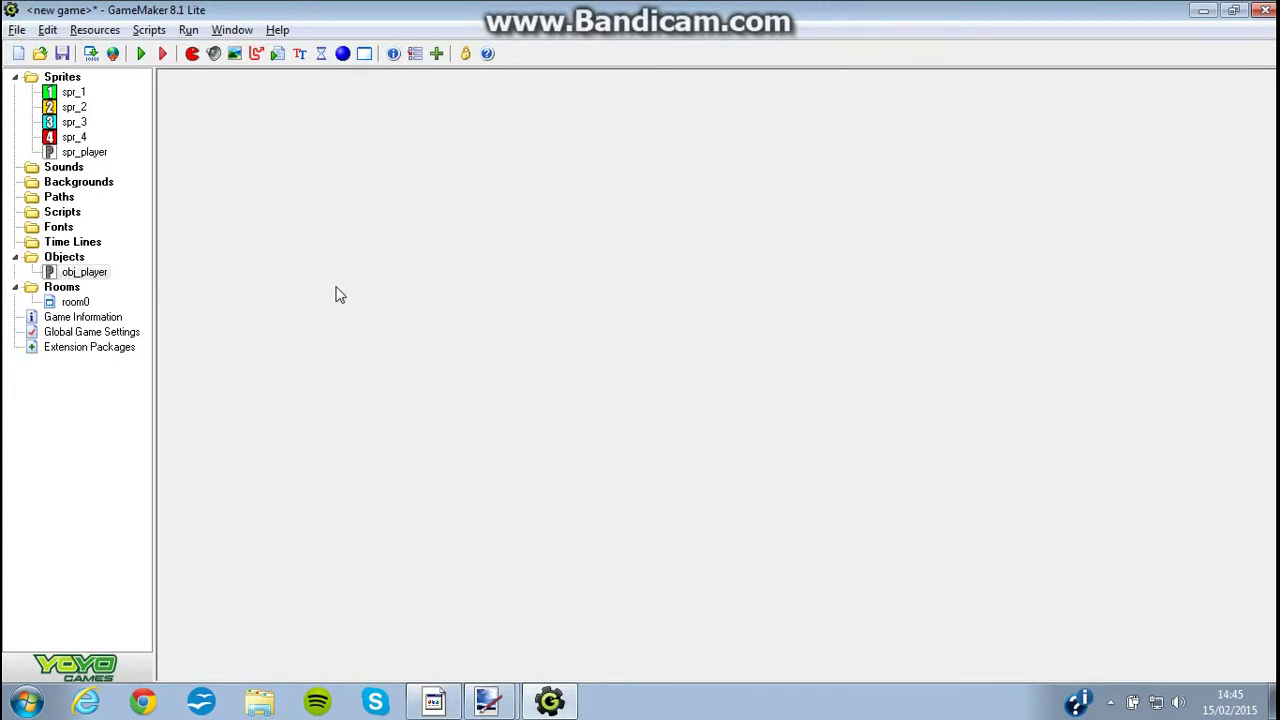
Draw the letter P on the 32×32 player sprite image
{"action": "double_click", "coordinate": [76, 302]}
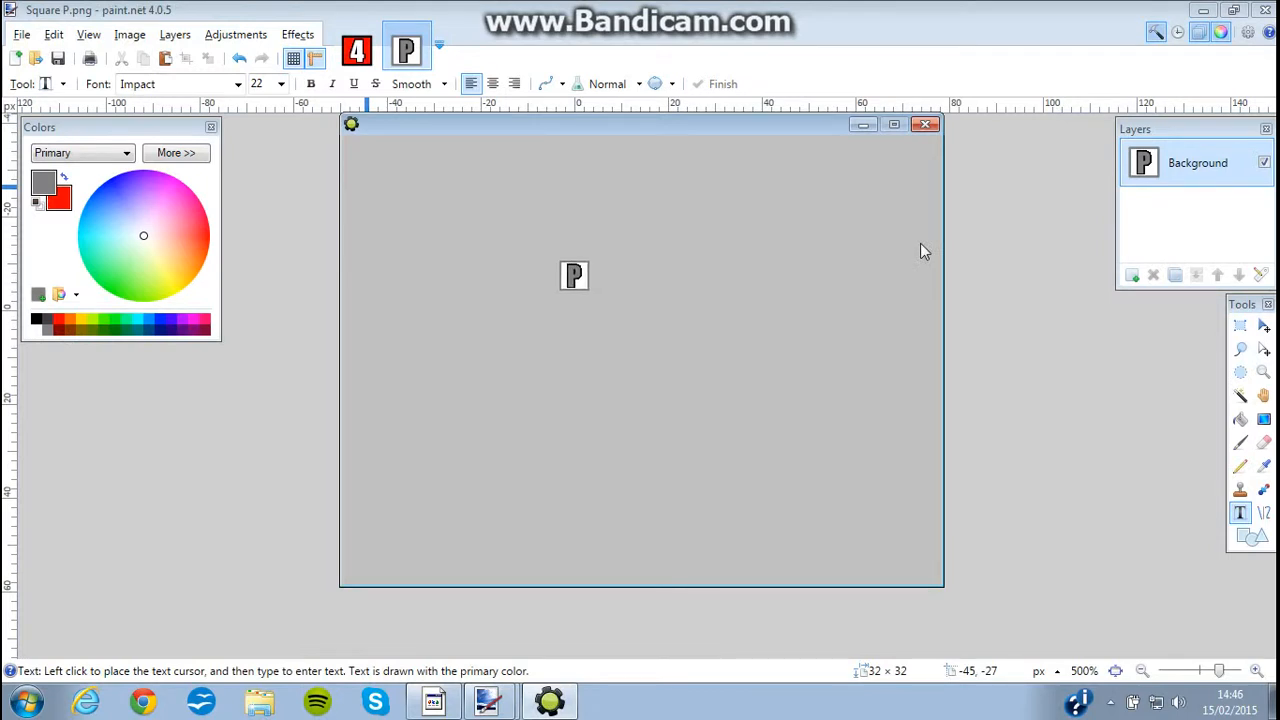
{"action": "left_click_drag", "start_coordinate": [574, 276], "coordinate": [588, 316]}
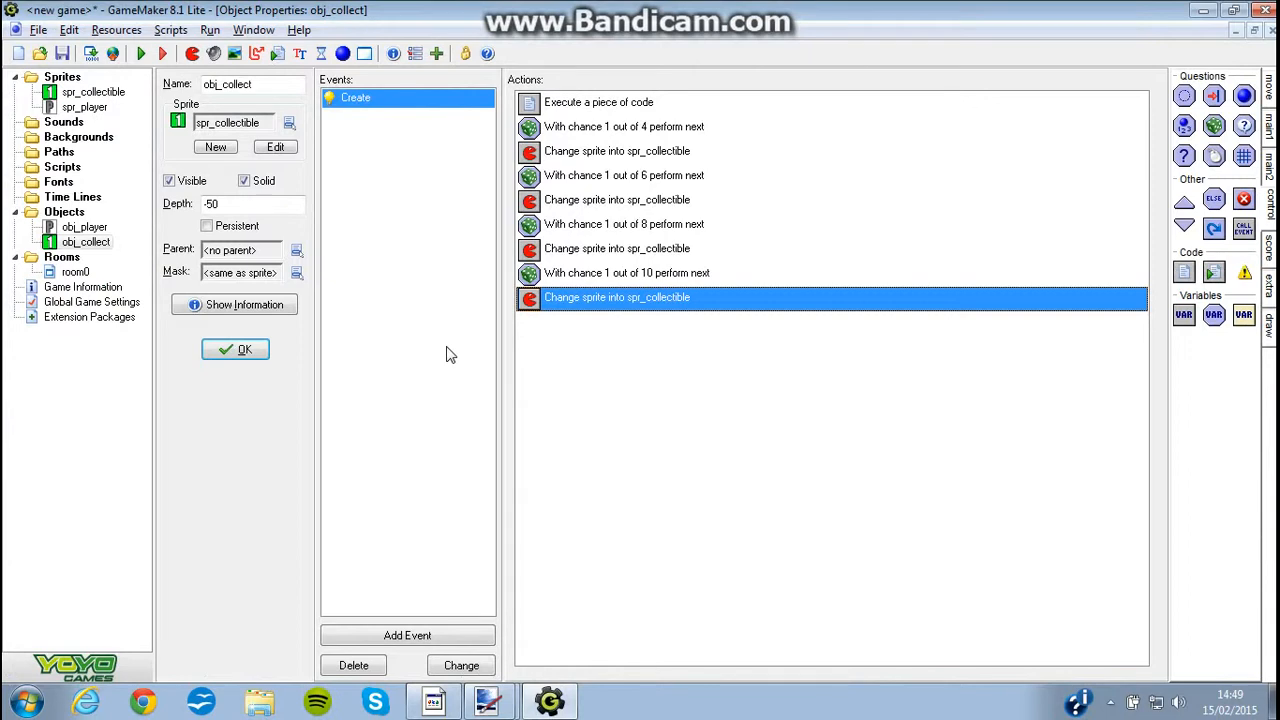
{"action": "mouse_move", "coordinate": [616, 326]}
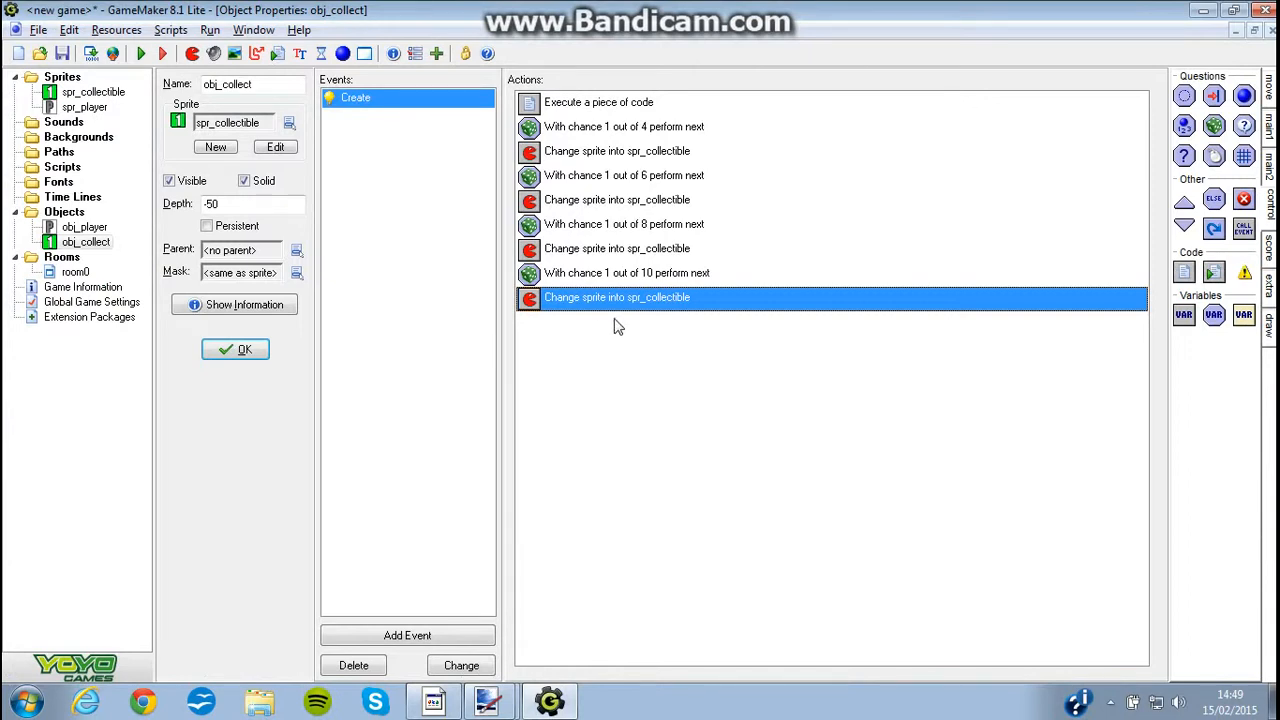
{"action": "mouse_move", "coordinate": [462, 156]}
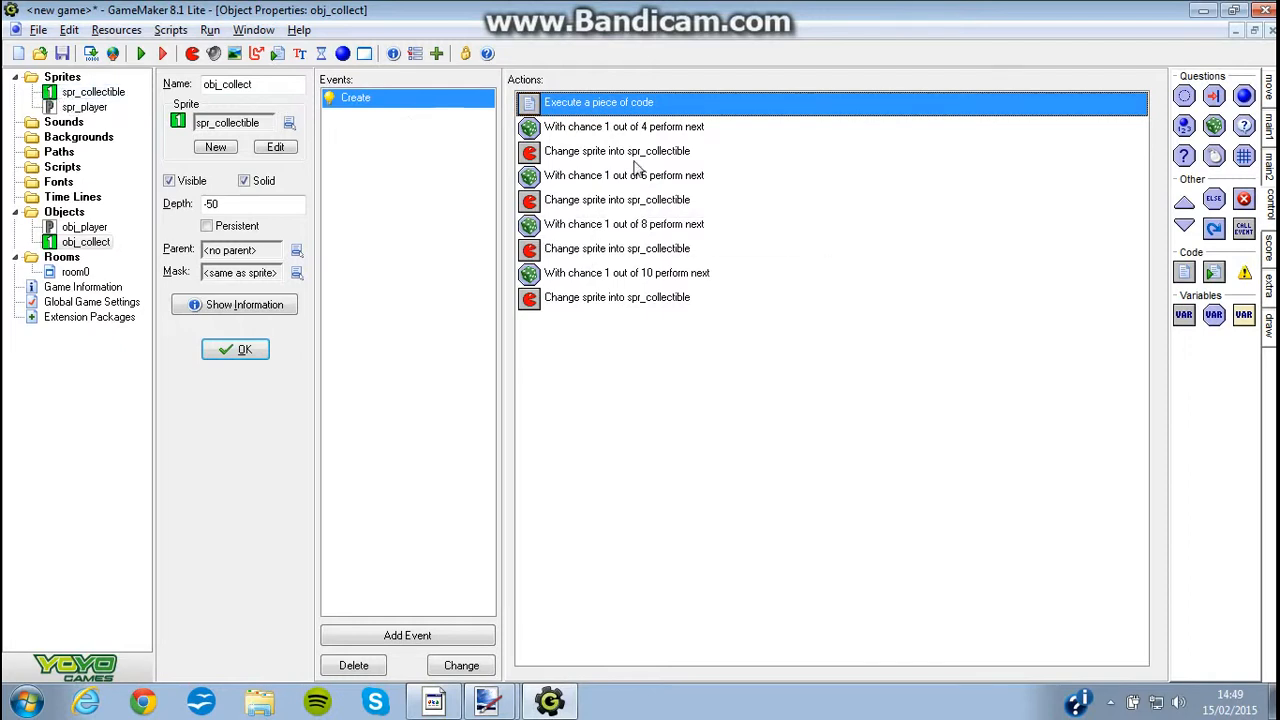
{"action": "mouse_move", "coordinate": [636, 210]}
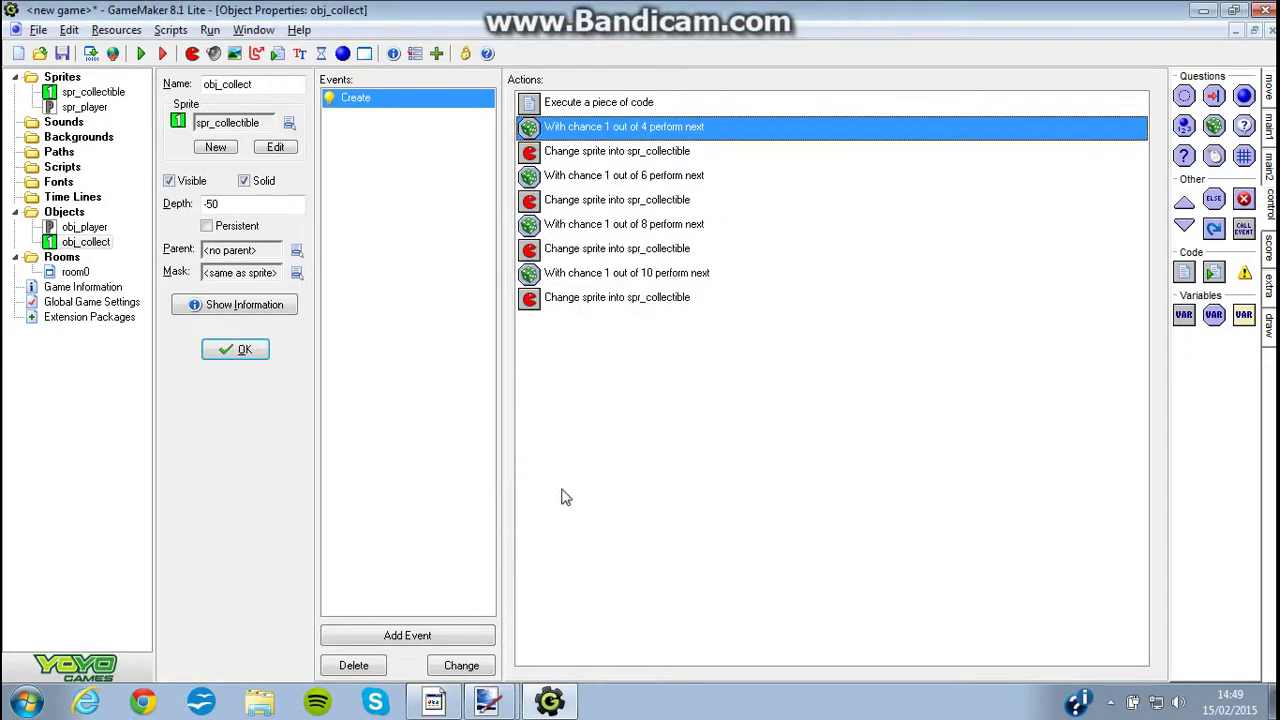
Close obj_collect's properties, keeping its four random-chance sprite-change actions
{"action": "left_click", "coordinate": [236, 348]}
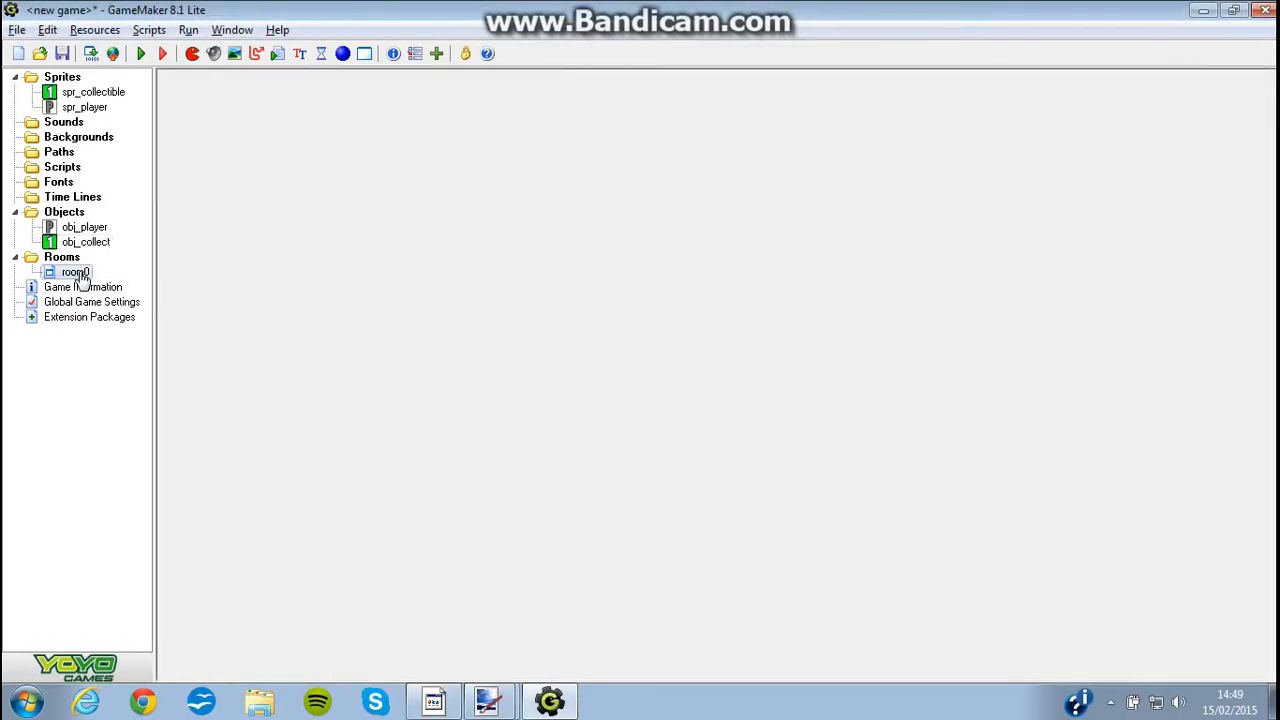
Run the maze game and test collecting the numbered blocks with the P player
{"action": "double_click", "coordinate": [76, 272]}
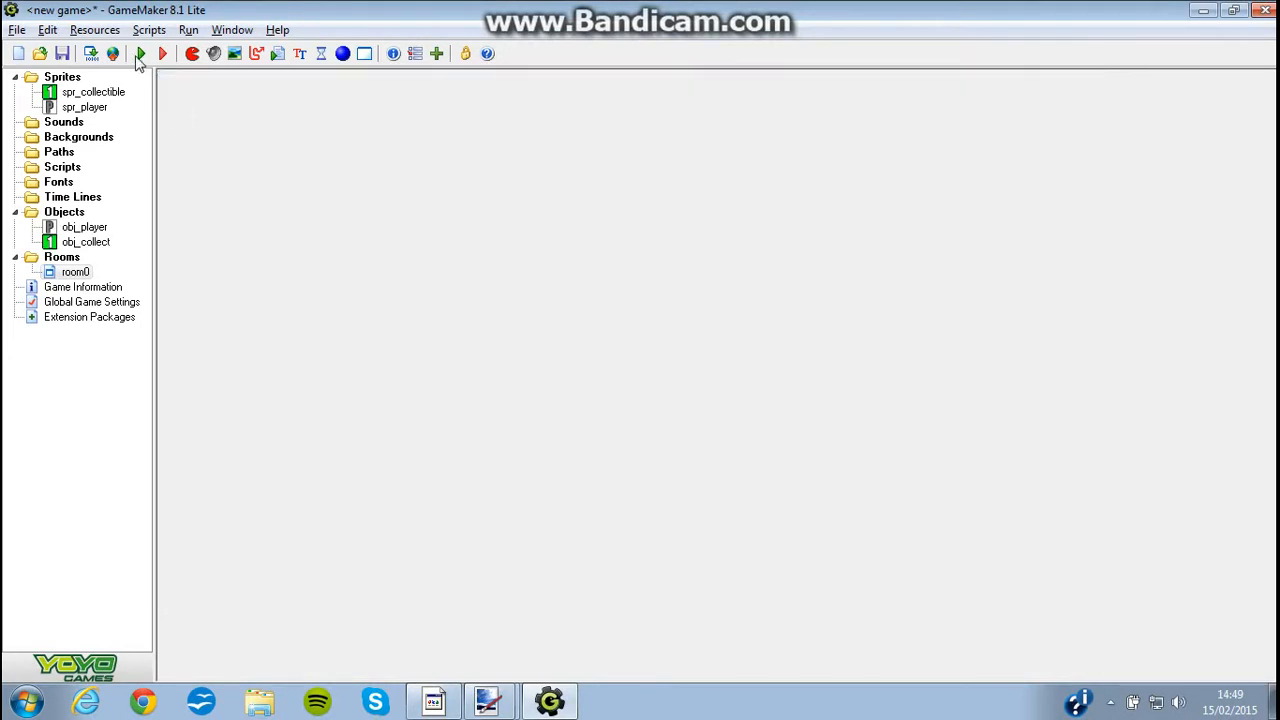
{"action": "left_click", "coordinate": [140, 54]}
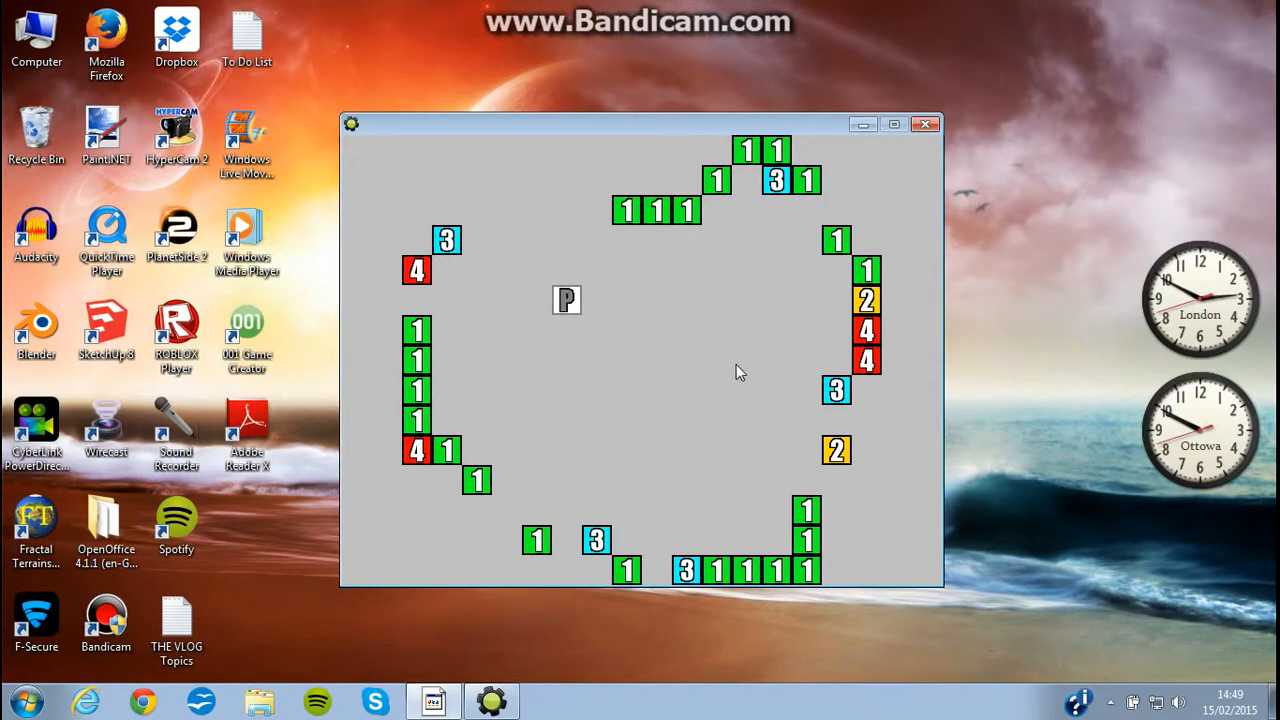
{"action": "mouse_move", "coordinate": [1012, 418]}
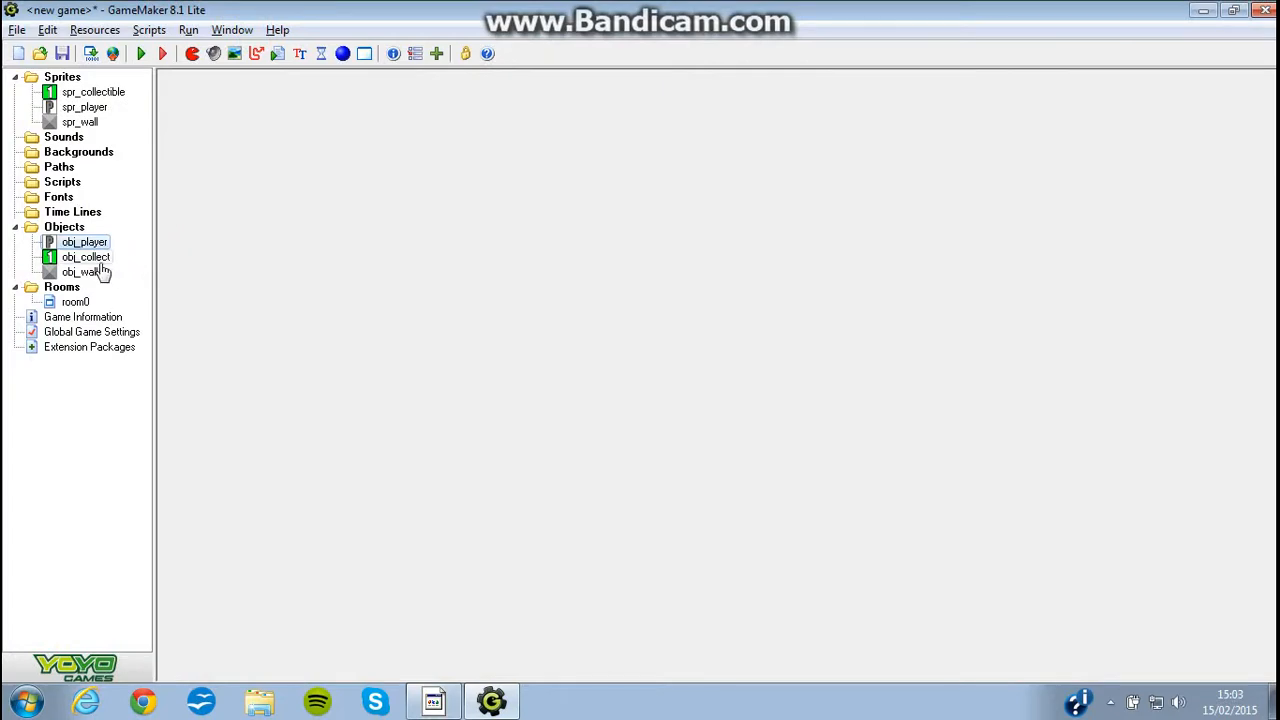
Inspect the maze in room0 and close it unchanged
{"action": "double_click", "coordinate": [76, 300]}
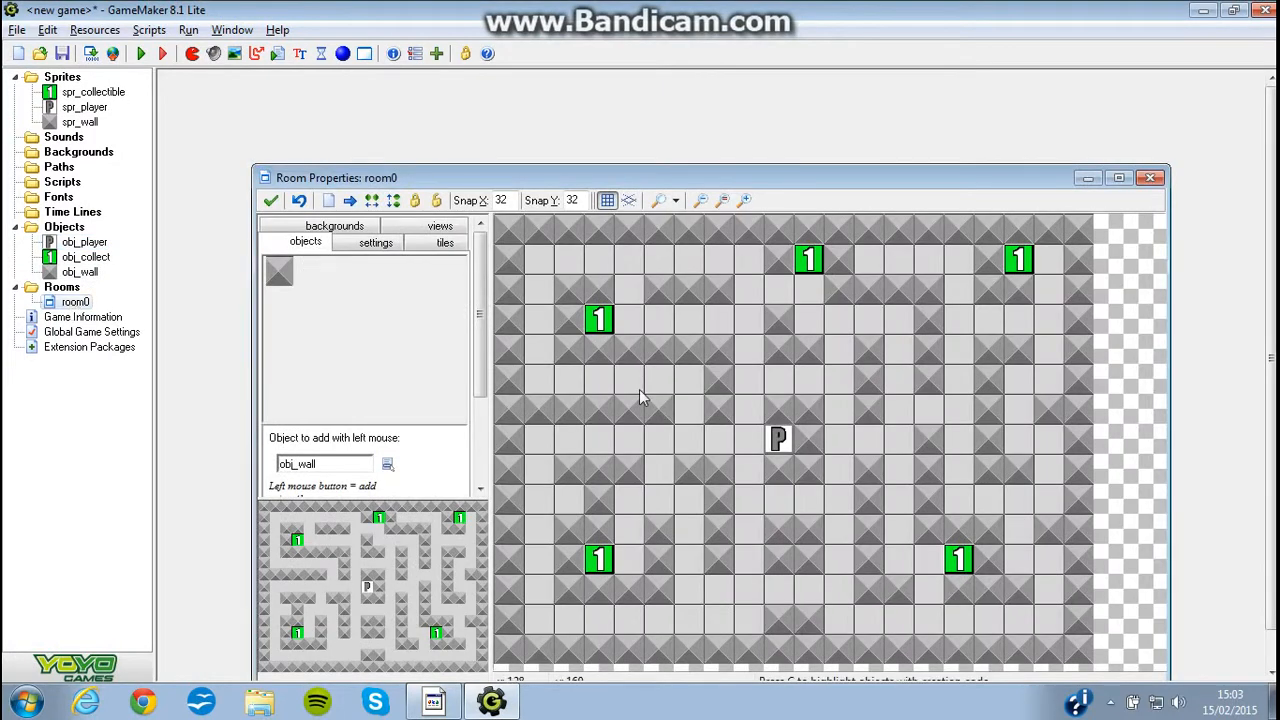
{"action": "left_click", "coordinate": [1120, 176]}
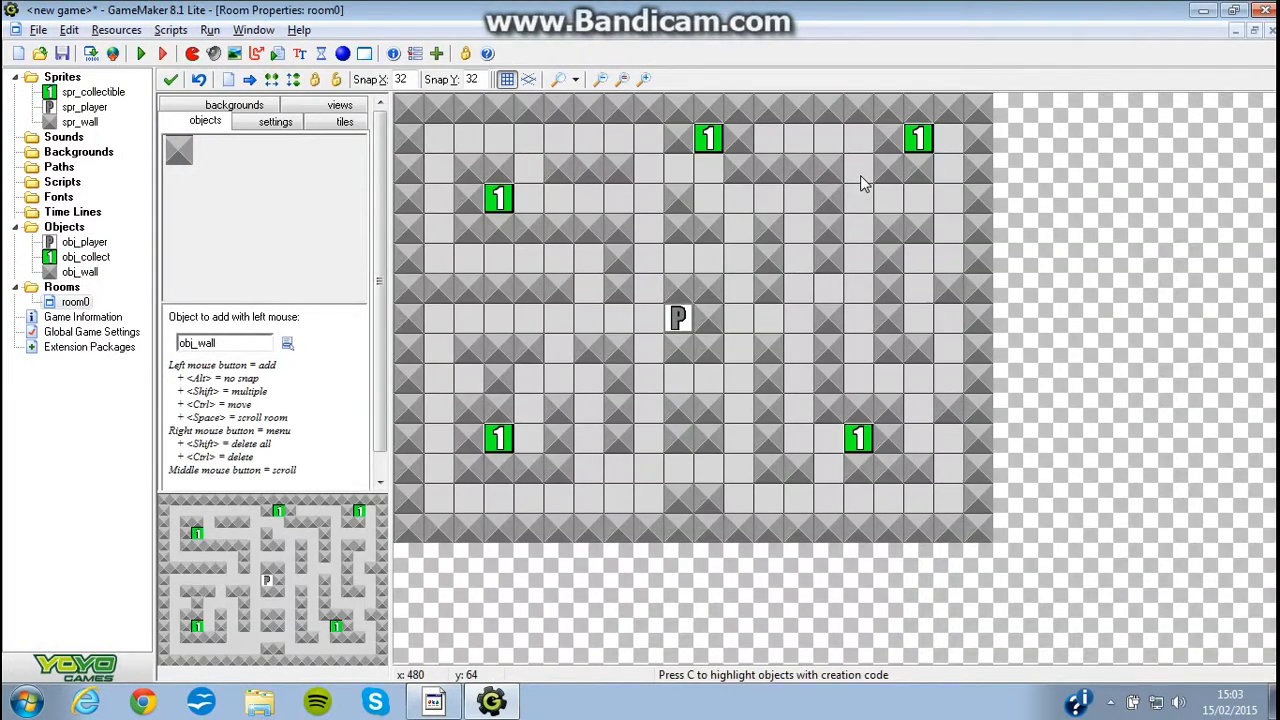
{"action": "mouse_move", "coordinate": [178, 96]}
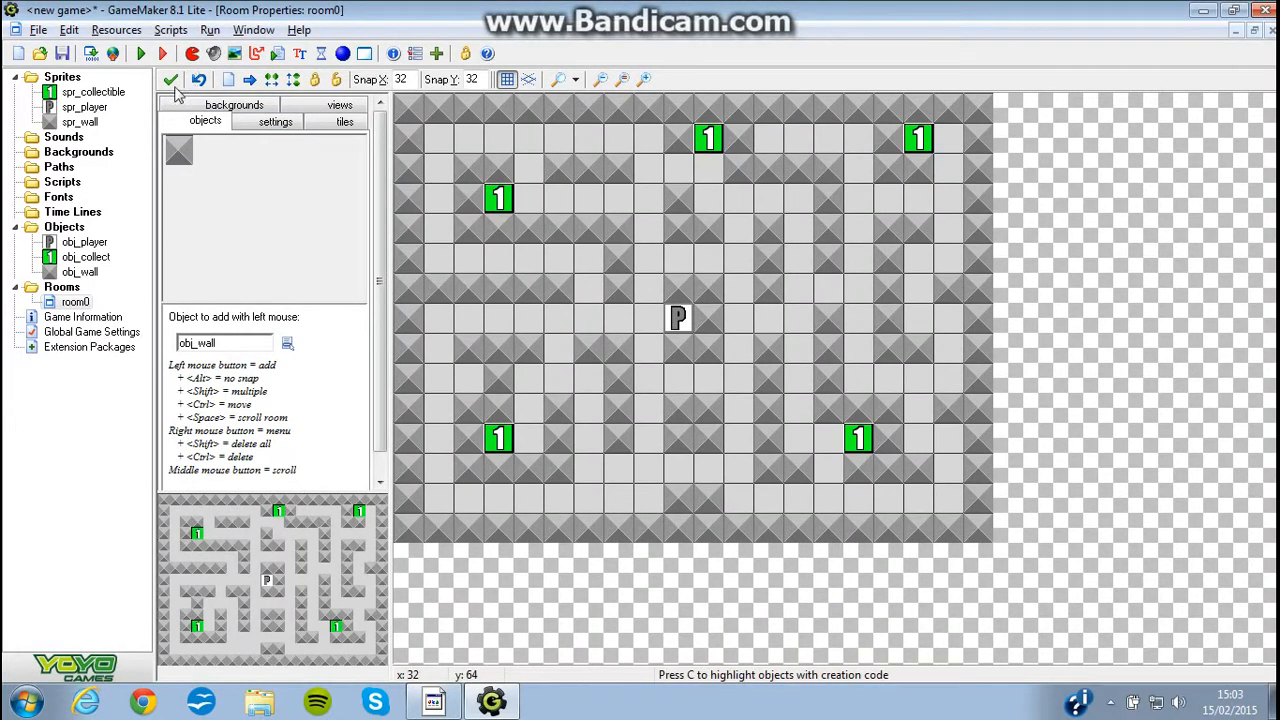
{"action": "left_click", "coordinate": [172, 80]}
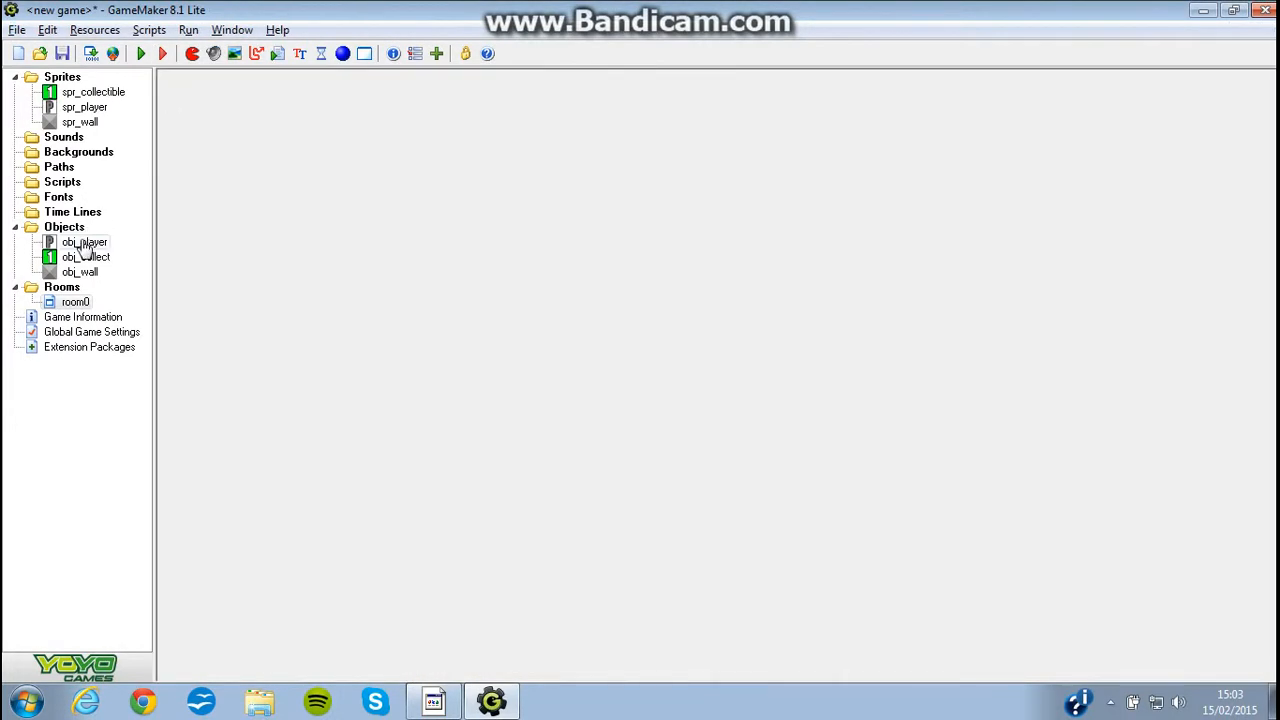
Give obj_player no-key, Left, Up, Right and Down events with start-moving actions
{"action": "double_click", "coordinate": [84, 242]}
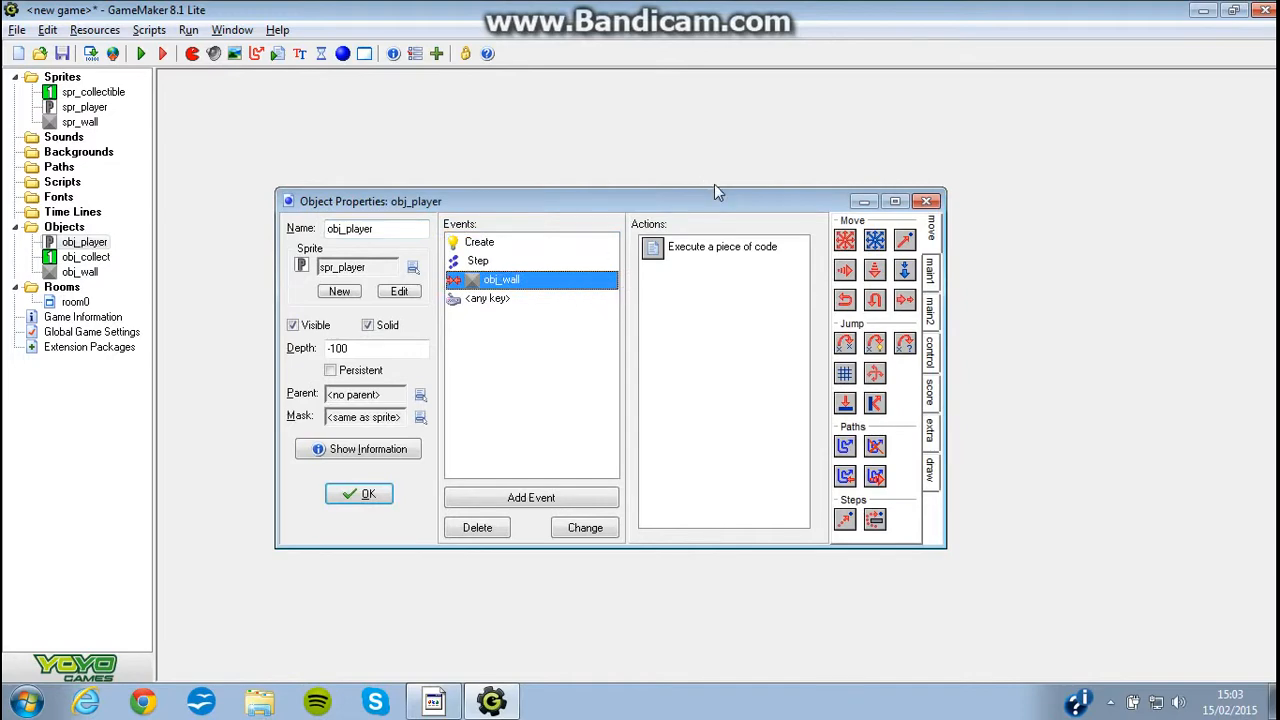
{"action": "left_click", "coordinate": [894, 200]}
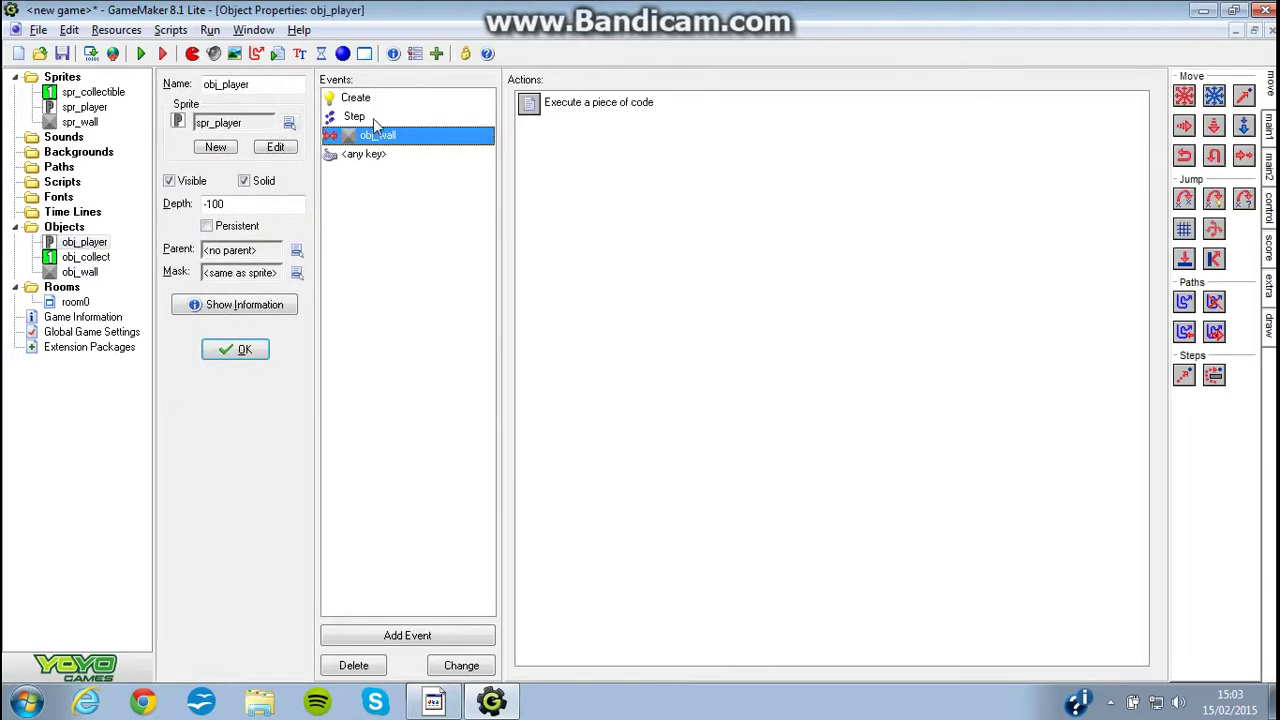
{"action": "left_click", "coordinate": [354, 116]}
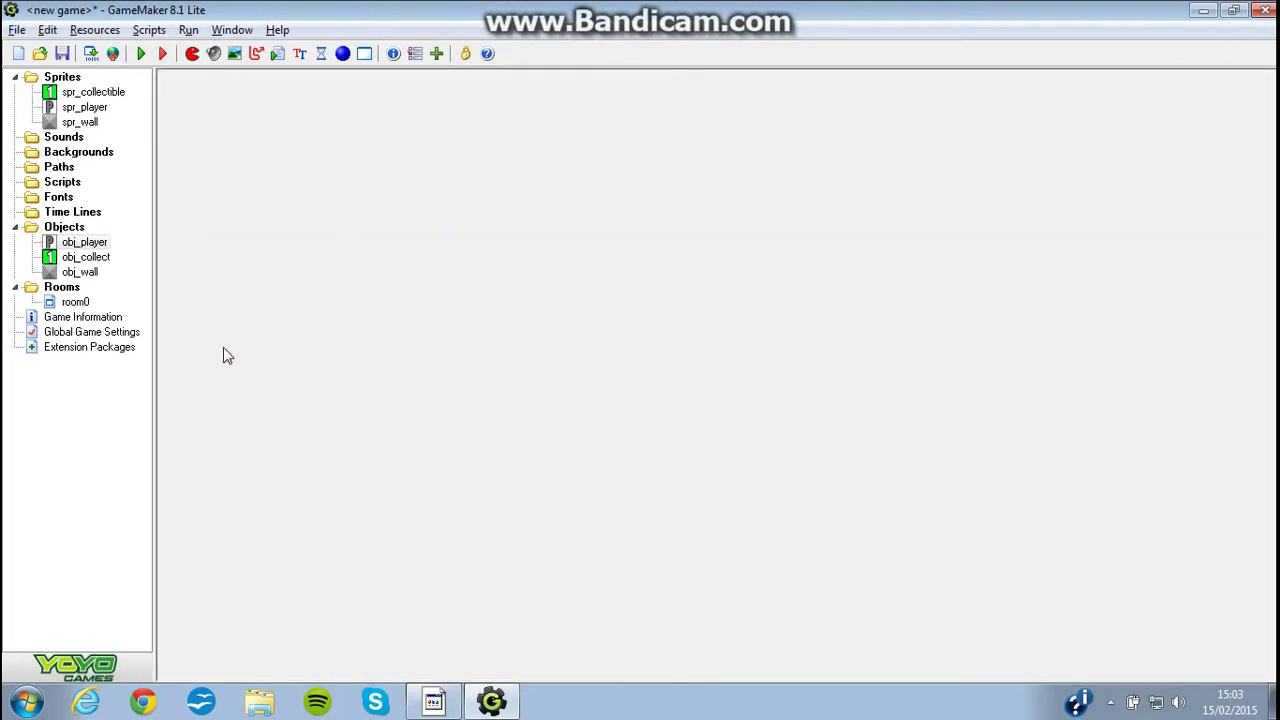
{"action": "mouse_move", "coordinate": [300, 280]}
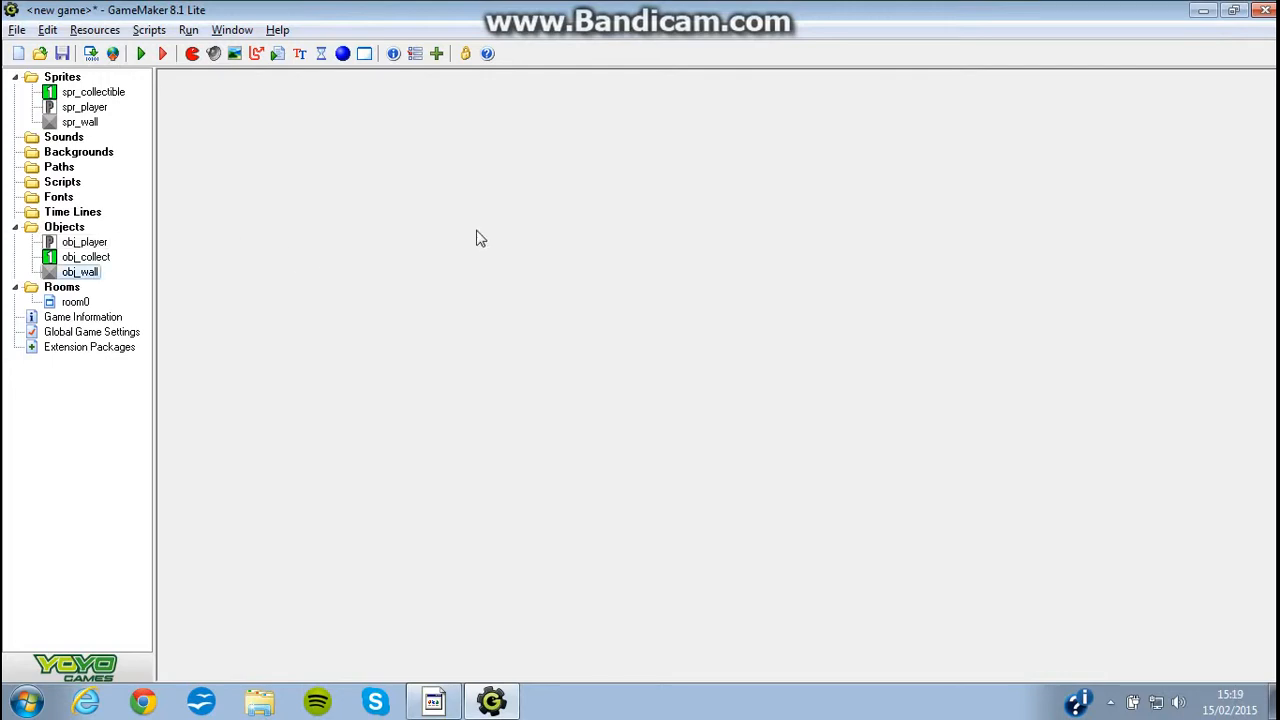
{"action": "left_click", "coordinate": [84, 256]}
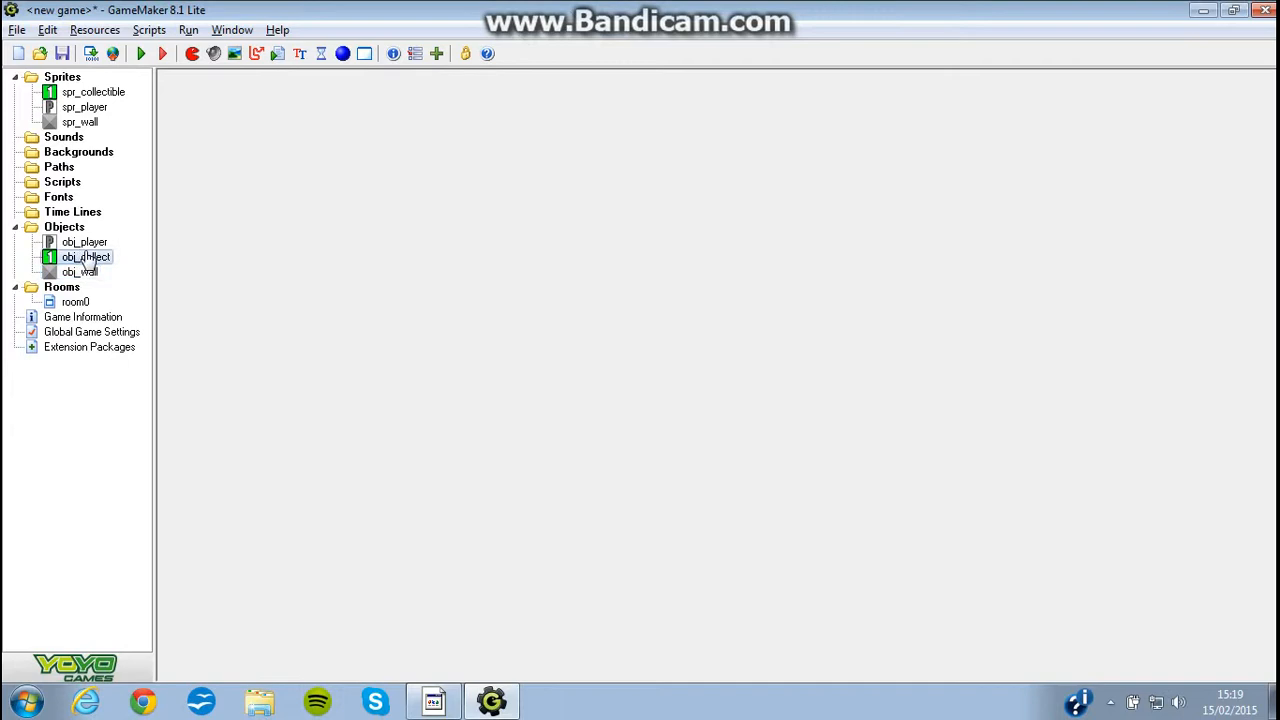
{"action": "double_click", "coordinate": [86, 256]}
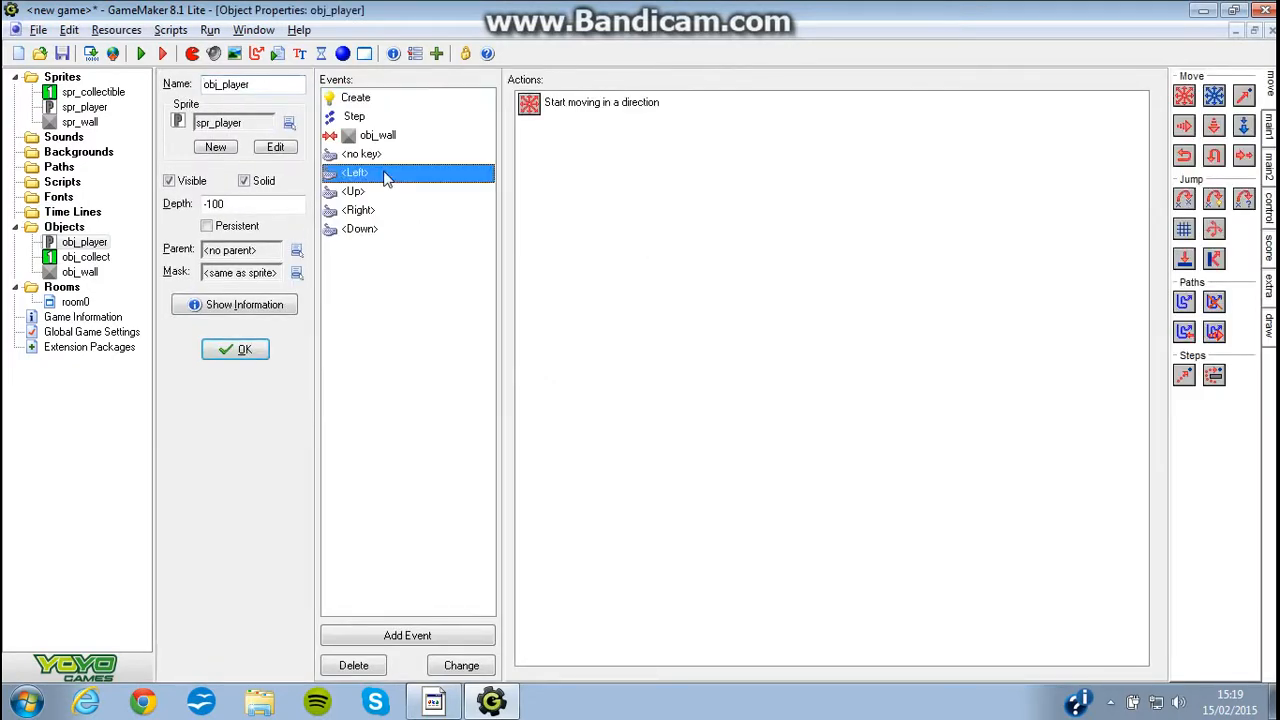
{"action": "left_click", "coordinate": [360, 228]}
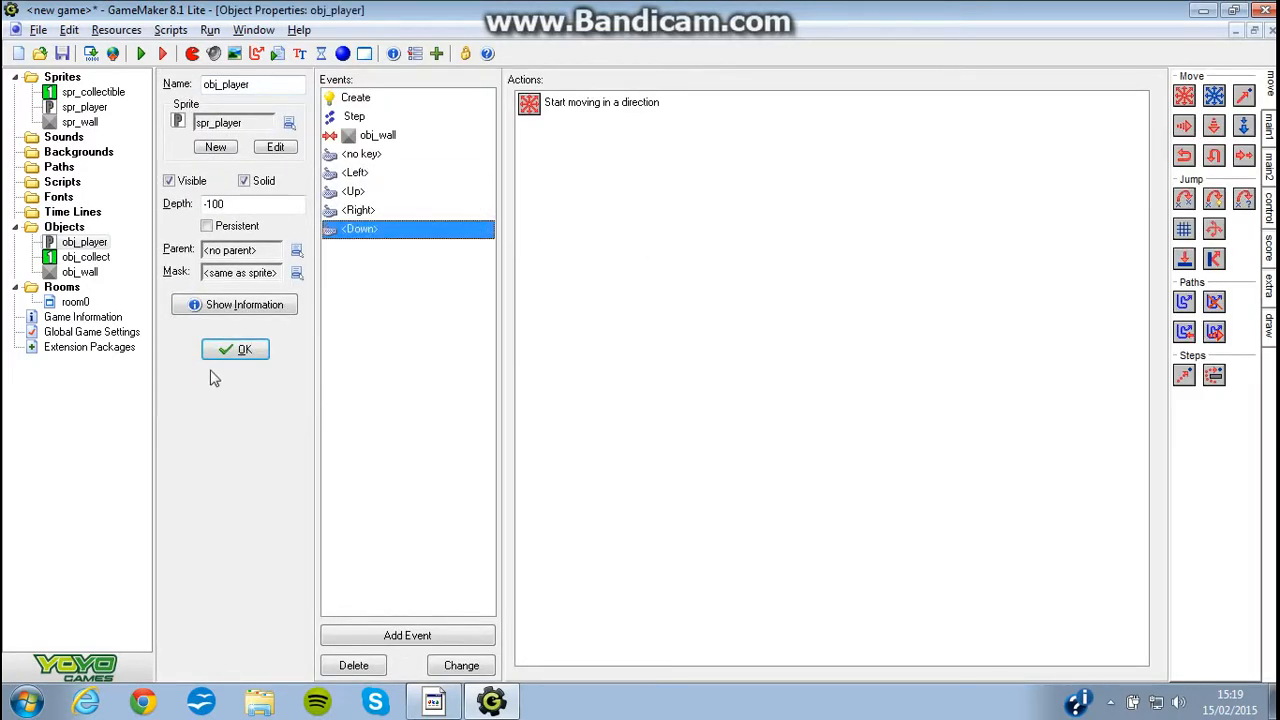
{"action": "left_click", "coordinate": [236, 348]}
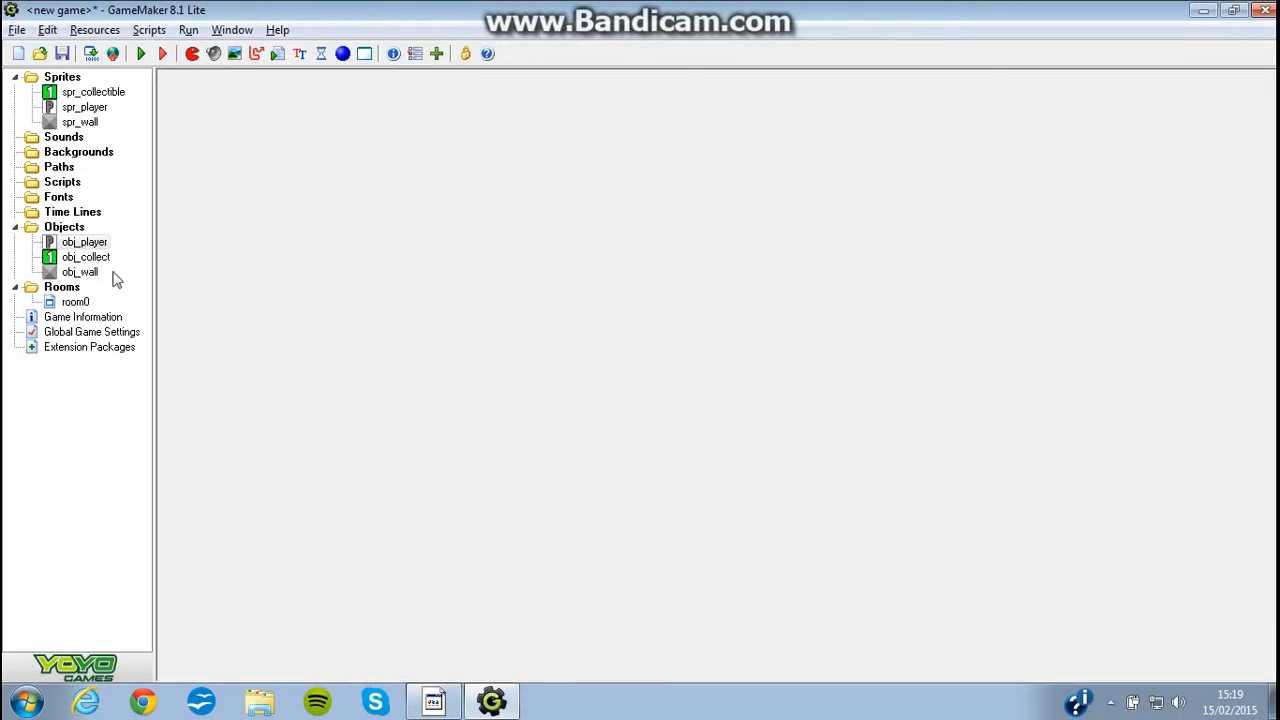
{"action": "mouse_move", "coordinate": [430, 544]}
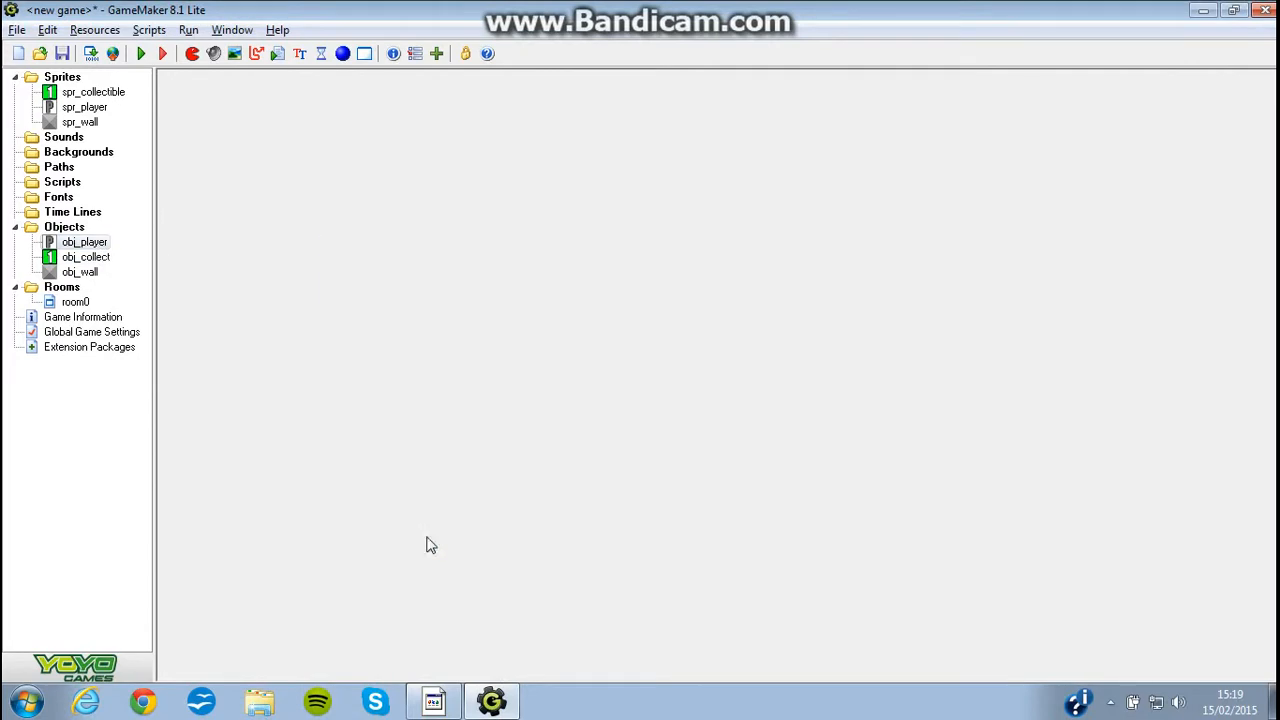
{"action": "mouse_move", "coordinate": [384, 180]}
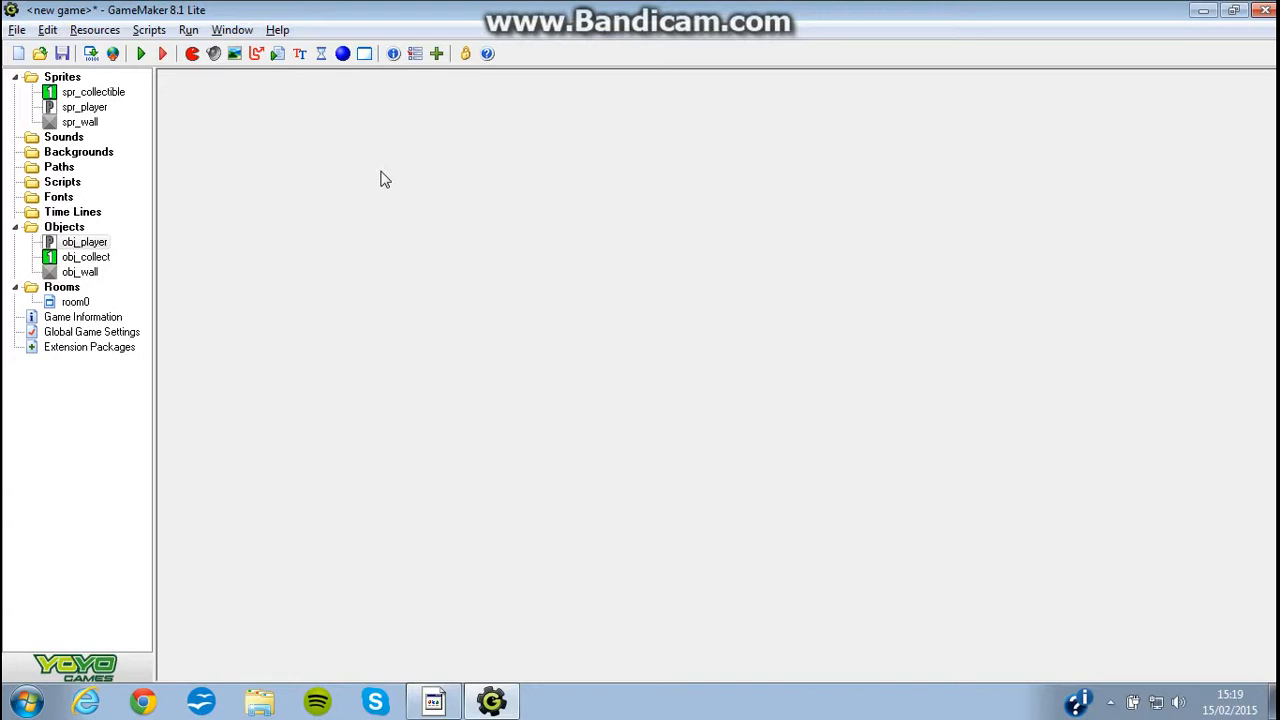
{"action": "mouse_move", "coordinate": [178, 248]}
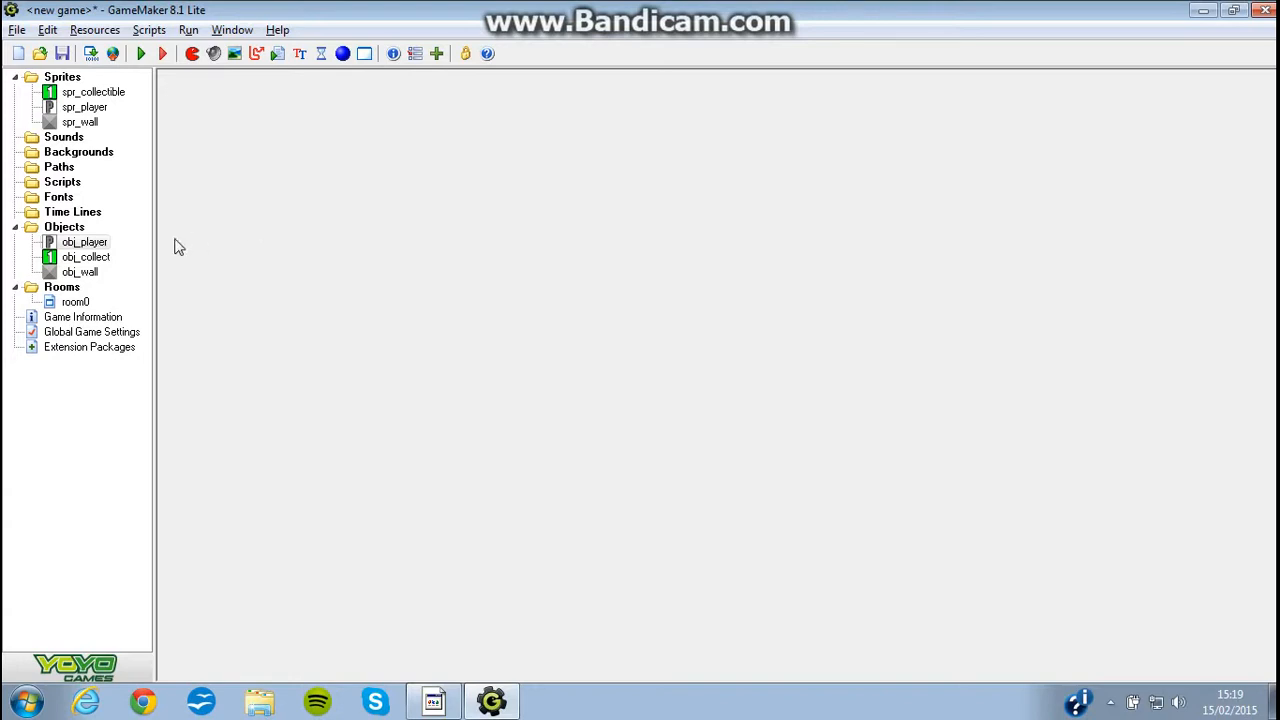
View room0's walled maze with the player and five collectible blocks
{"action": "double_click", "coordinate": [76, 300]}
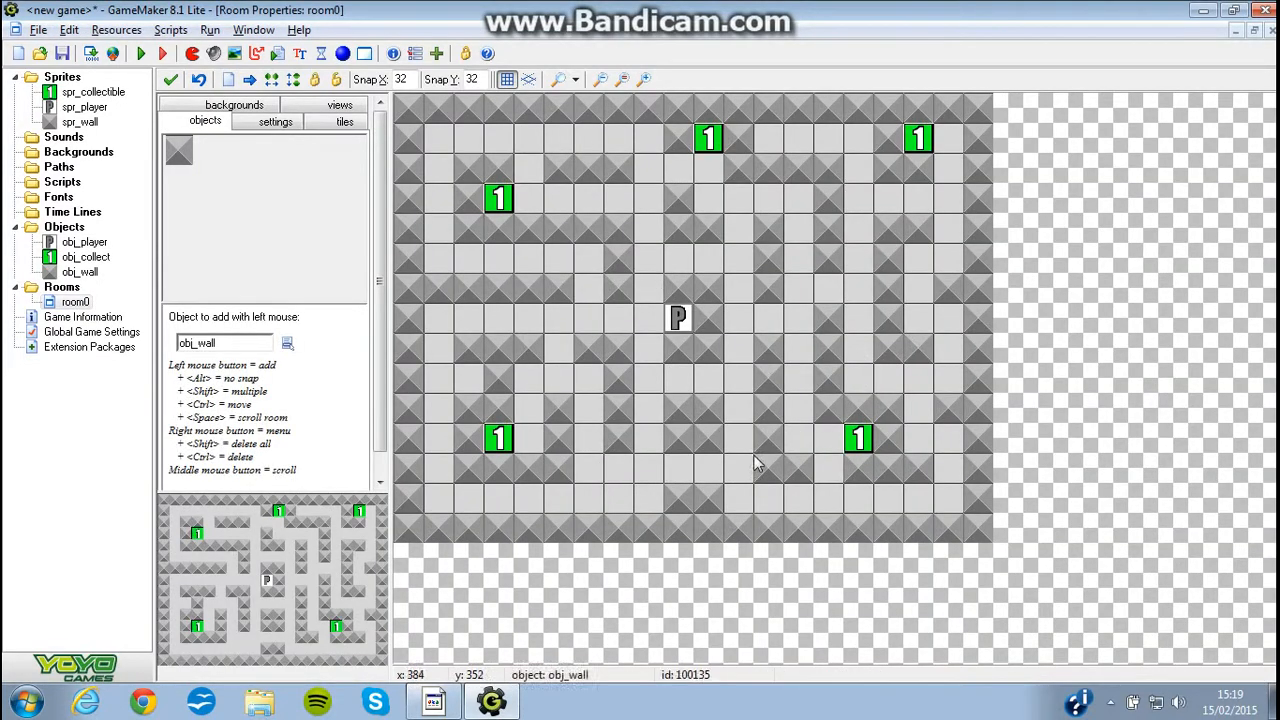
{"action": "mouse_move", "coordinate": [940, 268]}
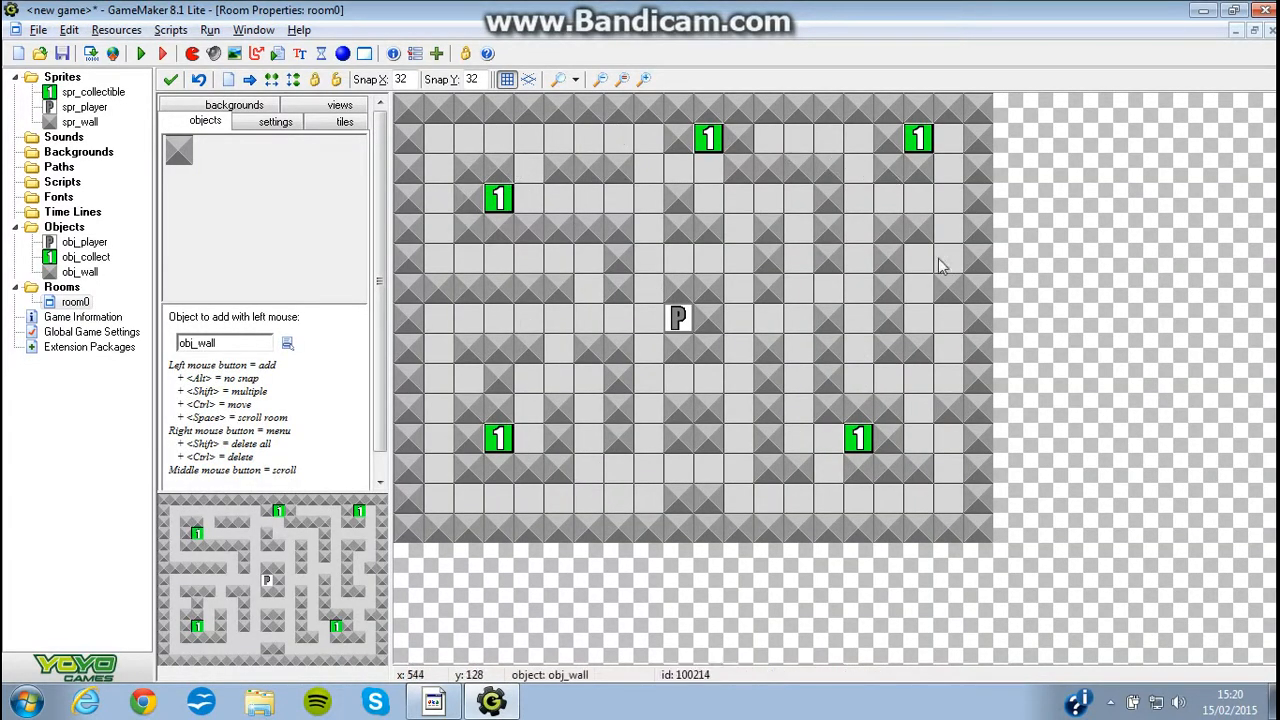
{"action": "mouse_move", "coordinate": [844, 296]}
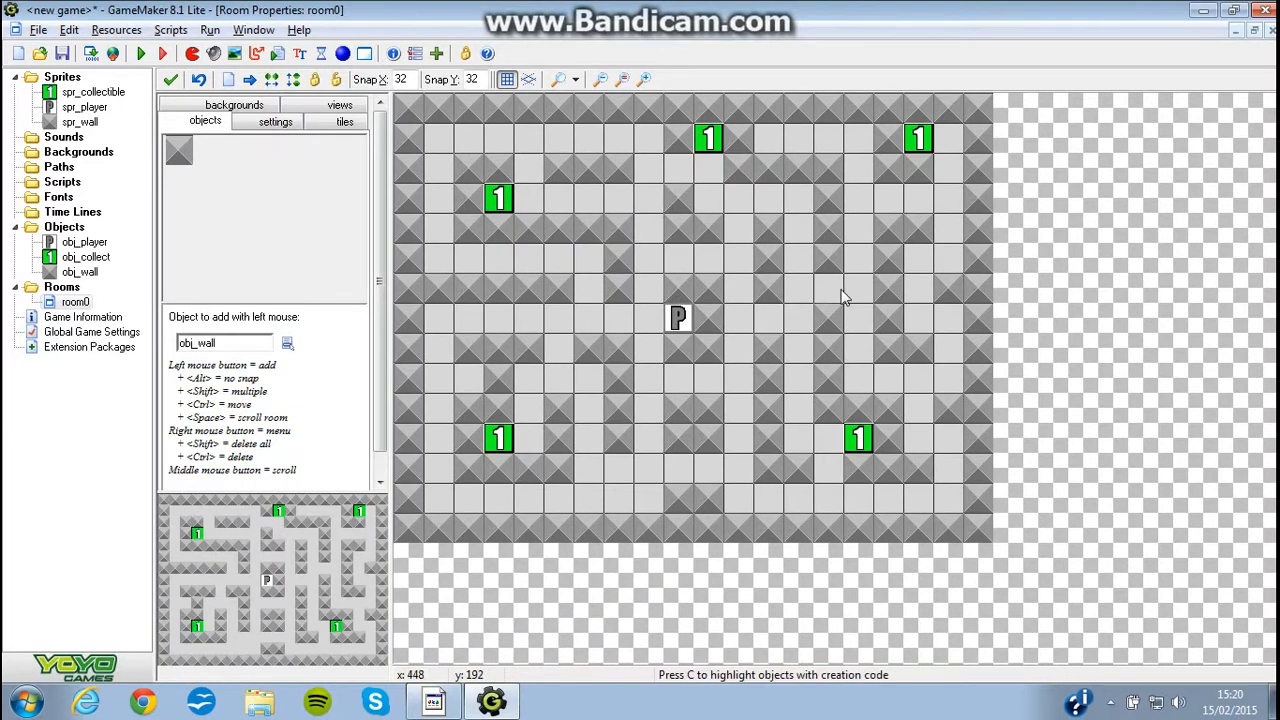
{"action": "mouse_move", "coordinate": [512, 390]}
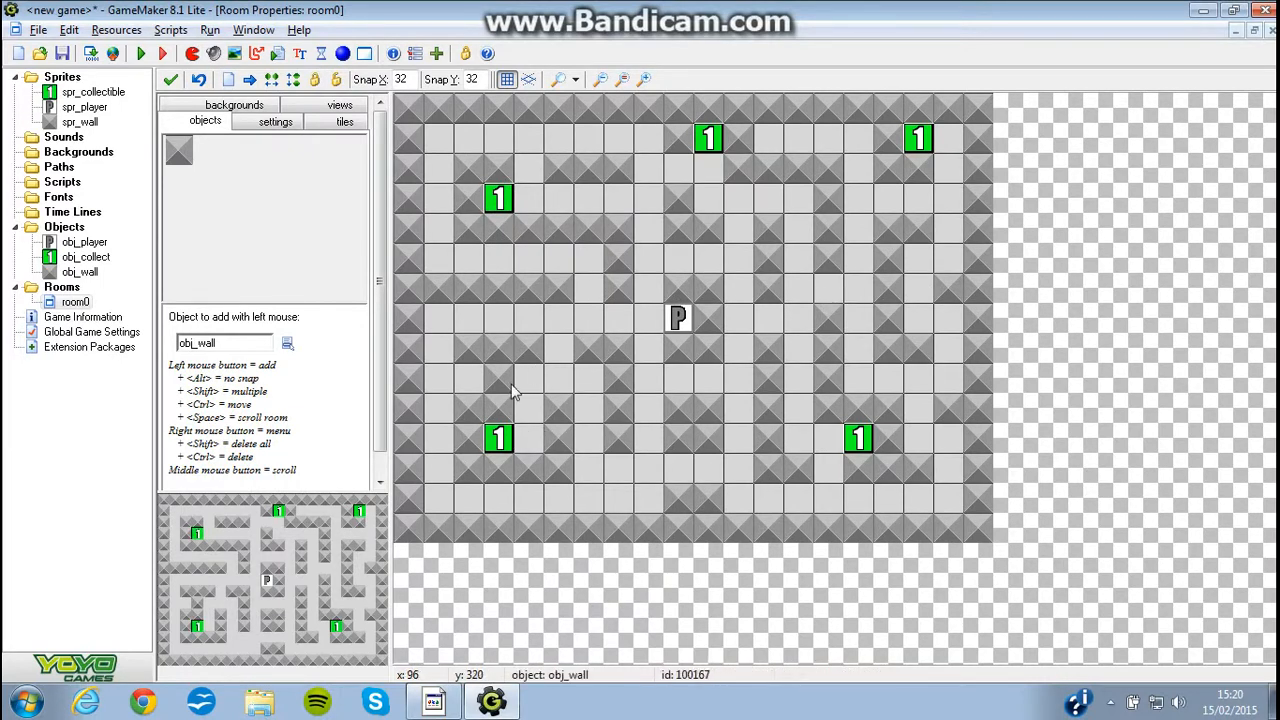
{"action": "mouse_move", "coordinate": [596, 250]}
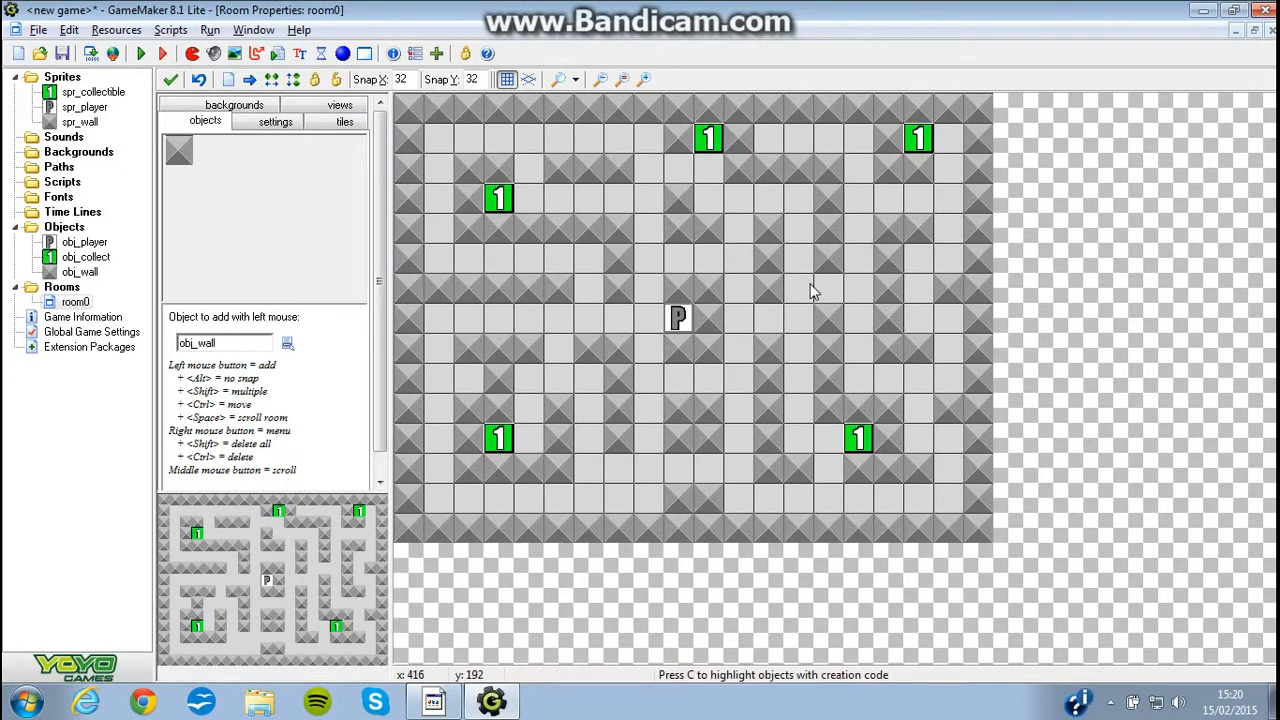
{"action": "mouse_move", "coordinate": [808, 126]}
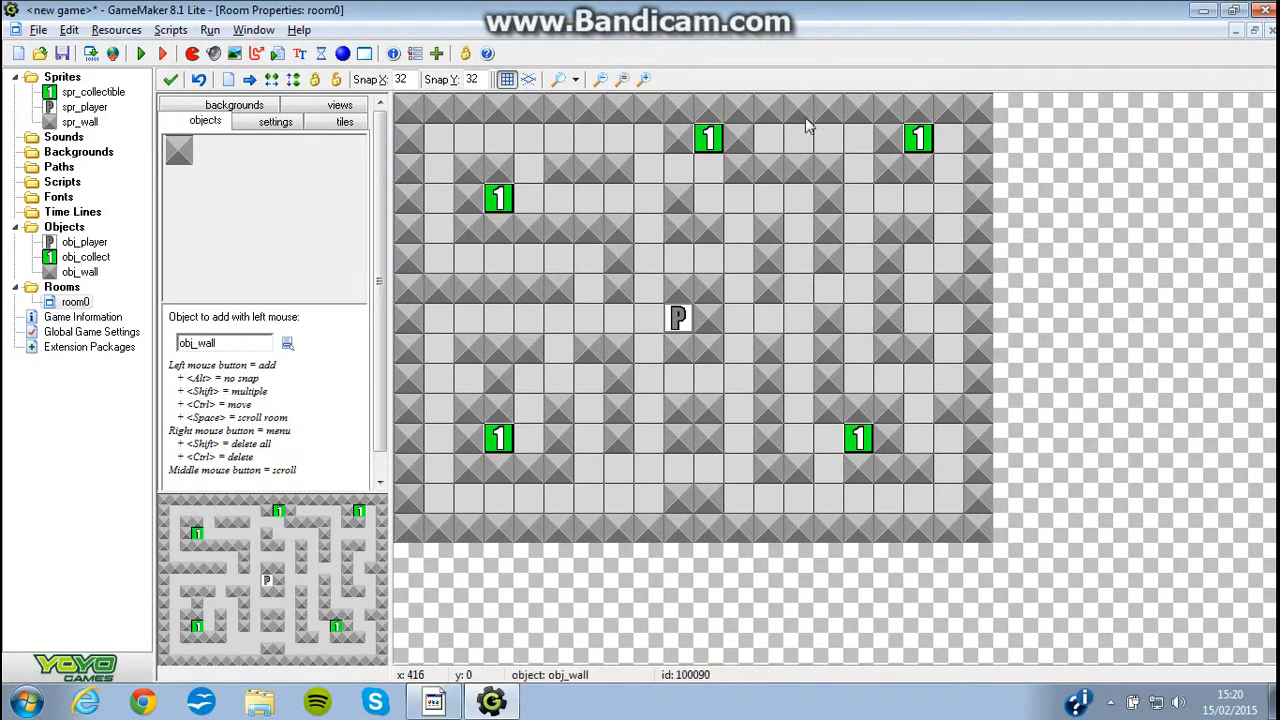
{"action": "mouse_move", "coordinate": [668, 346]}
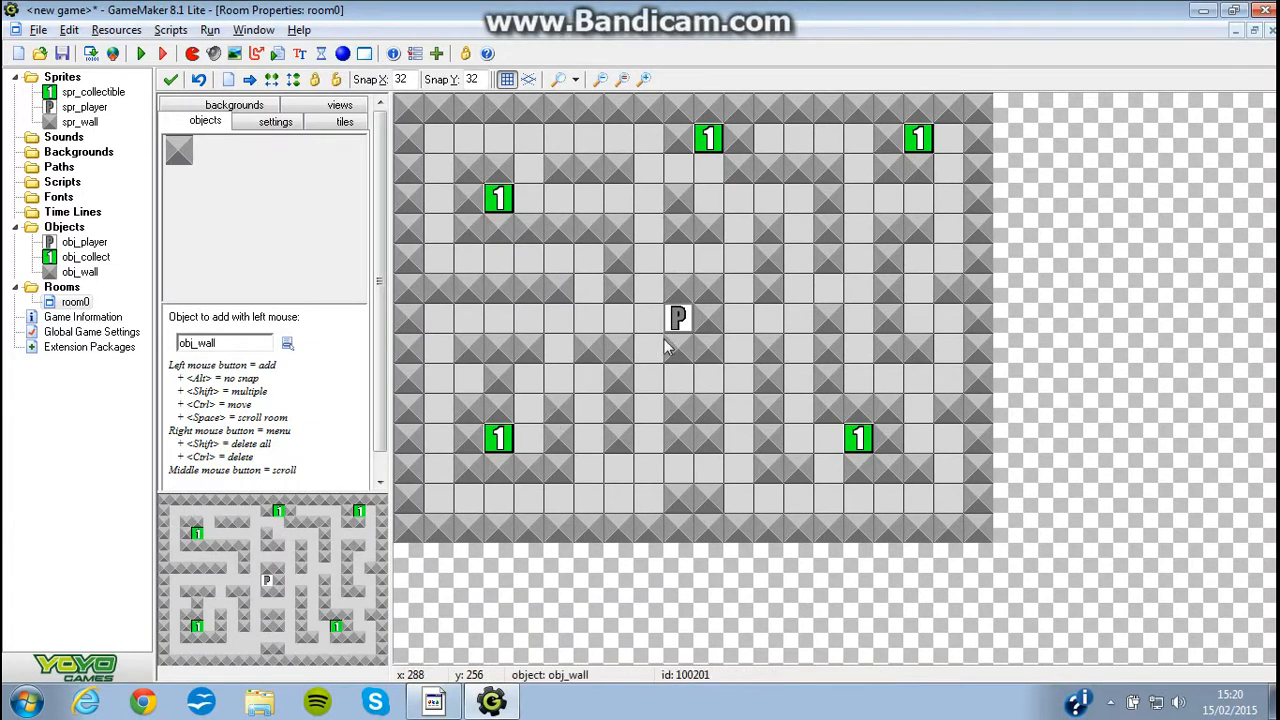
{"action": "mouse_move", "coordinate": [490, 136]}
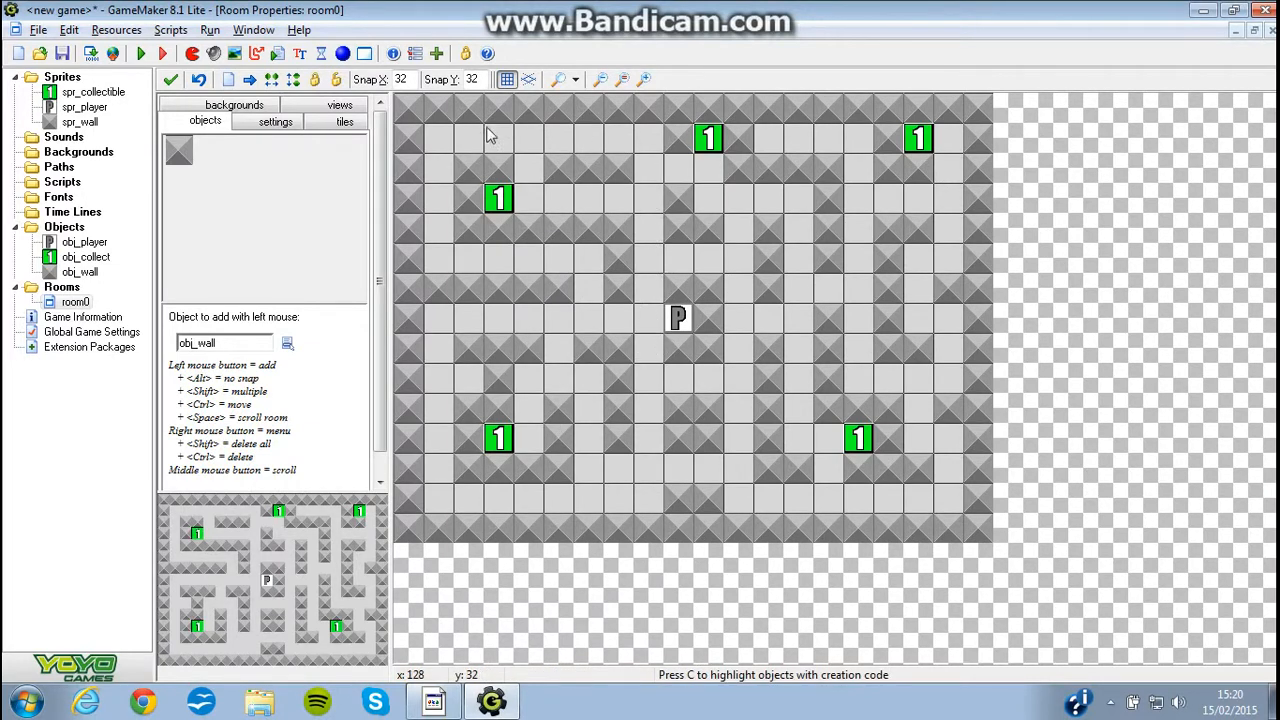
{"action": "mouse_move", "coordinate": [600, 336]}
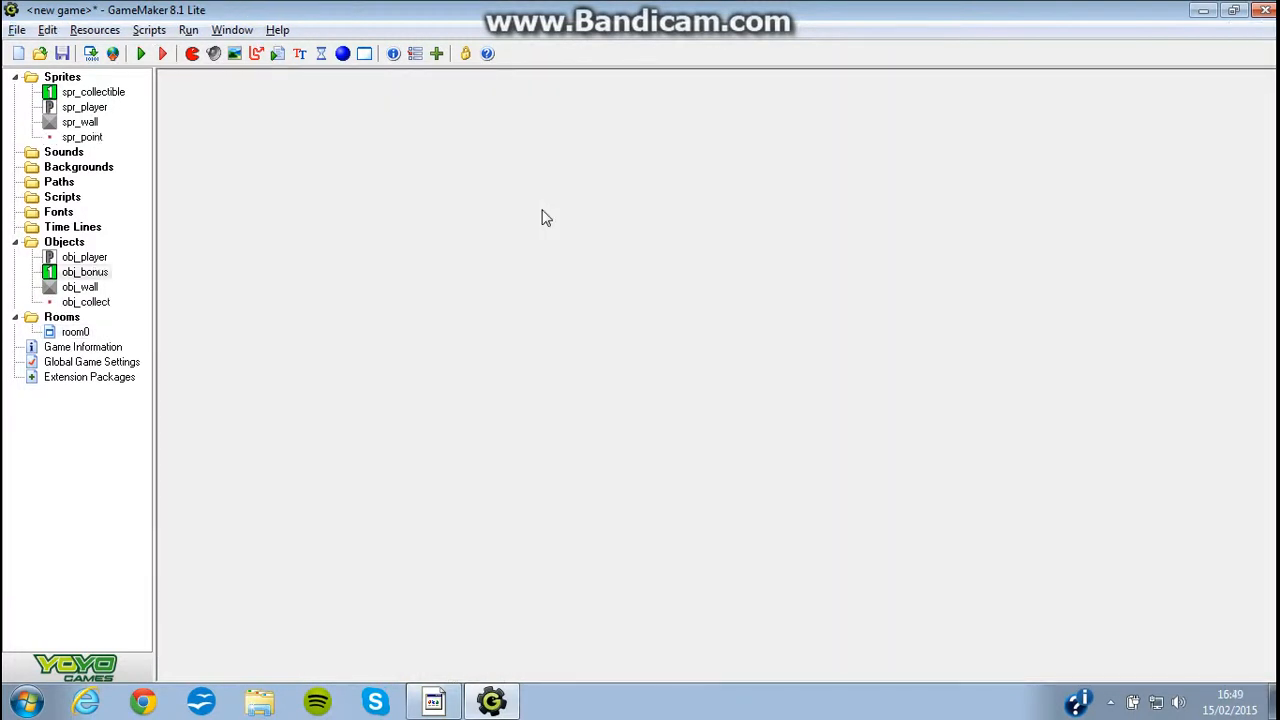
{"action": "mouse_move", "coordinate": [112, 332]}
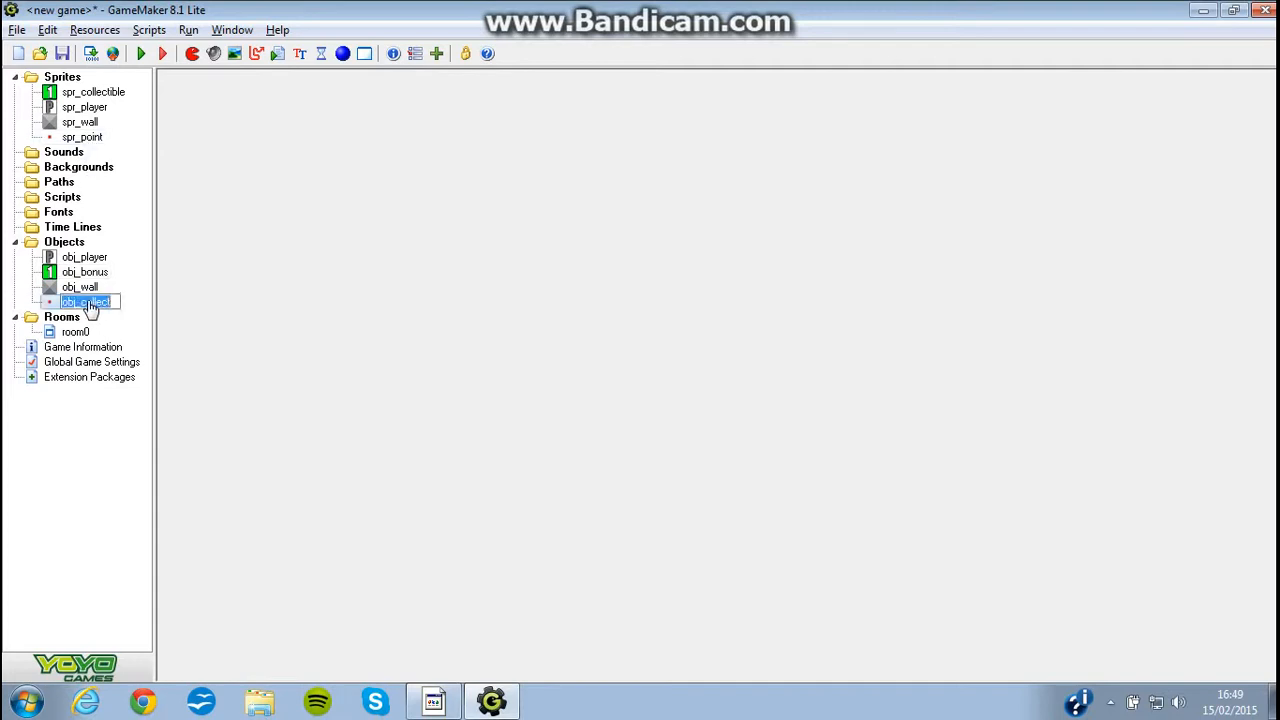
{"action": "double_click", "coordinate": [84, 302]}
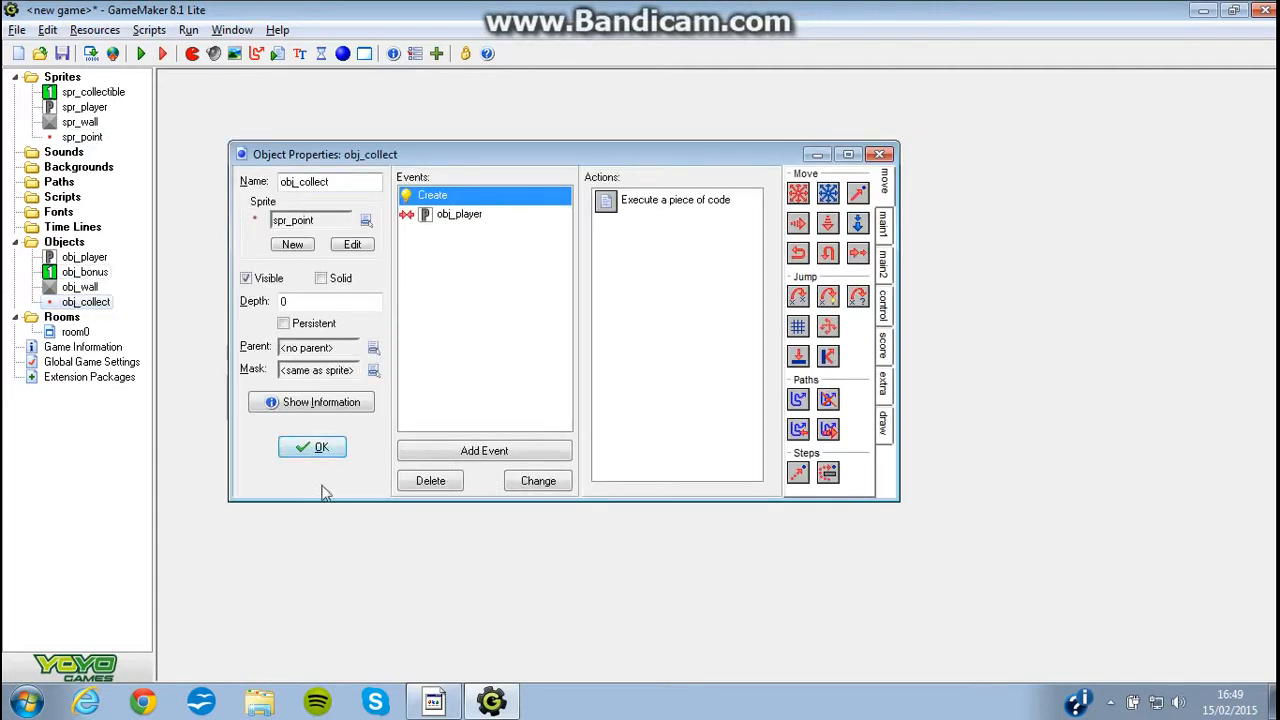
{"action": "left_click", "coordinate": [312, 448]}
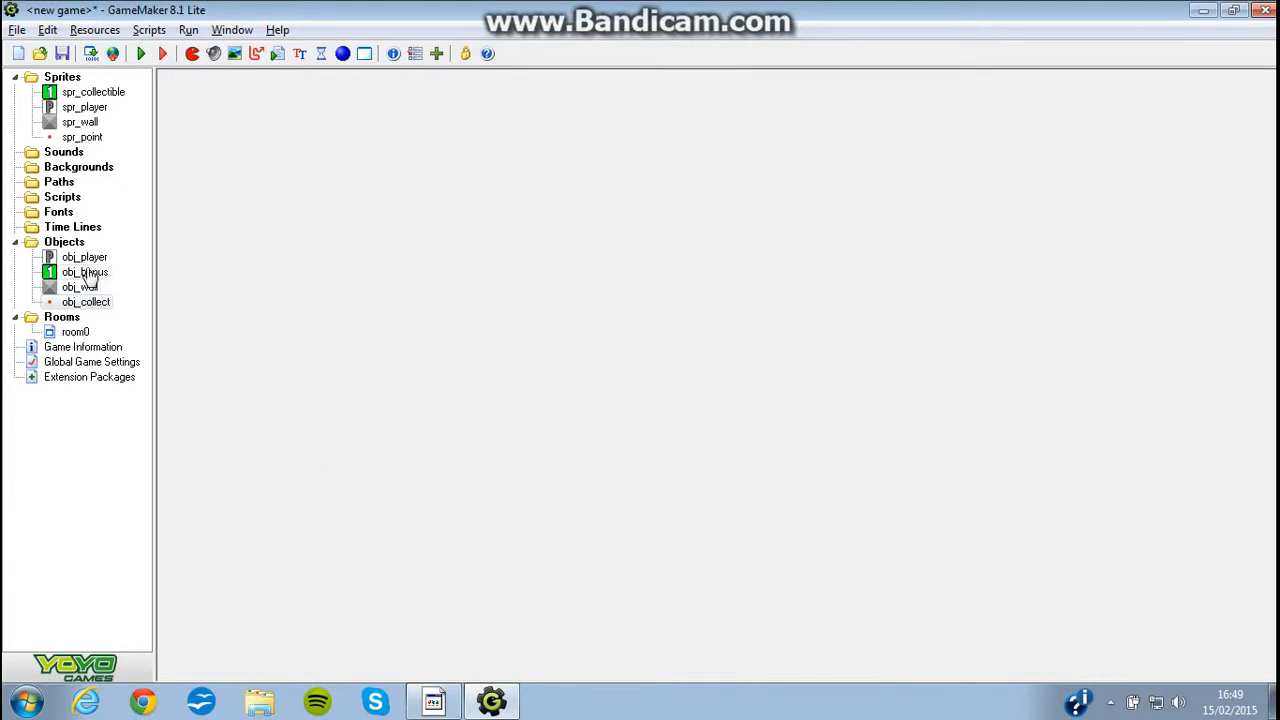
{"action": "double_click", "coordinate": [84, 272]}
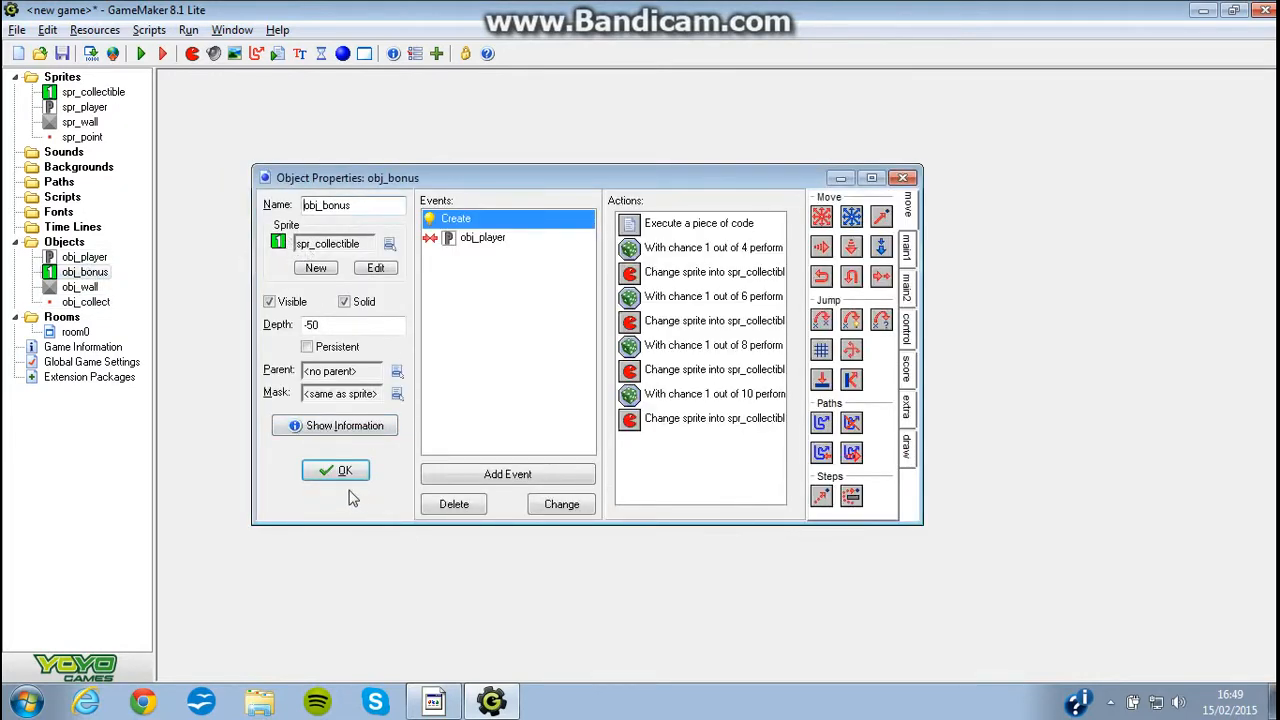
{"action": "left_click", "coordinate": [336, 470]}
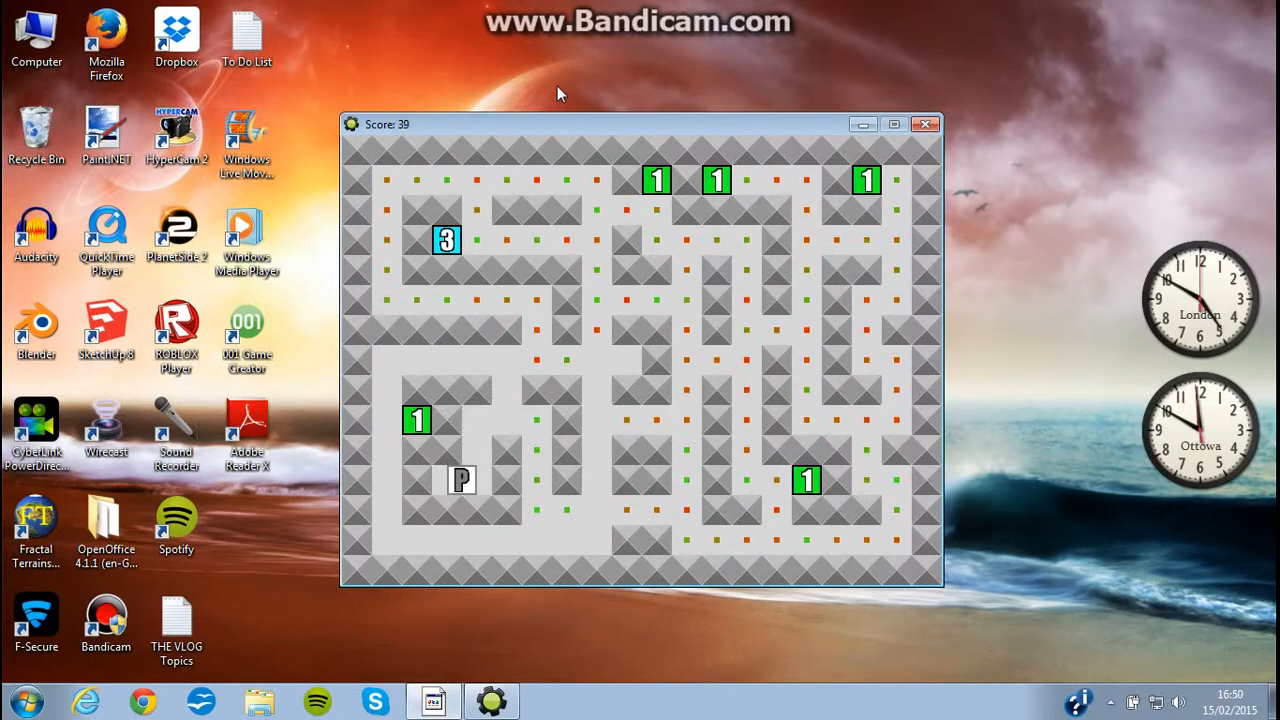
Steer the player with the arrow keys to collect every dot and bonus block
{"action": "key", "text": "up"}
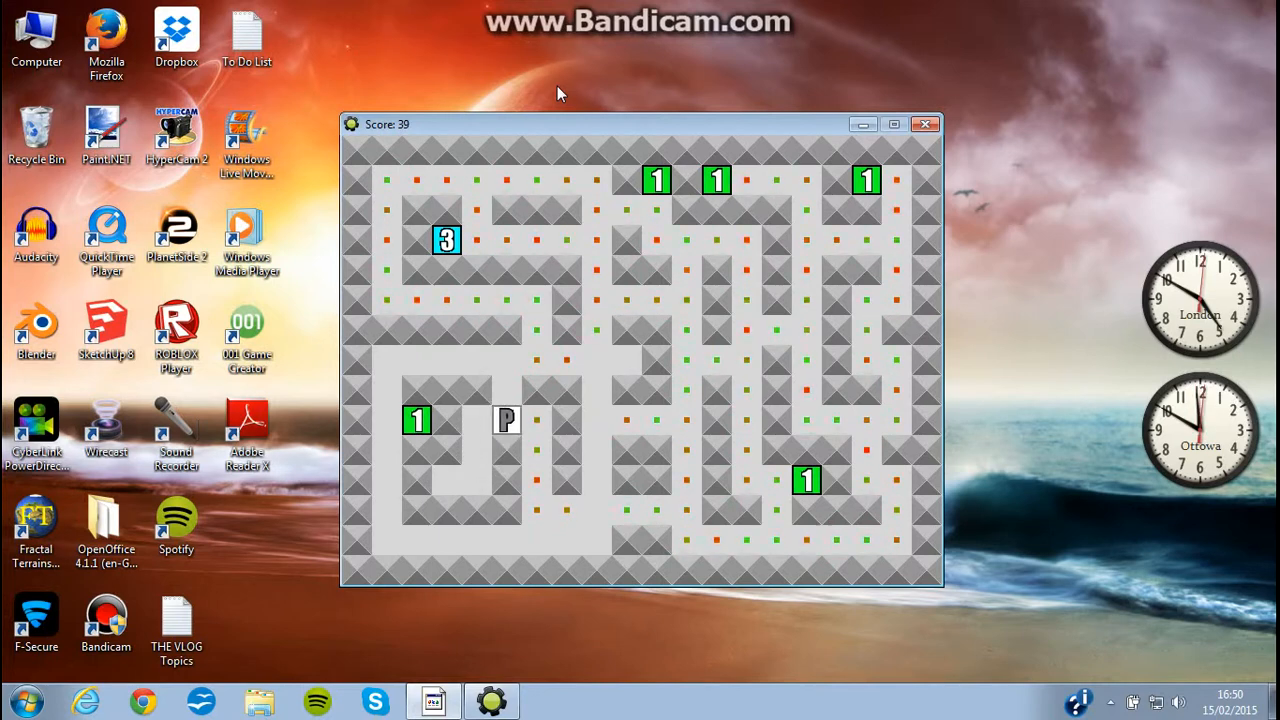
{"action": "key", "text": "up"}
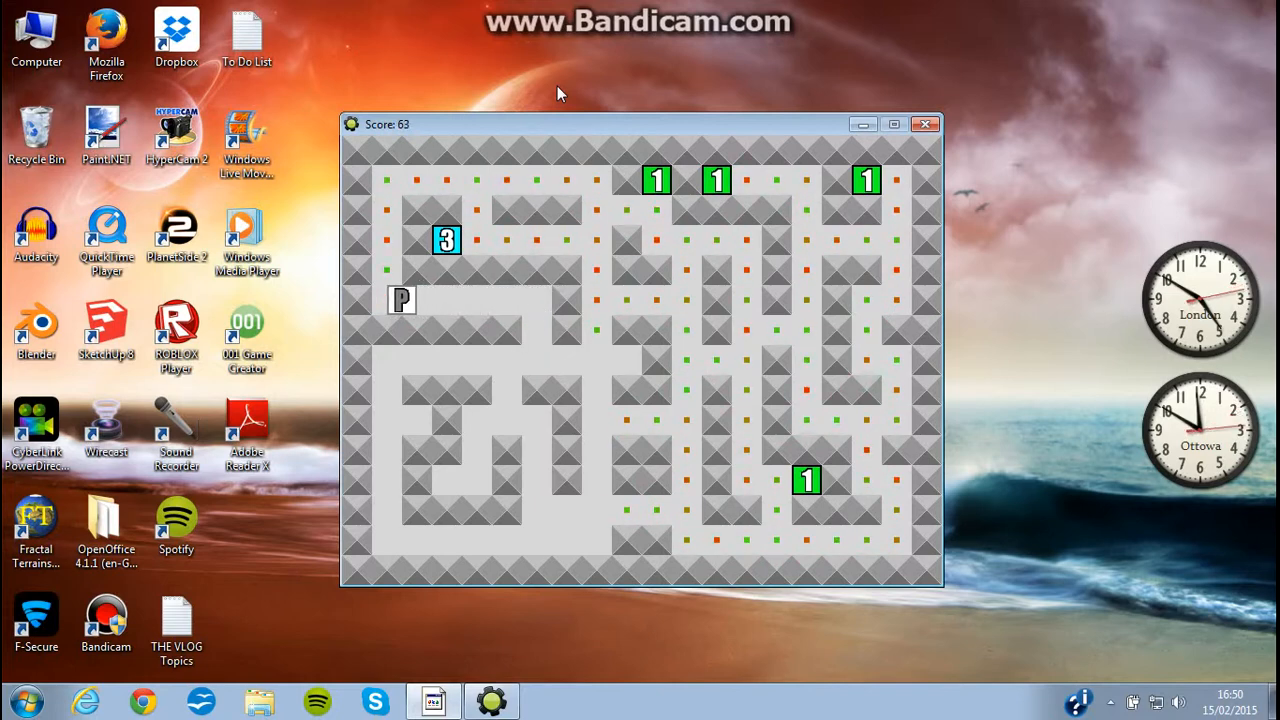
{"action": "key", "text": "Up"}
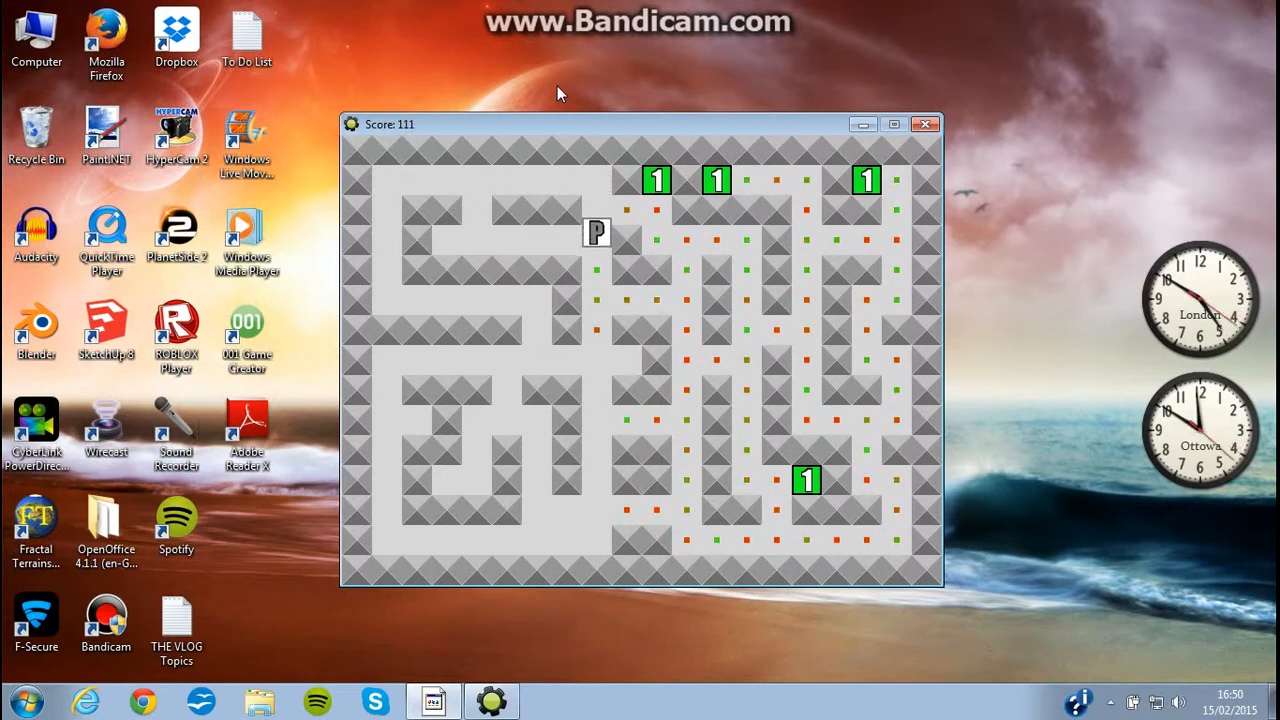
{"action": "key", "text": "Down"}
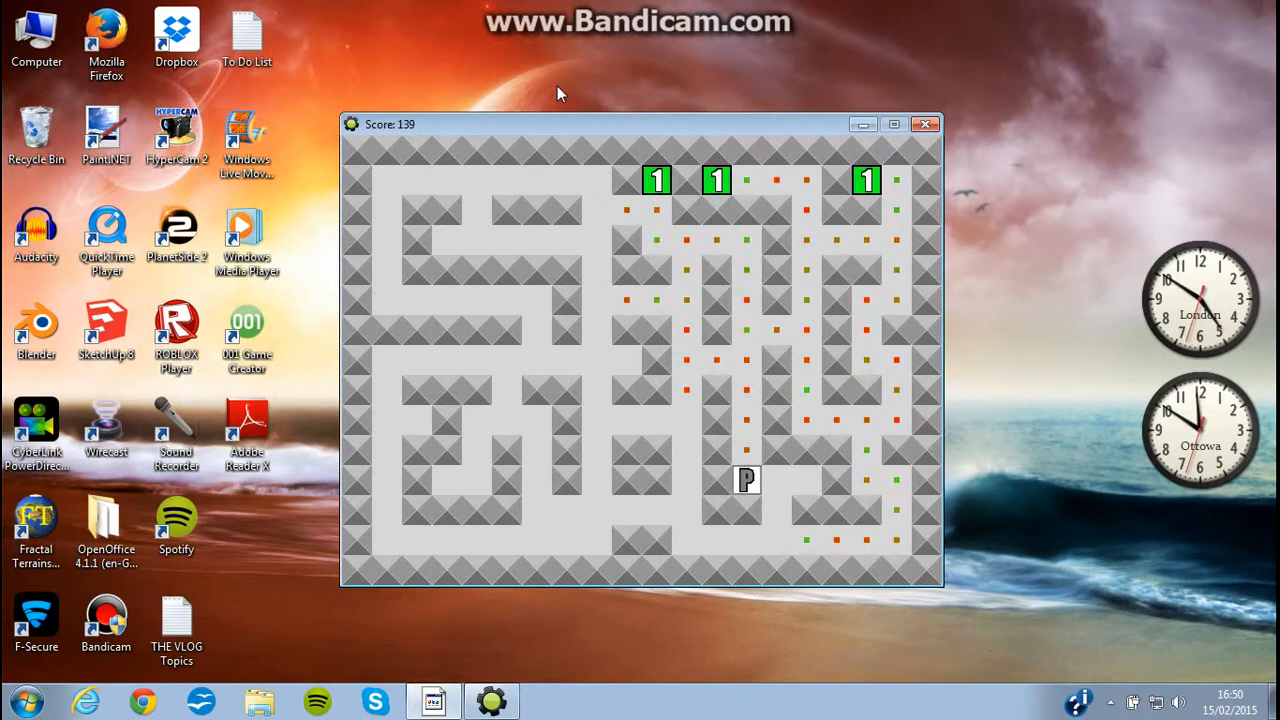
{"action": "key", "text": "Up"}
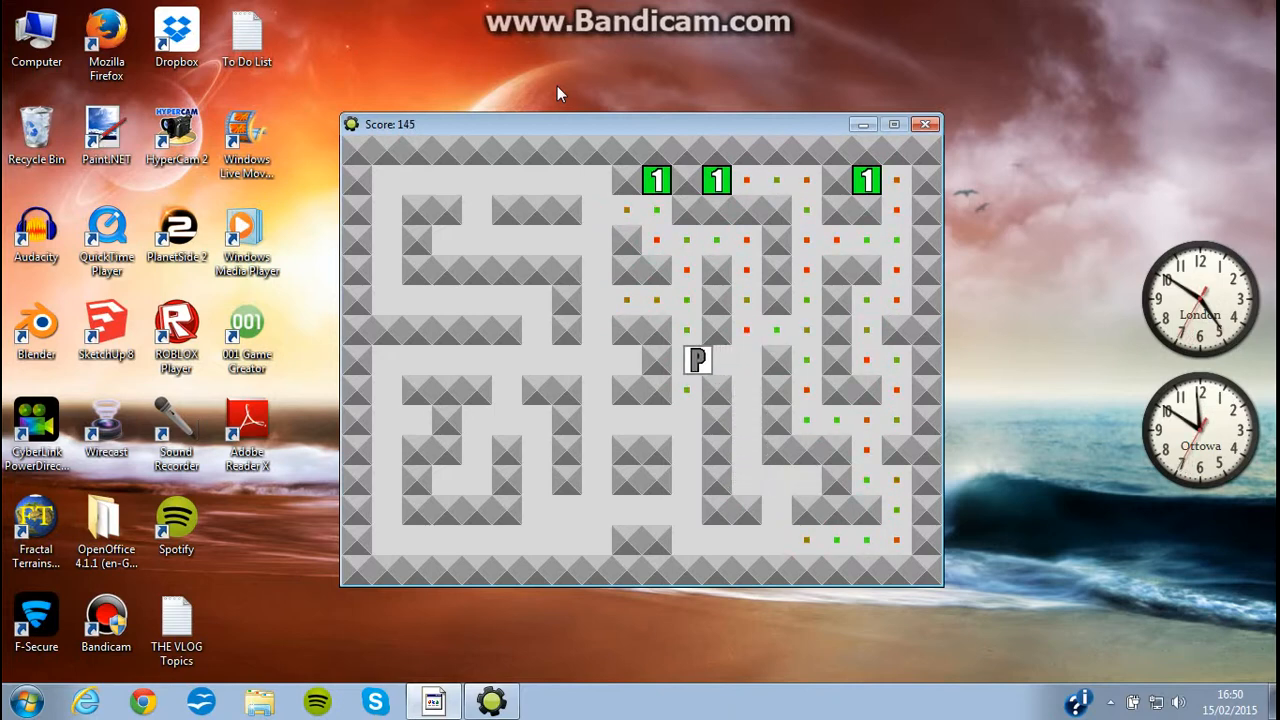
{"action": "key", "text": "up"}
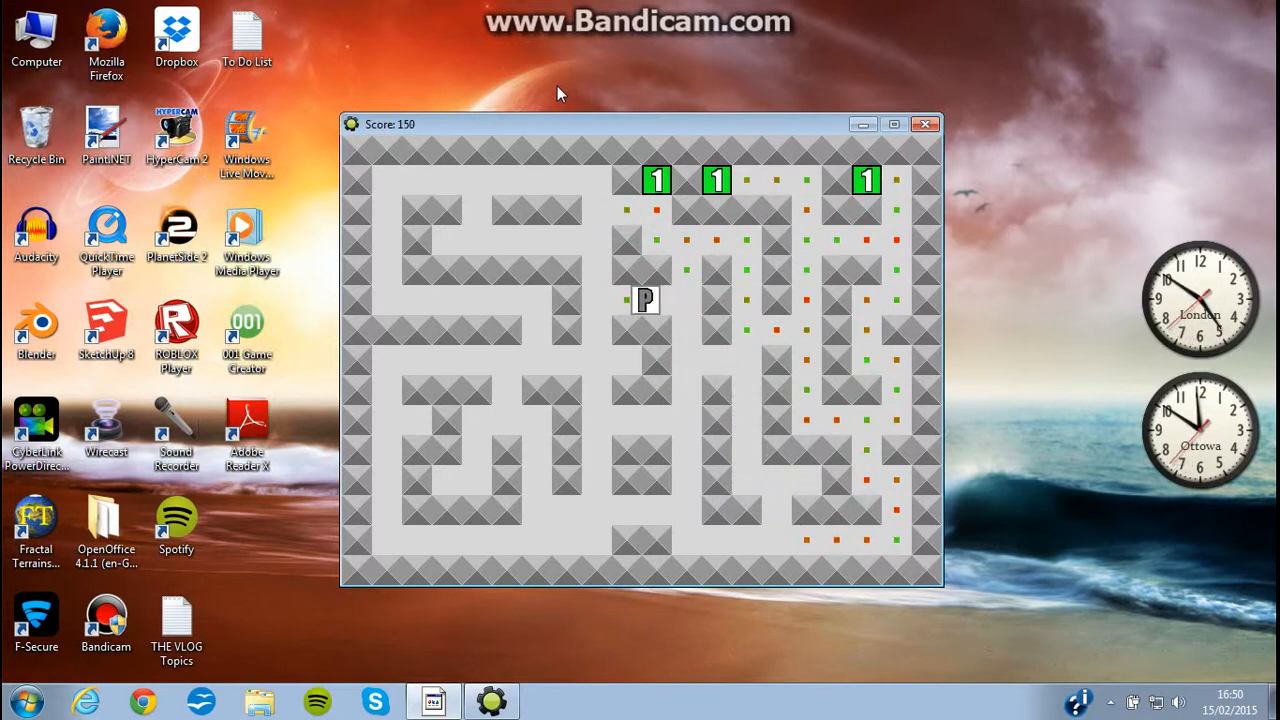
{"action": "key", "text": "up"}
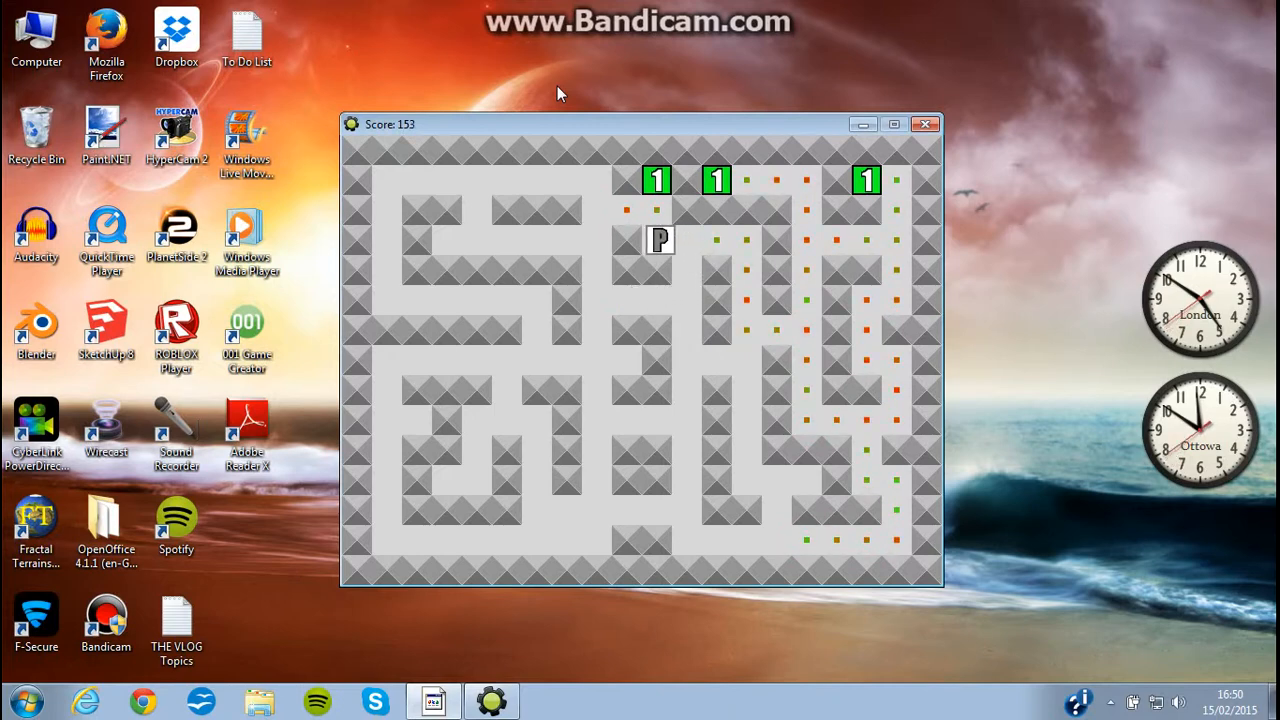
{"action": "key", "text": "up"}
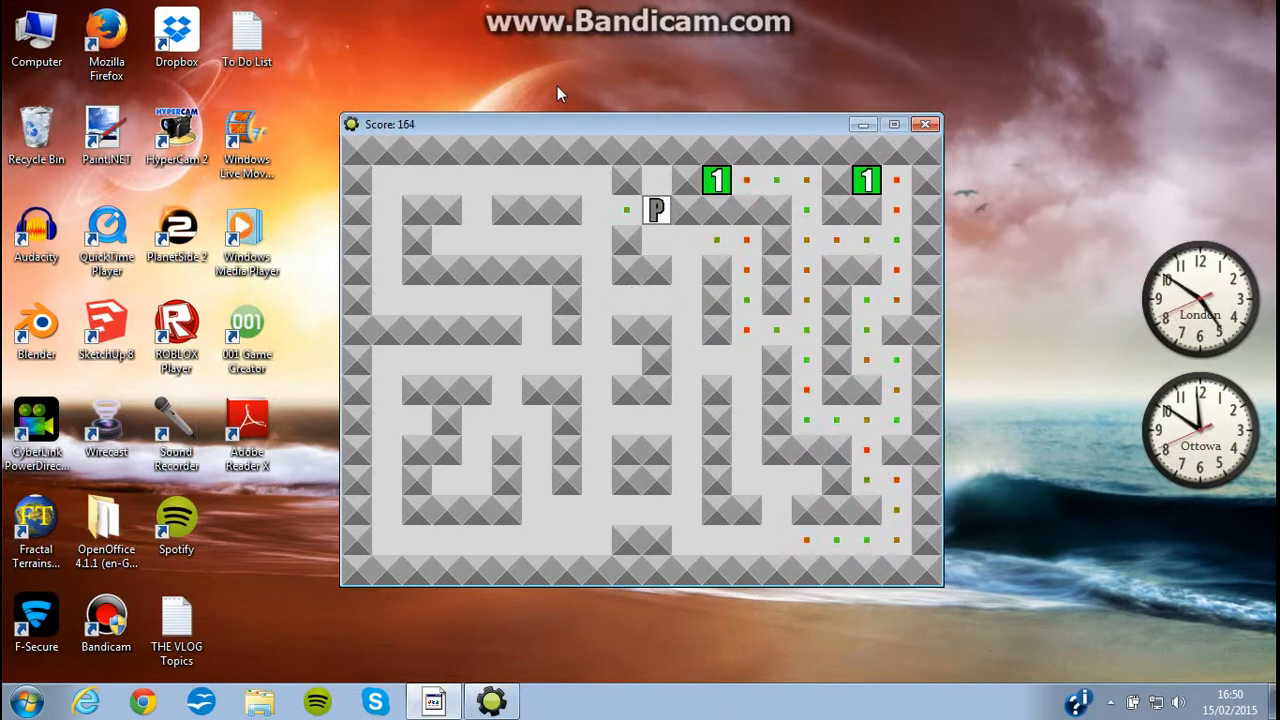
{"action": "key", "text": "down"}
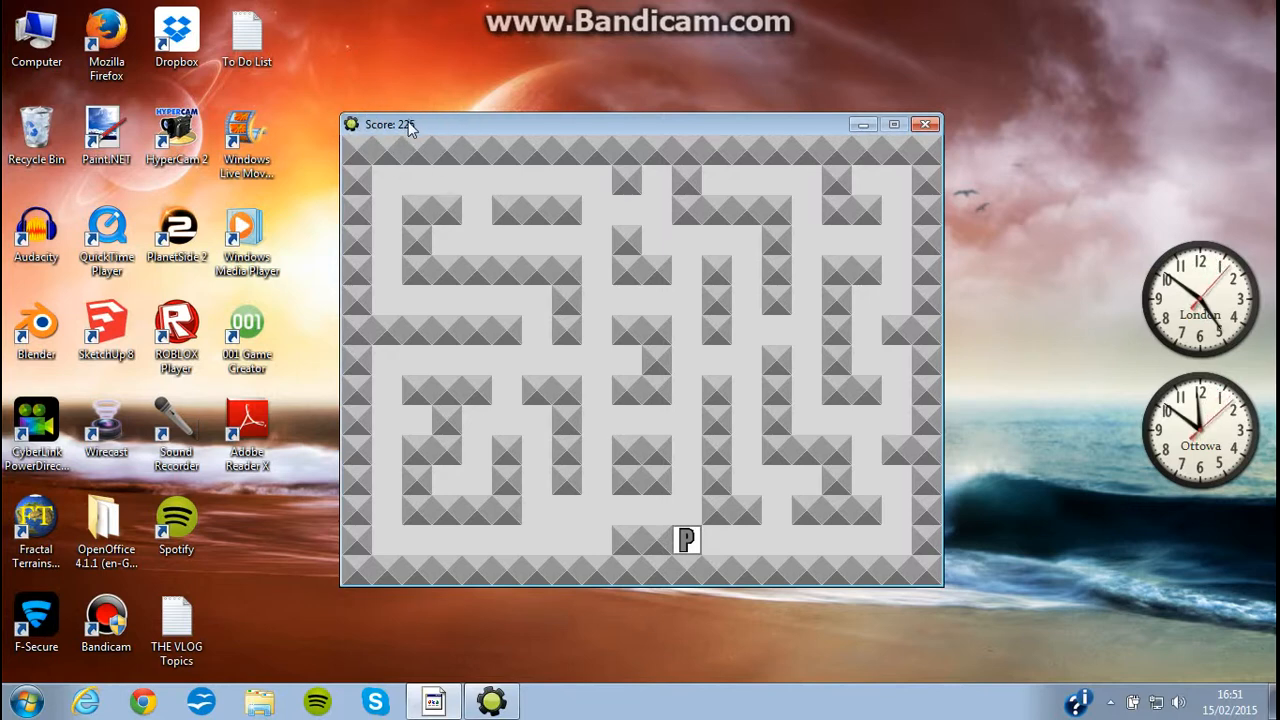
{"action": "mouse_move", "coordinate": [1010, 224]}
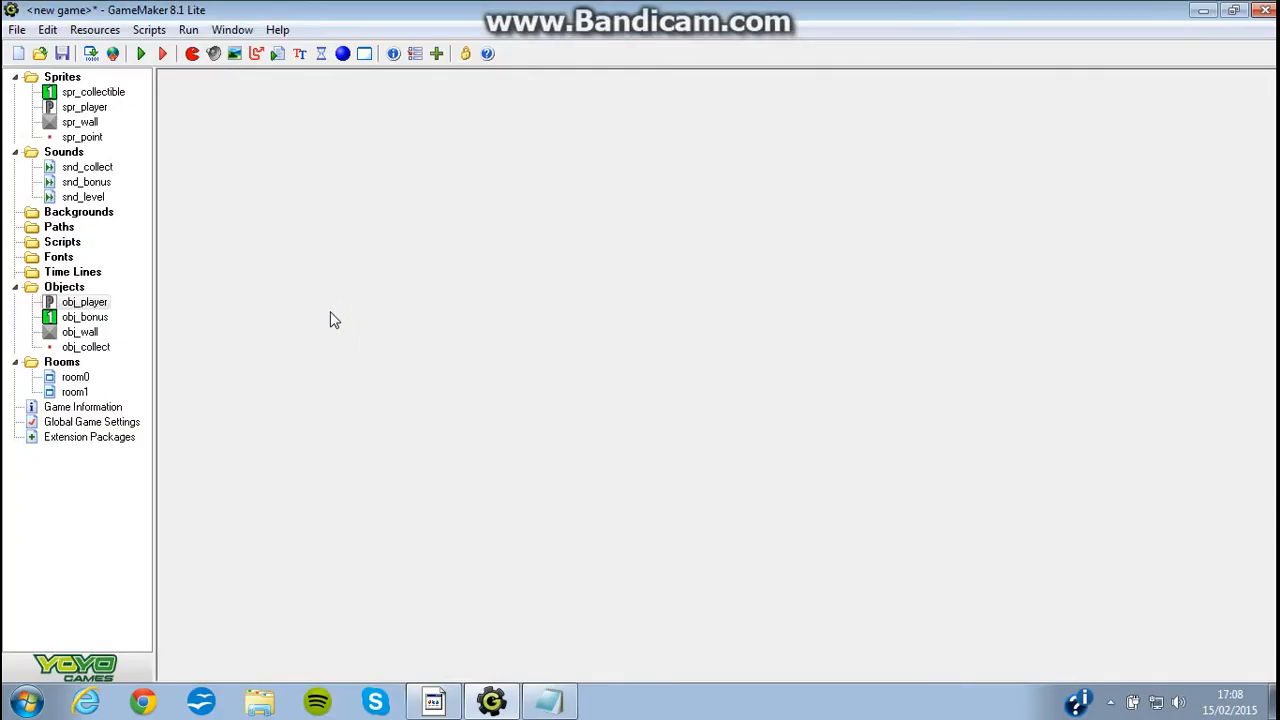
{"action": "mouse_move", "coordinate": [162, 364]}
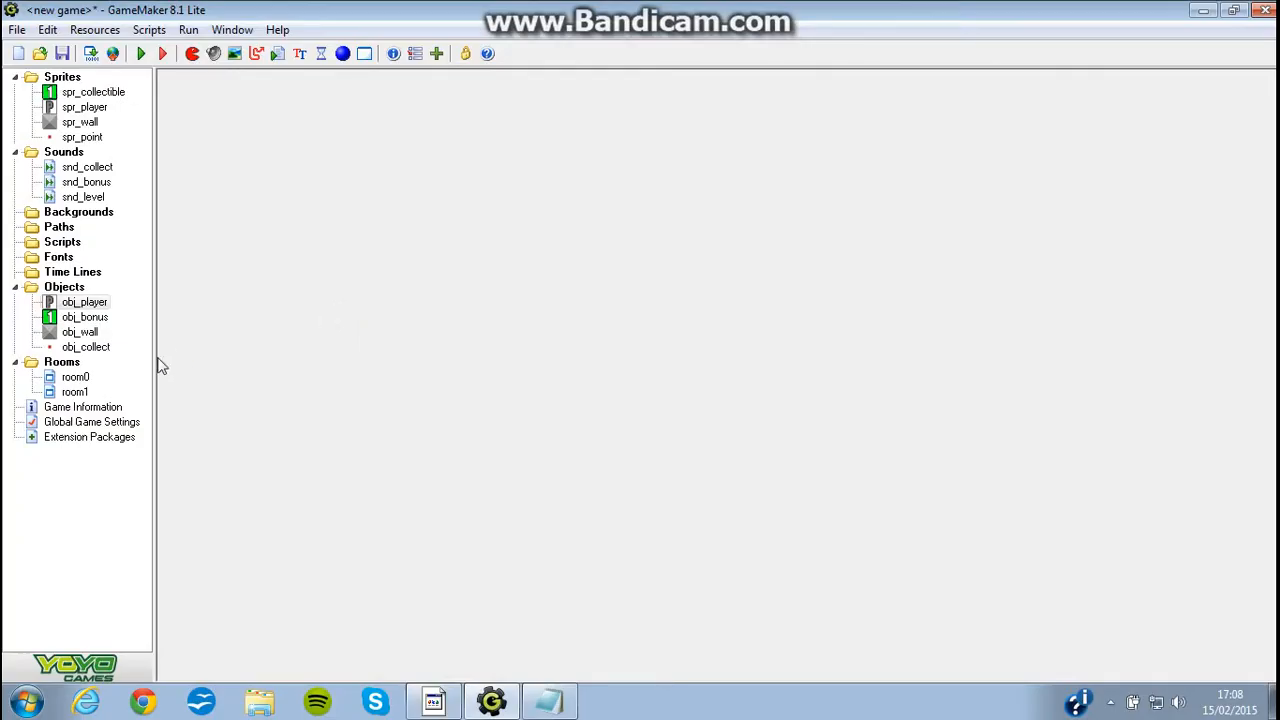
{"action": "double_click", "coordinate": [84, 348]}
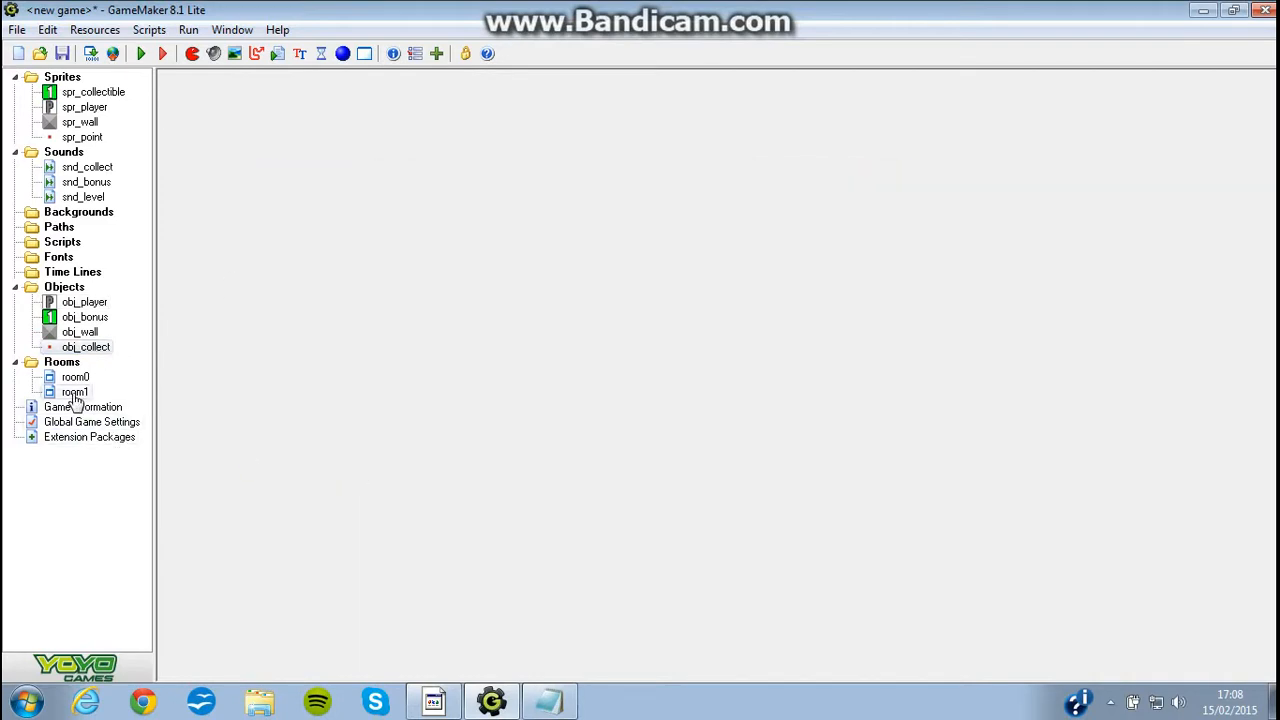
{"action": "double_click", "coordinate": [76, 390]}
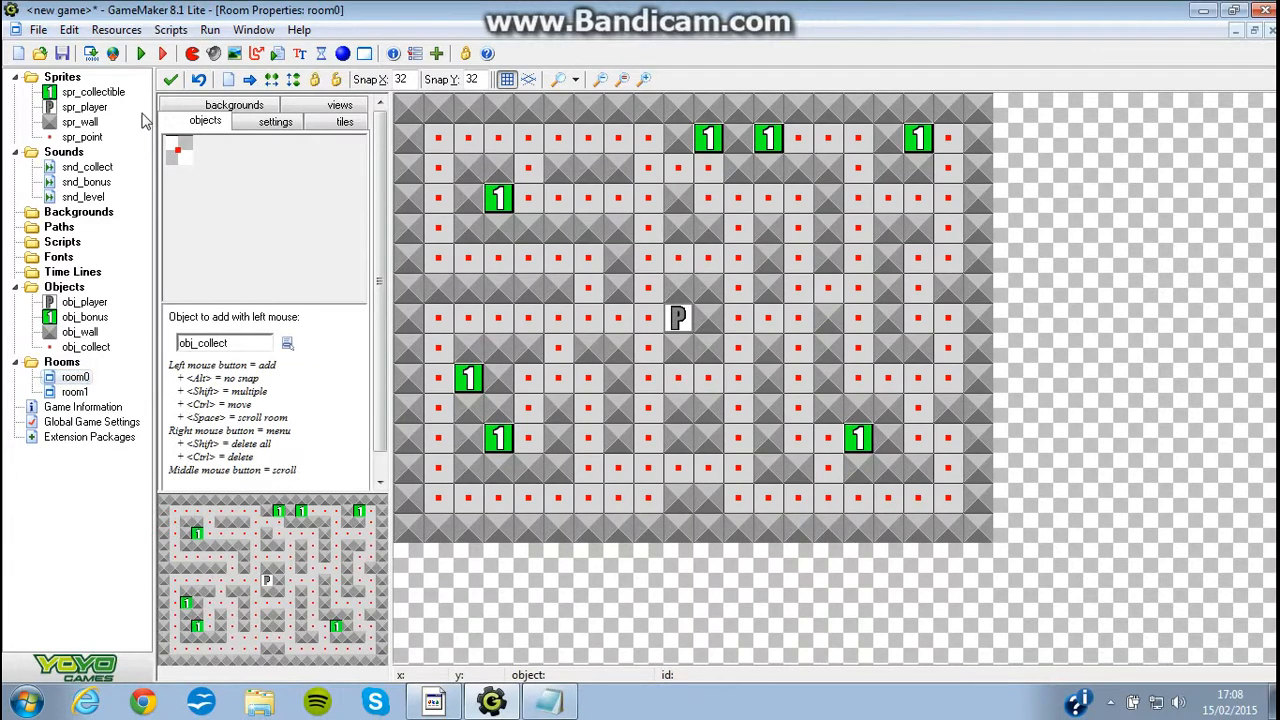
{"action": "left_click", "coordinate": [170, 80]}
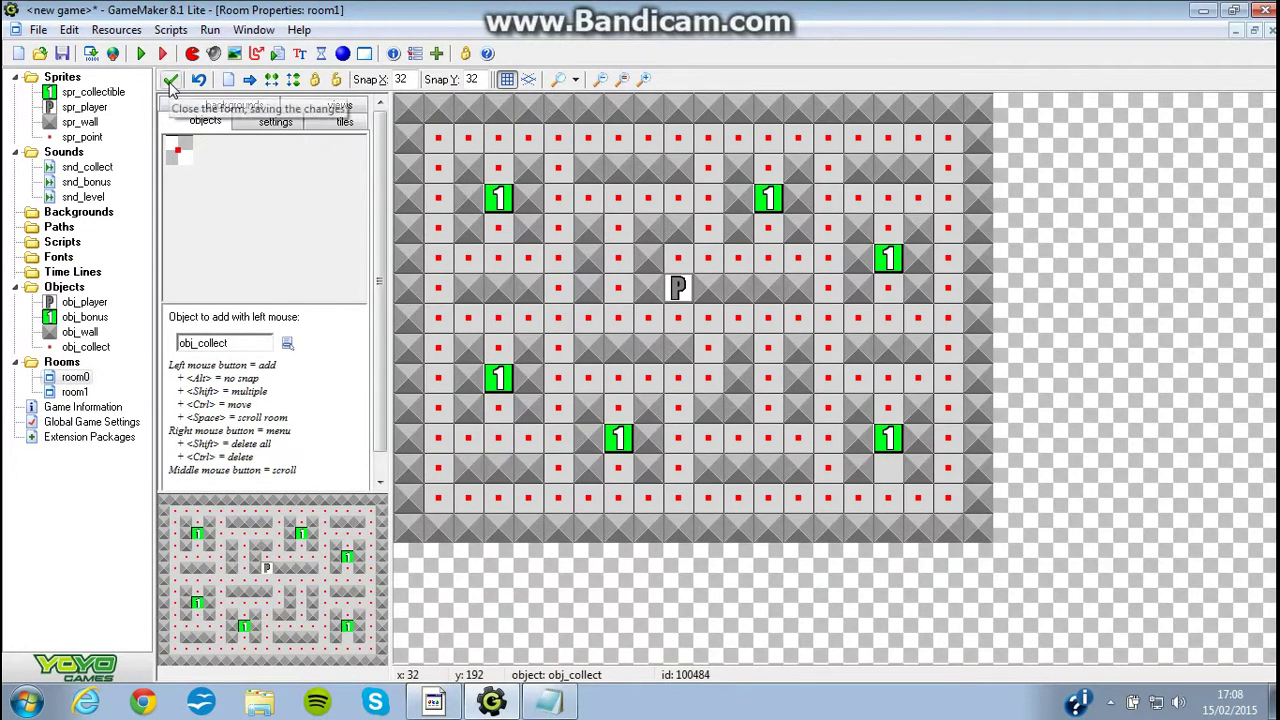
{"action": "left_click", "coordinate": [170, 80]}
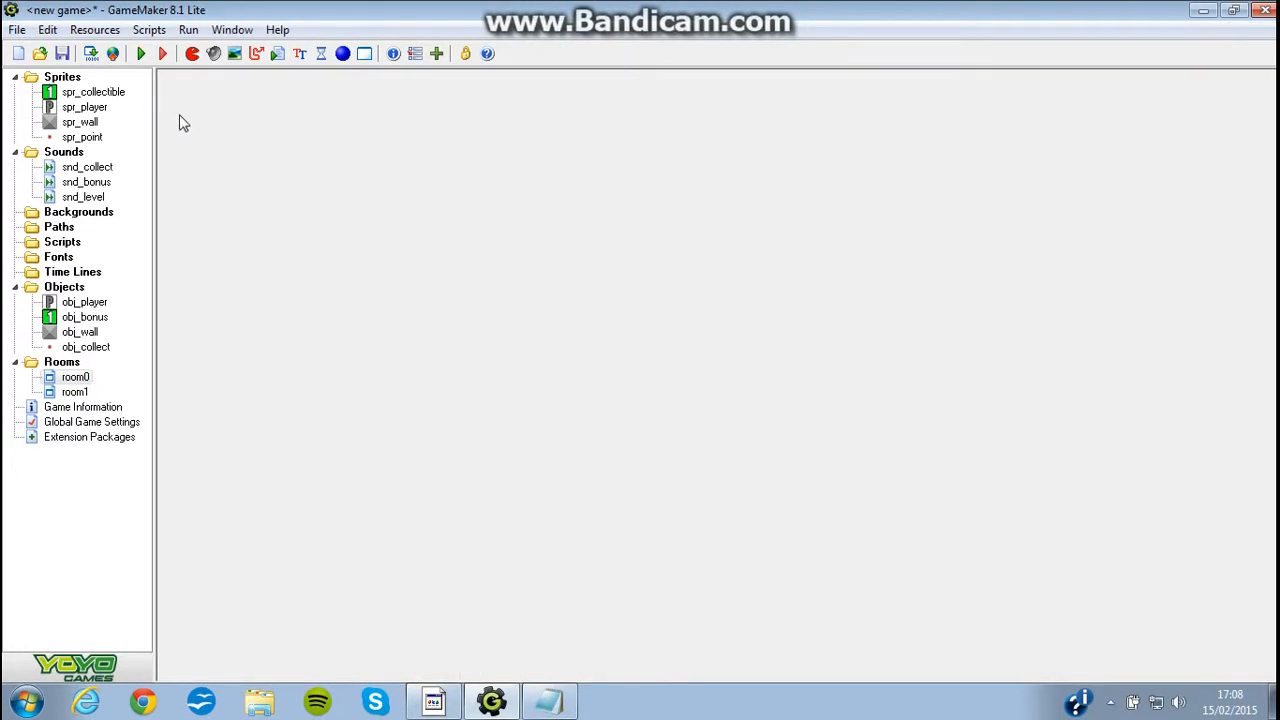
Run and play the second maze with red enemy blocks, then inspect spr_enemy
{"action": "left_click", "coordinate": [140, 54]}
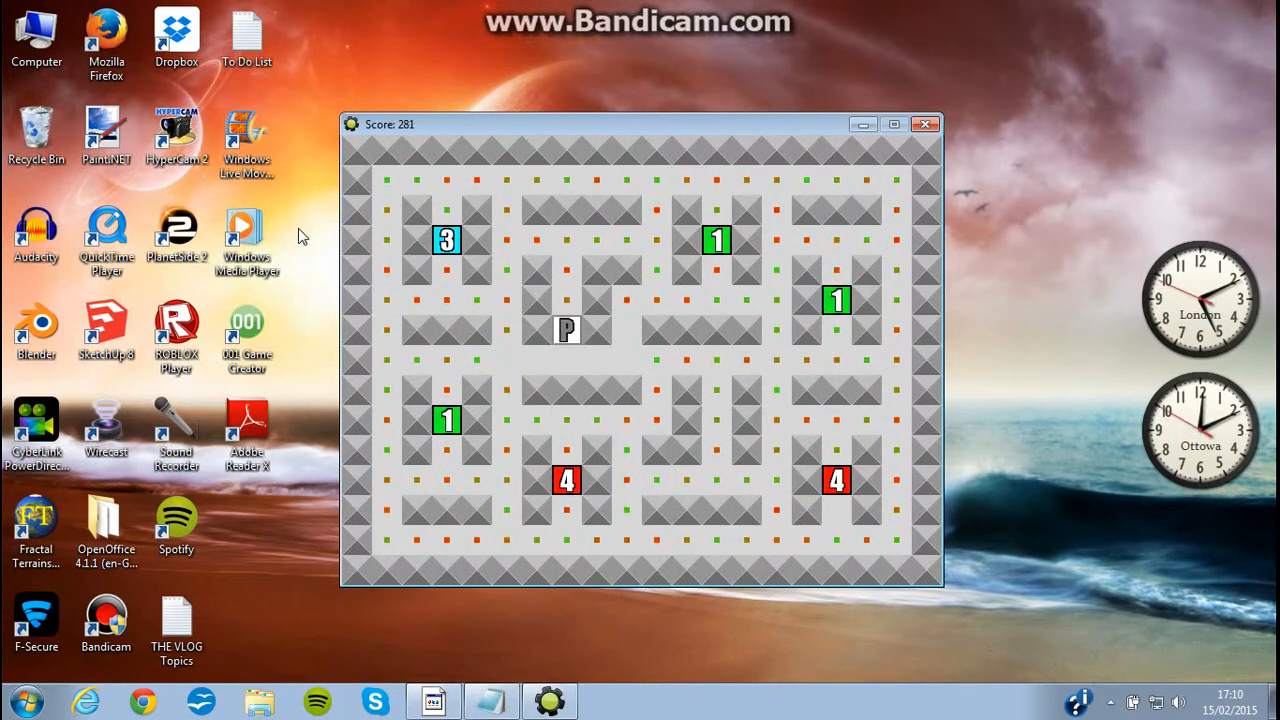
{"action": "key", "text": "up"}
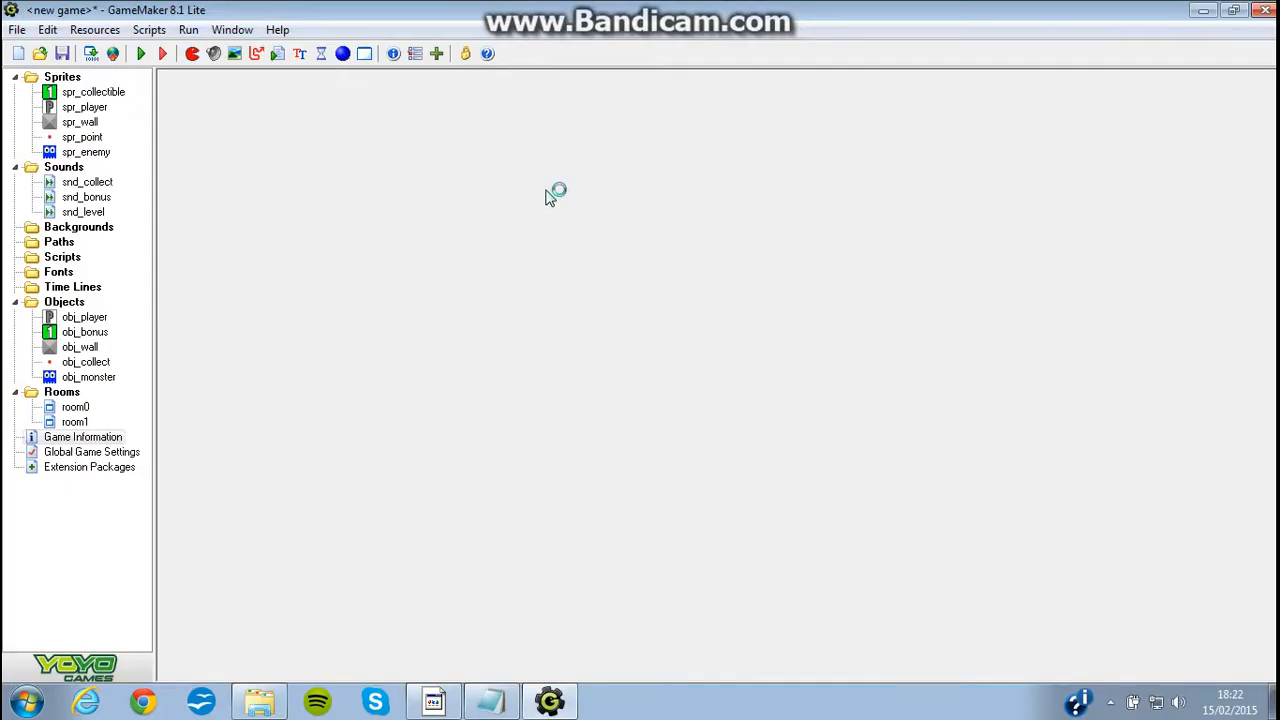
{"action": "mouse_move", "coordinate": [100, 392]}
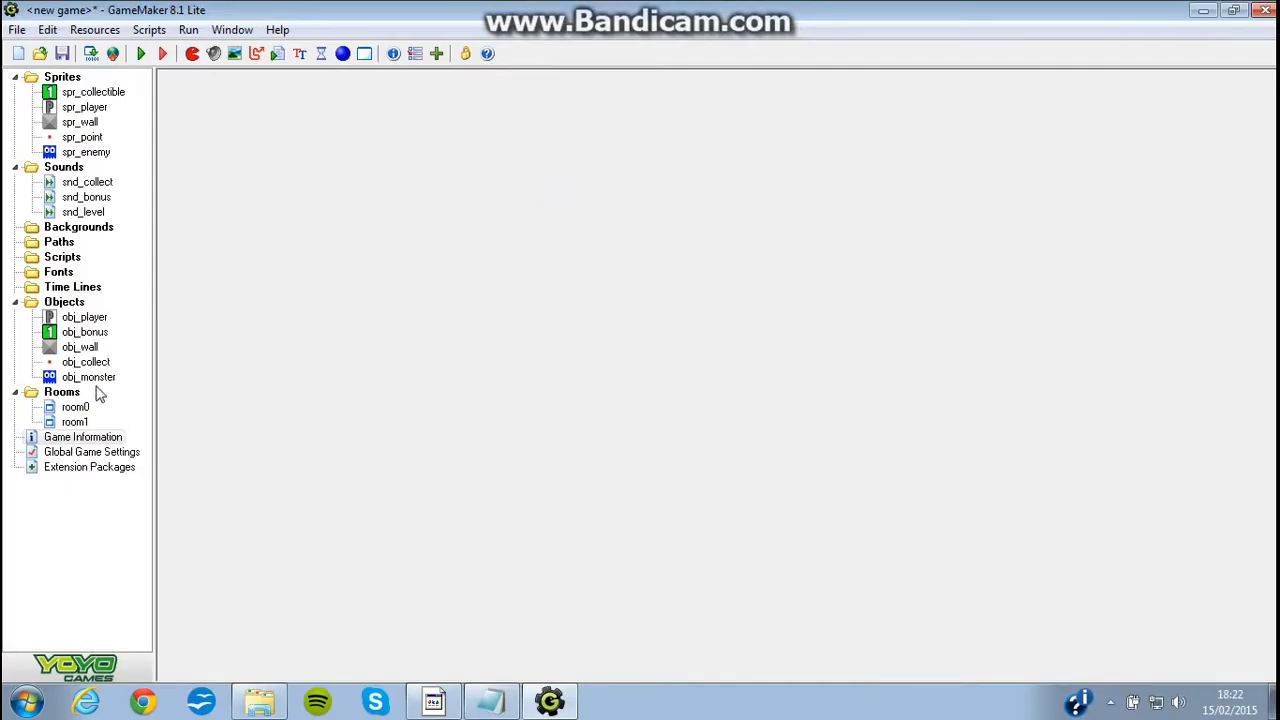
{"action": "mouse_move", "coordinate": [120, 130]}
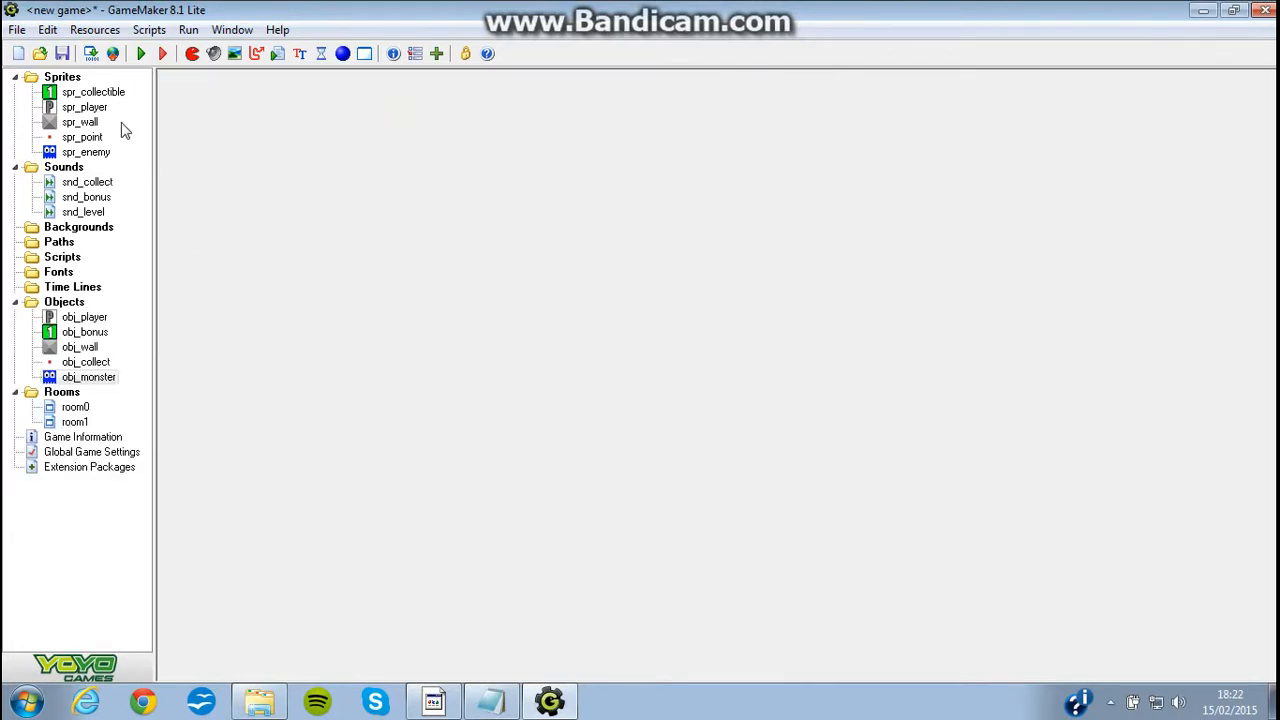
{"action": "double_click", "coordinate": [86, 152]}
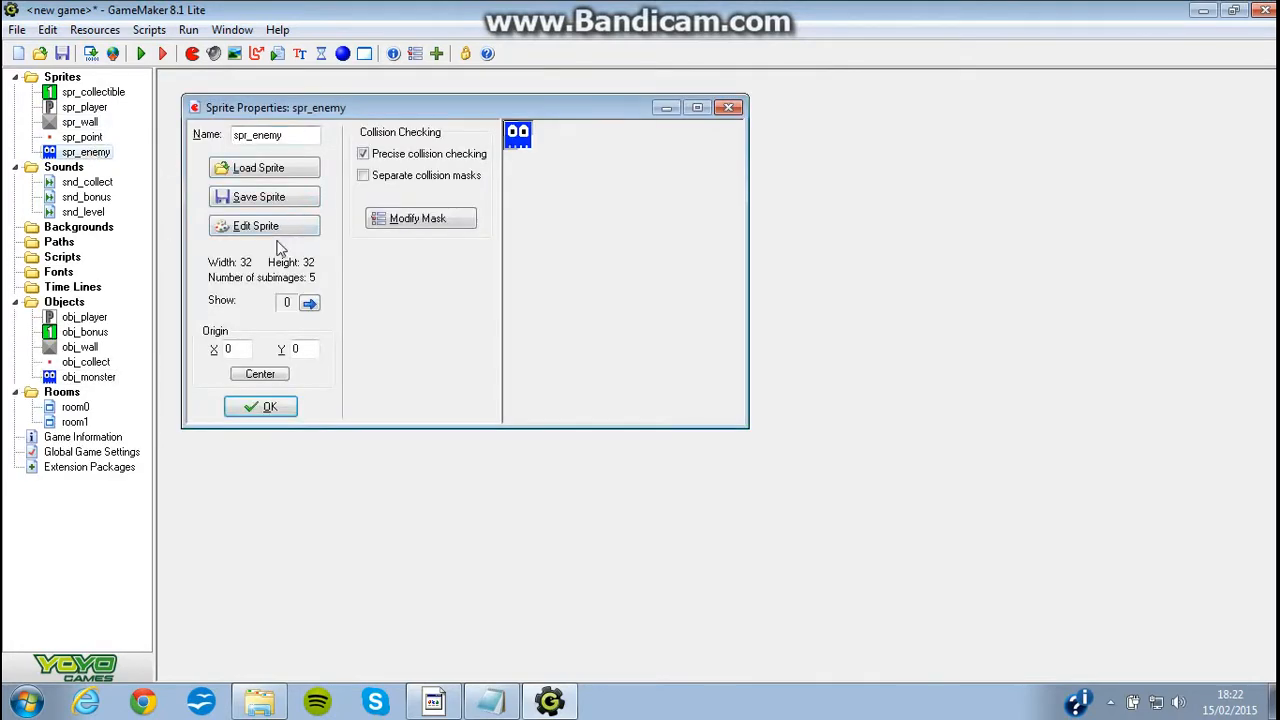
Step through spr_enemy's orange, red, green and blue ghost frames without preview, then save
{"action": "left_click", "coordinate": [256, 224]}
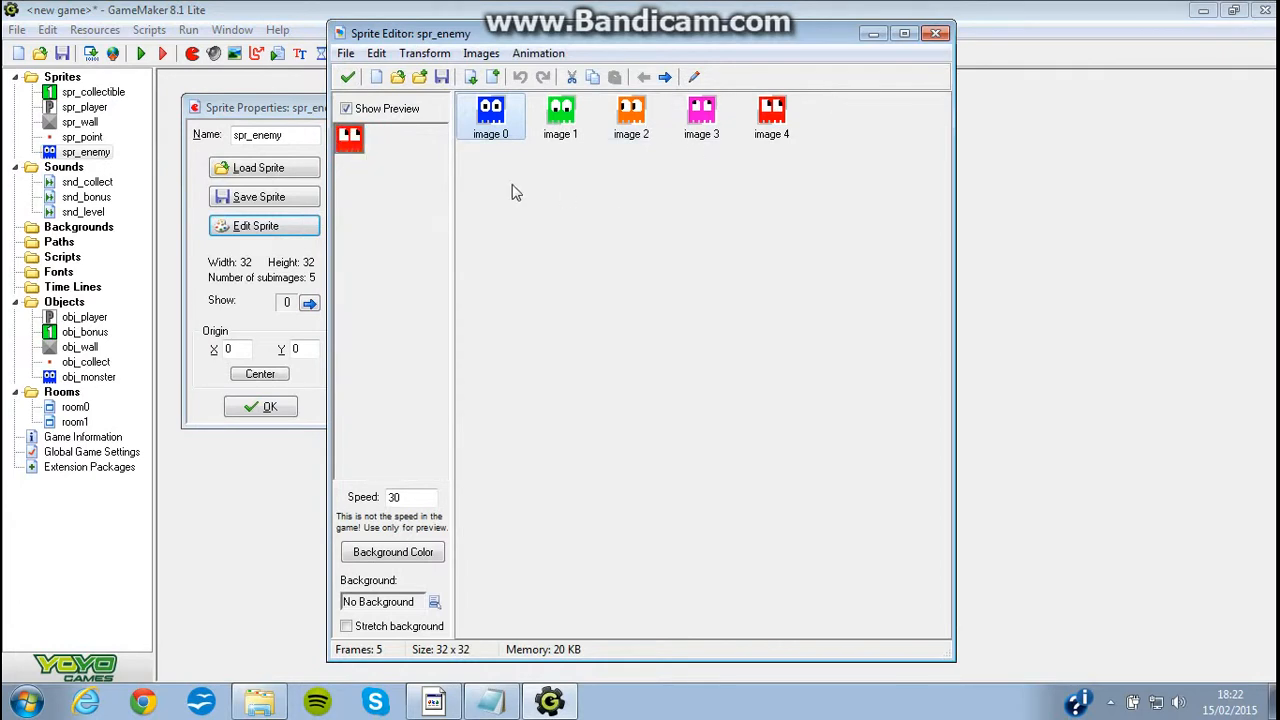
{"action": "left_click", "coordinate": [346, 108]}
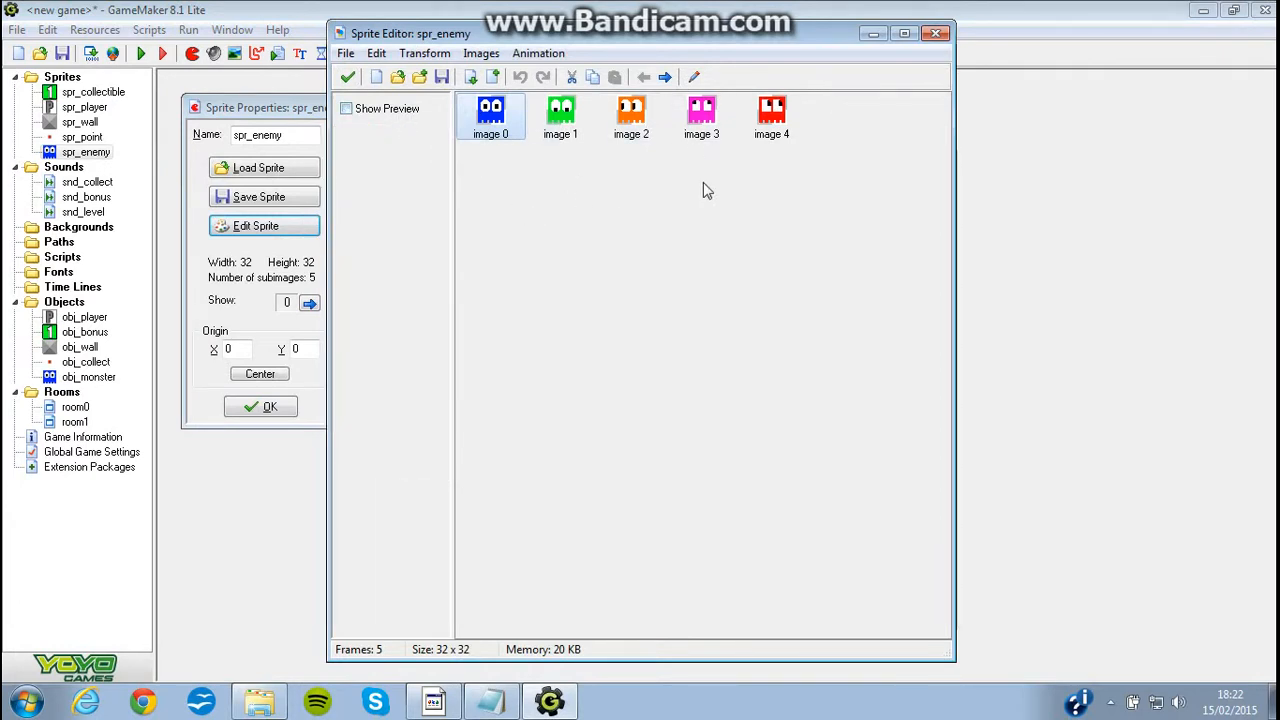
{"action": "mouse_move", "coordinate": [604, 144]}
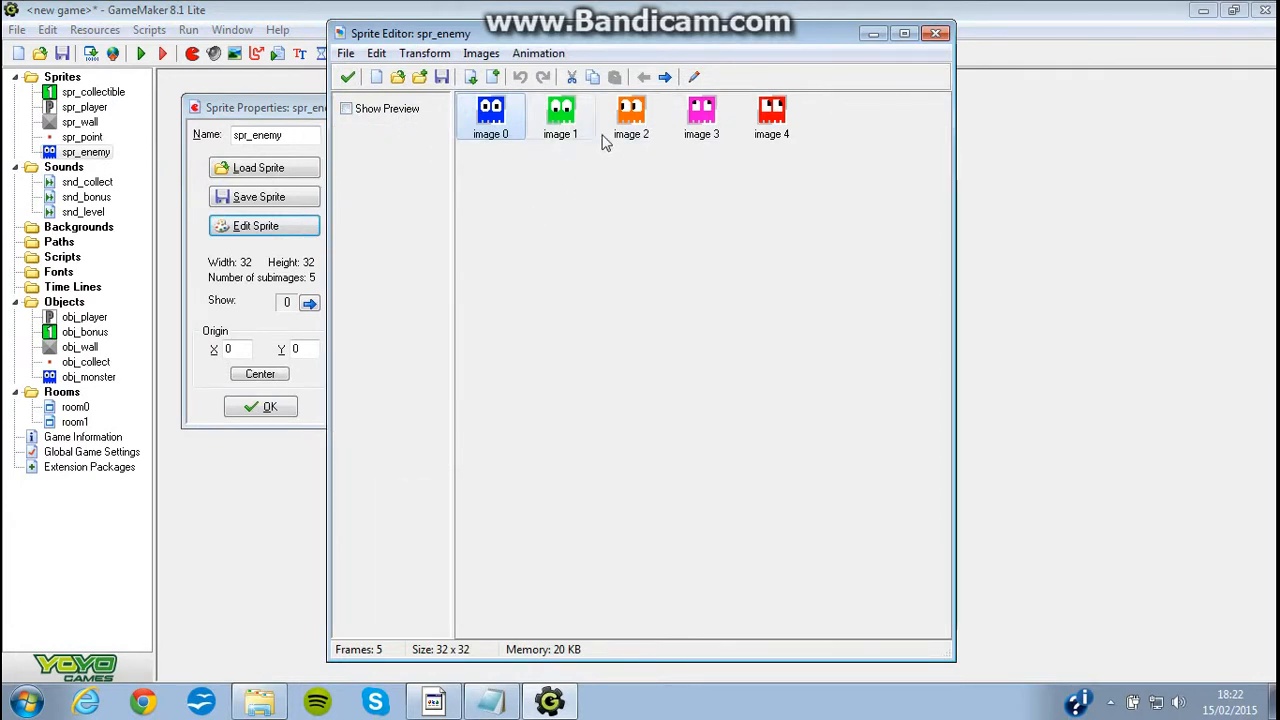
{"action": "mouse_move", "coordinate": [796, 120]}
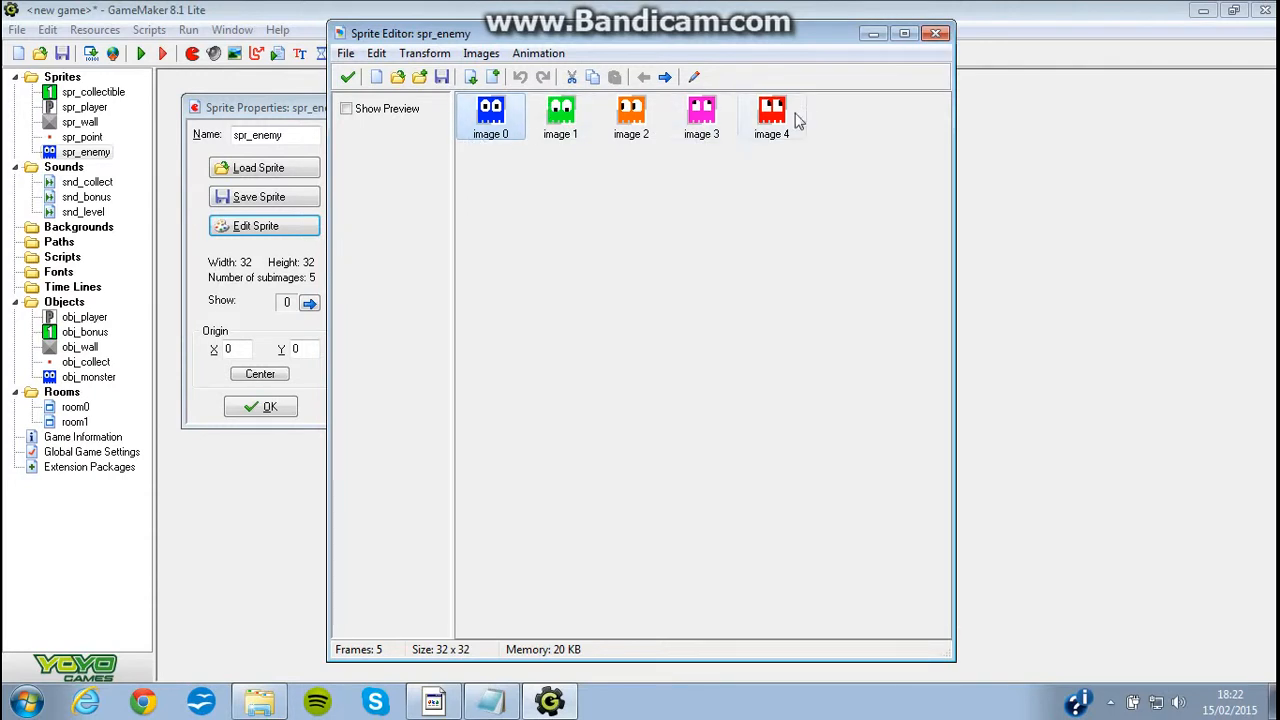
{"action": "mouse_move", "coordinate": [560, 216]}
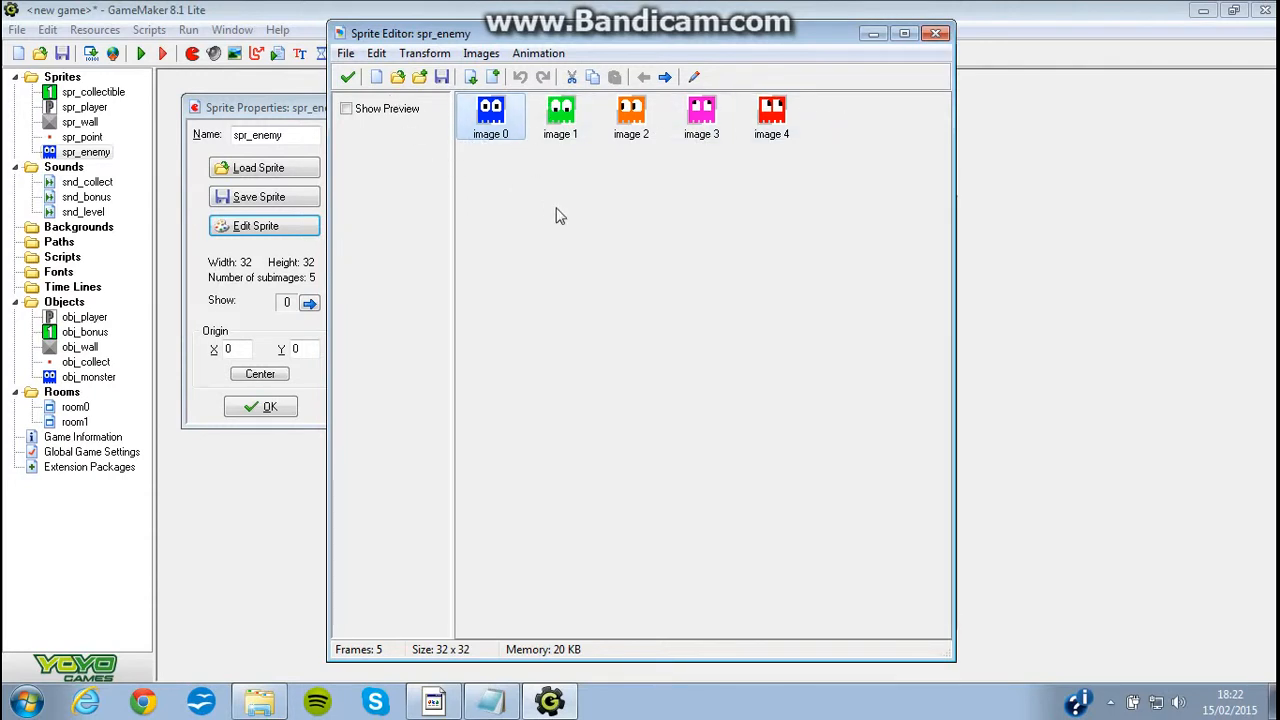
{"action": "mouse_move", "coordinate": [816, 230]}
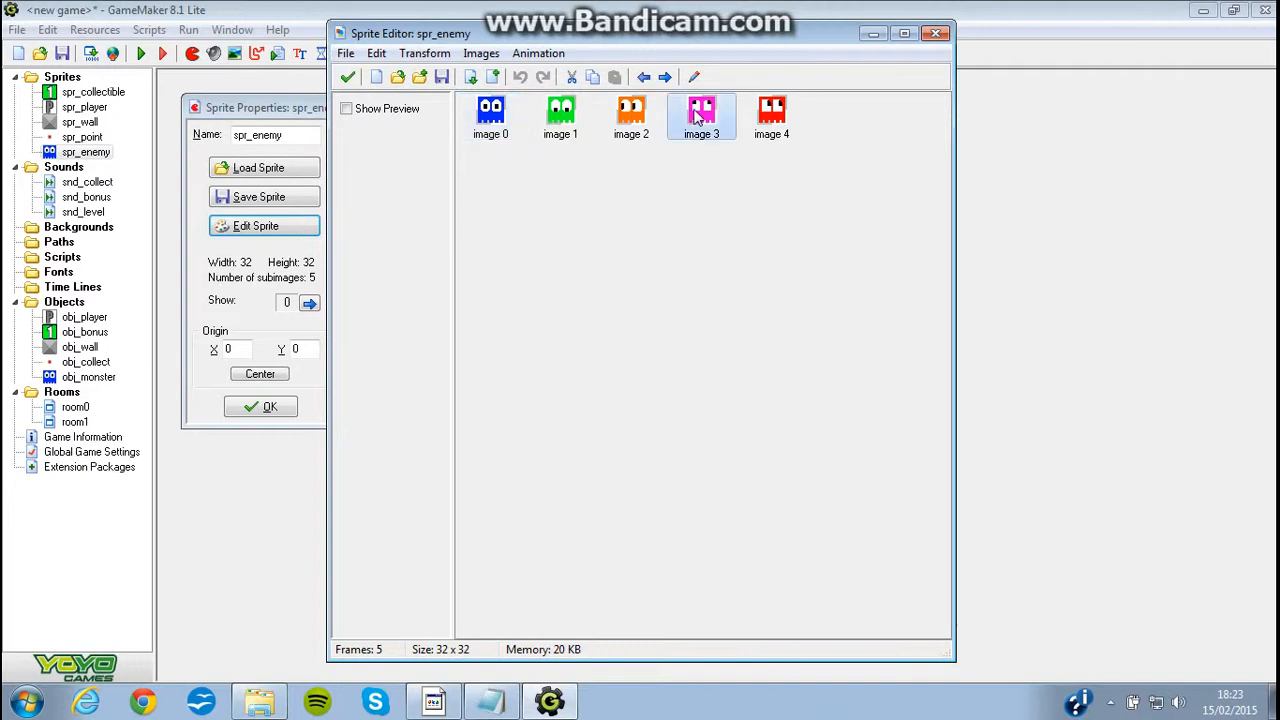
{"action": "mouse_move", "coordinate": [768, 216]}
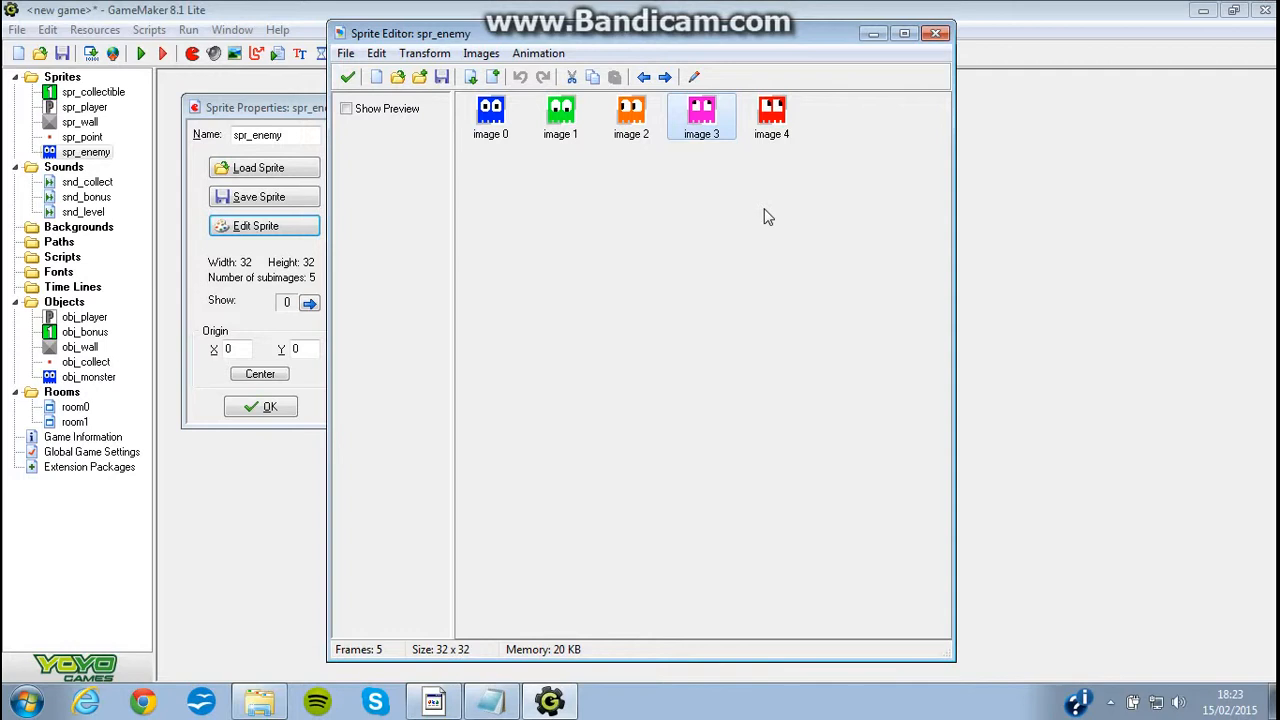
{"action": "left_click", "coordinate": [632, 116]}
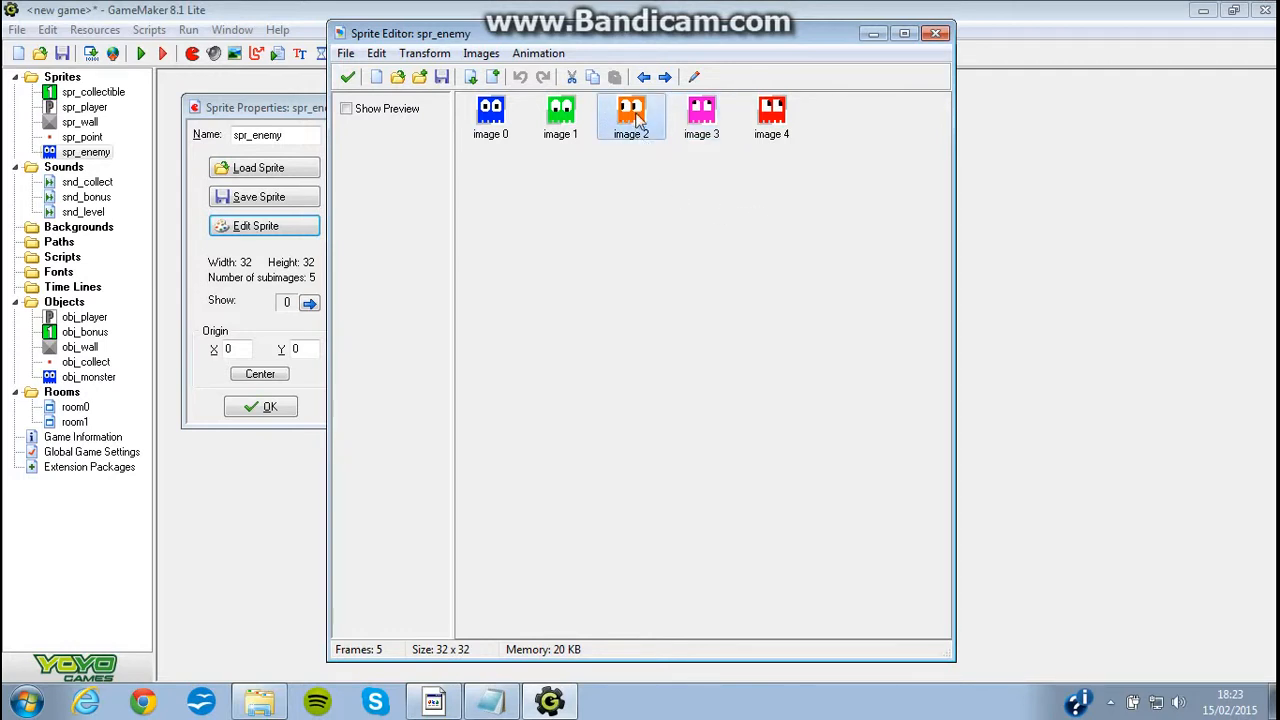
{"action": "mouse_move", "coordinate": [654, 156]}
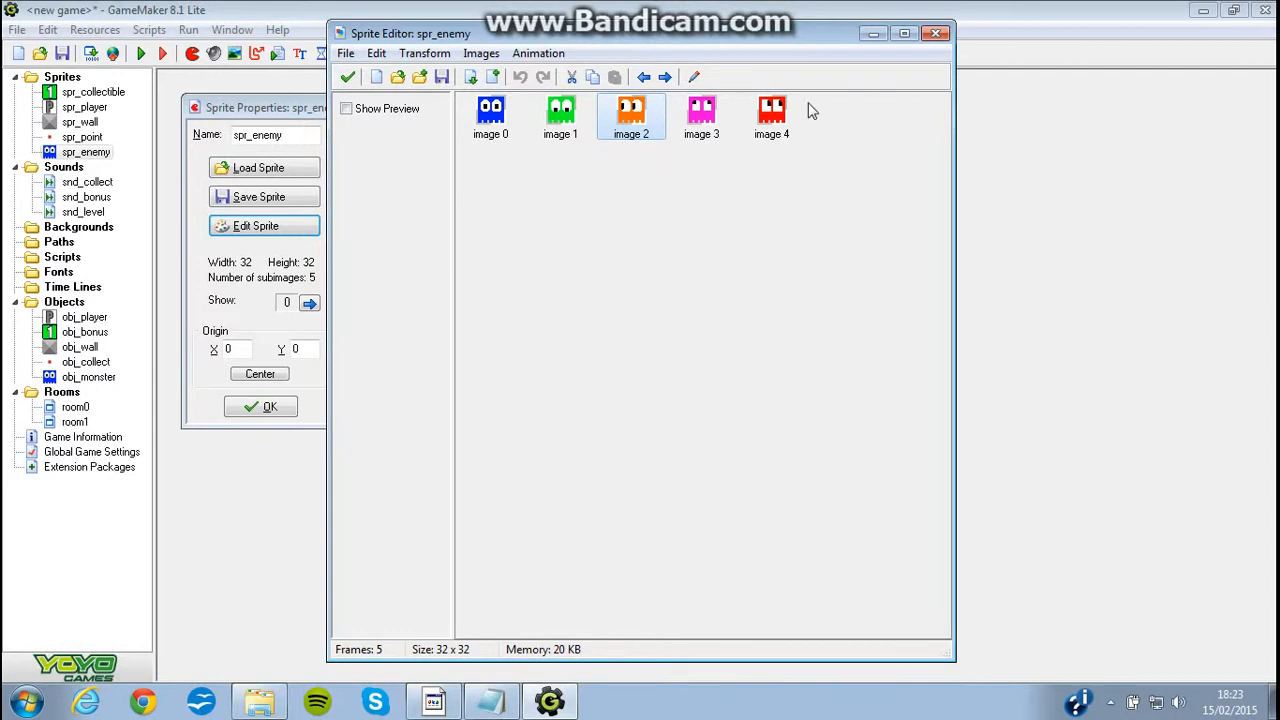
{"action": "left_click", "coordinate": [772, 114]}
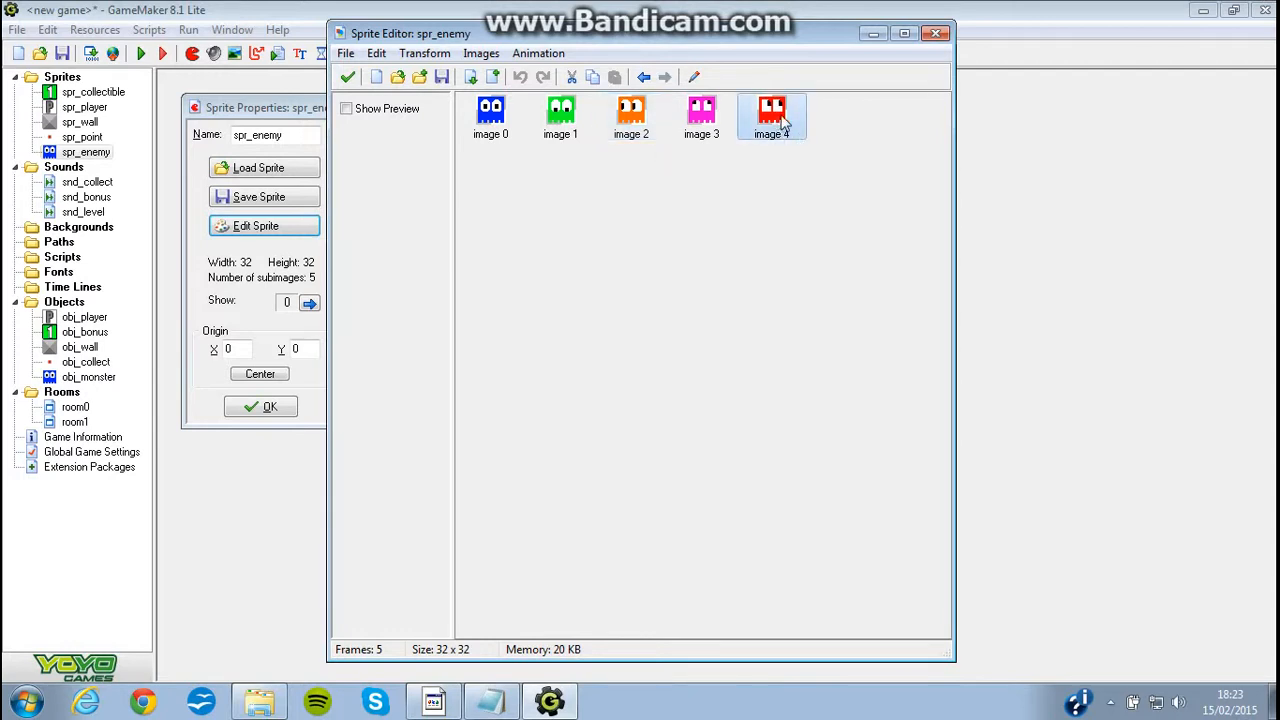
{"action": "mouse_move", "coordinate": [644, 188]}
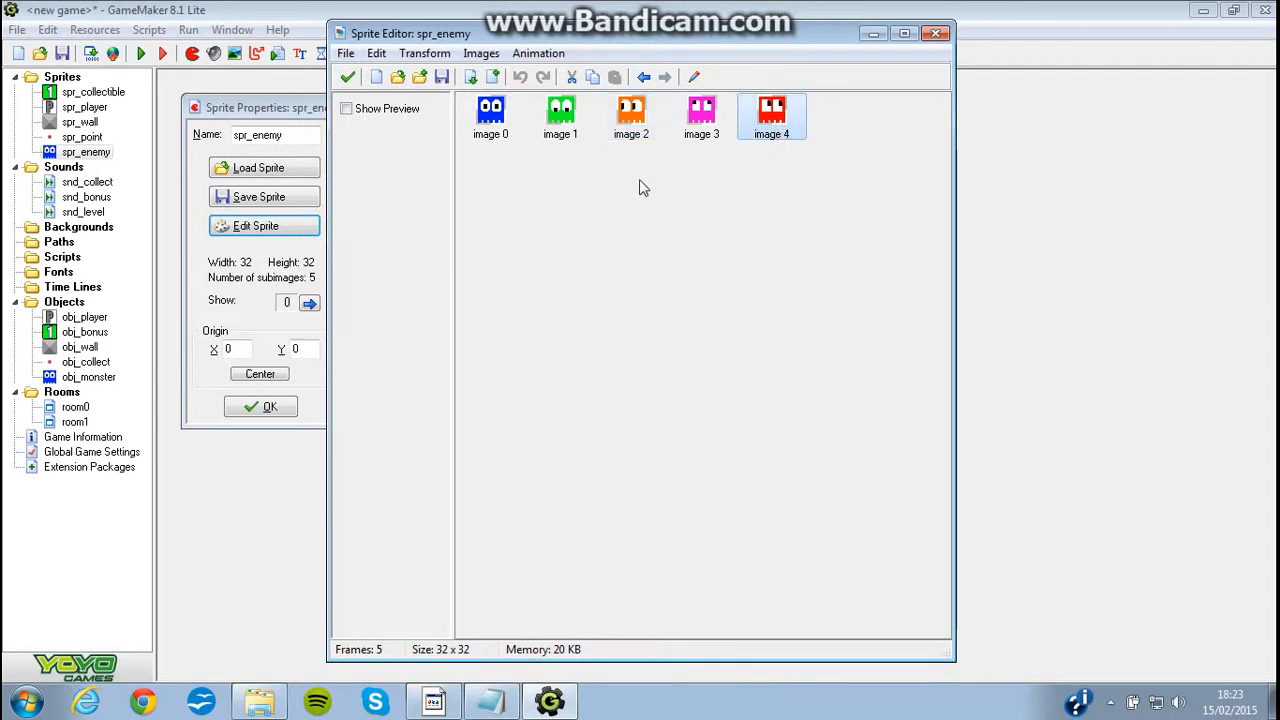
{"action": "left_click", "coordinate": [560, 114]}
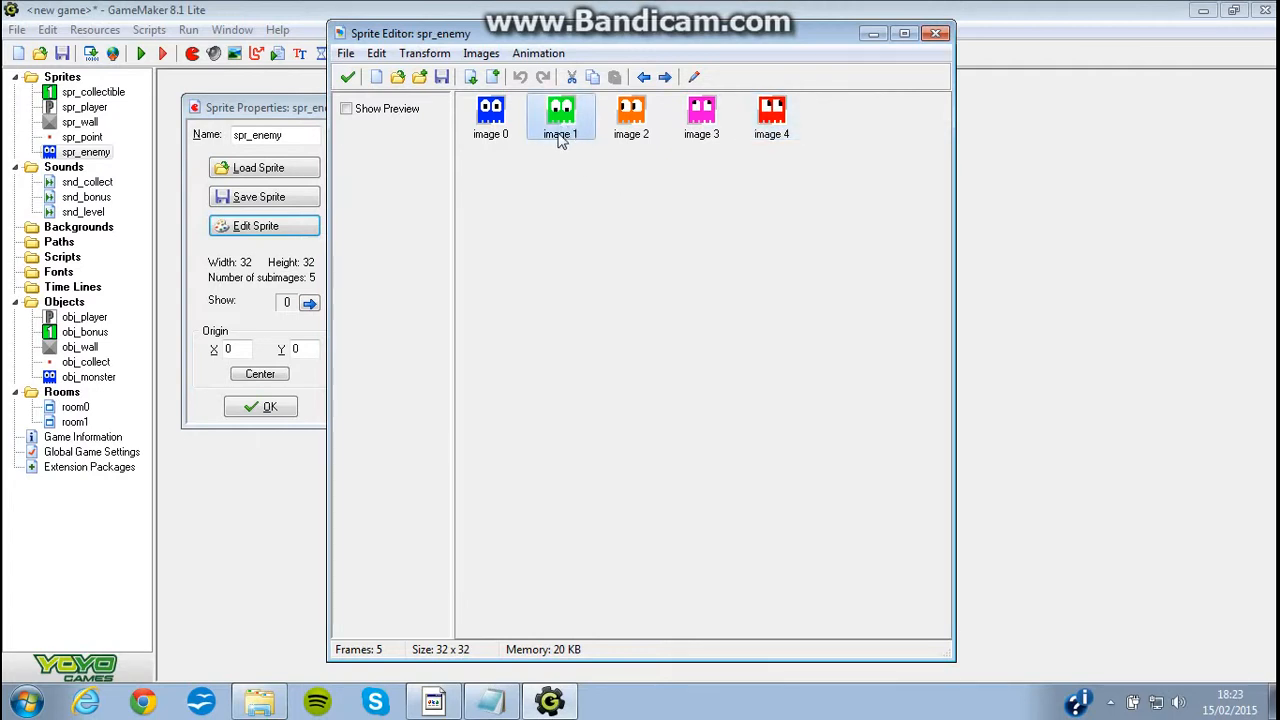
{"action": "mouse_move", "coordinate": [568, 138]}
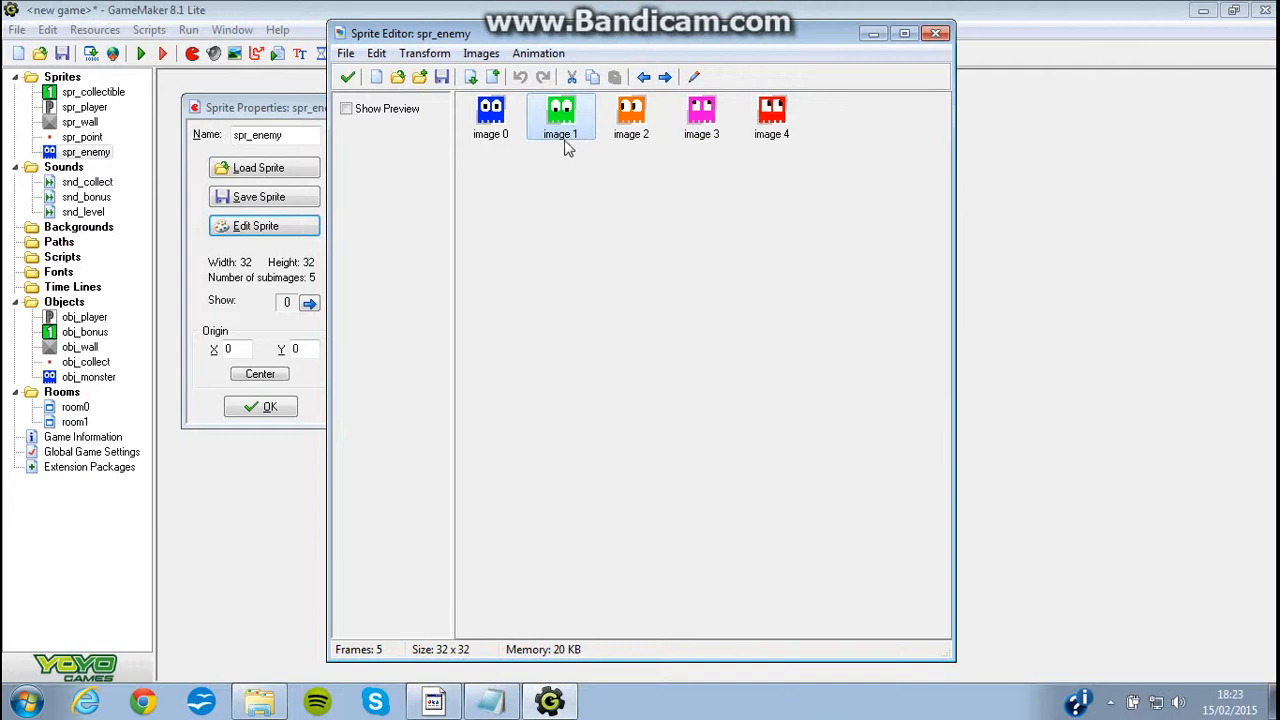
{"action": "left_click", "coordinate": [492, 114]}
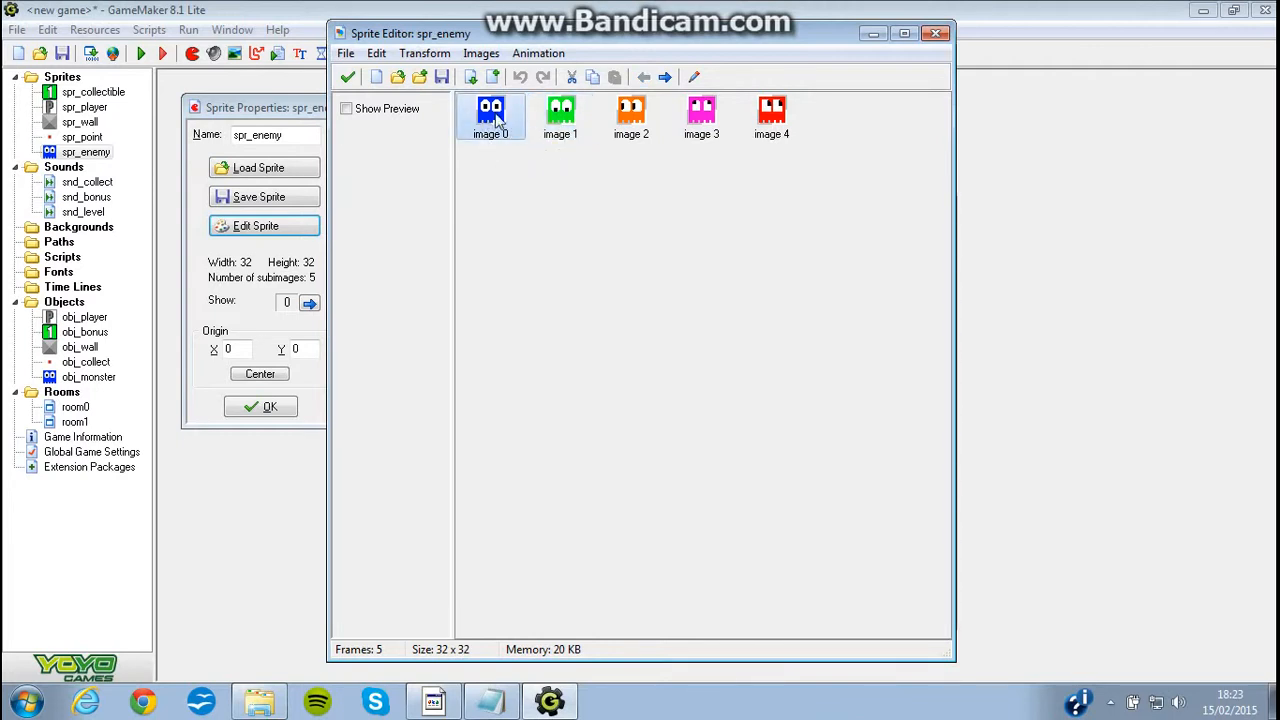
{"action": "mouse_move", "coordinate": [534, 176]}
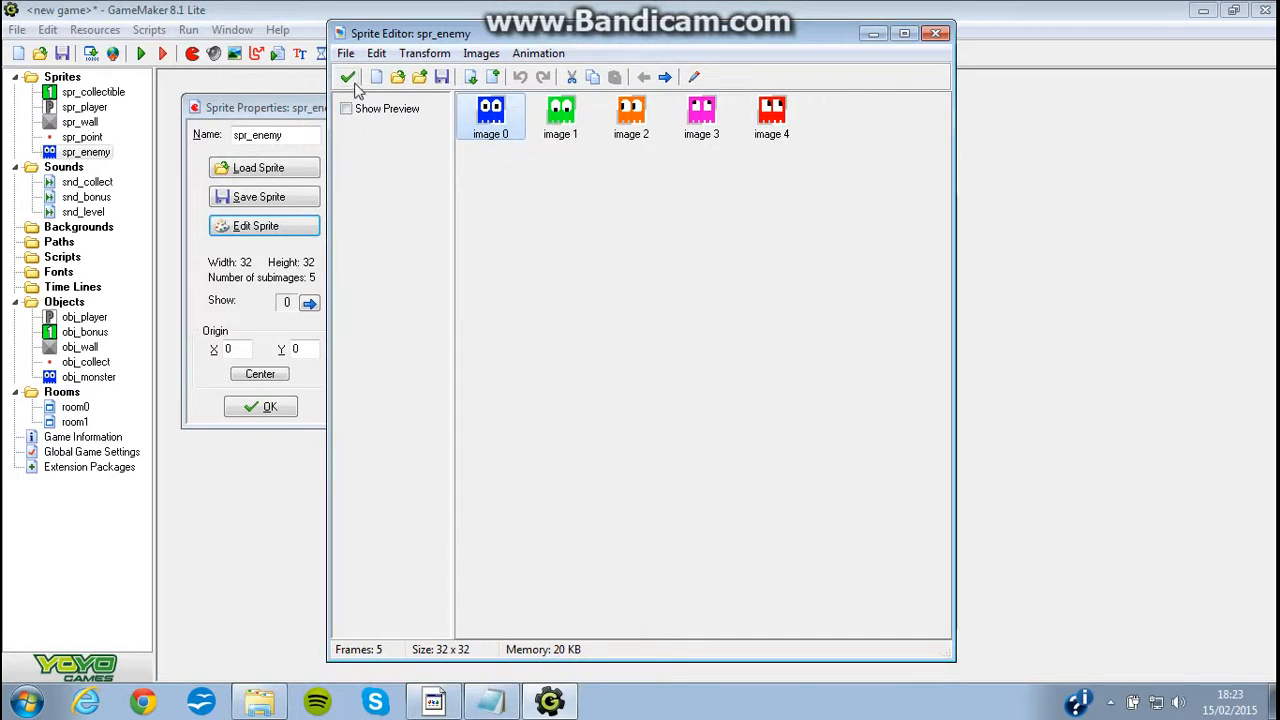
{"action": "mouse_move", "coordinate": [348, 76]}
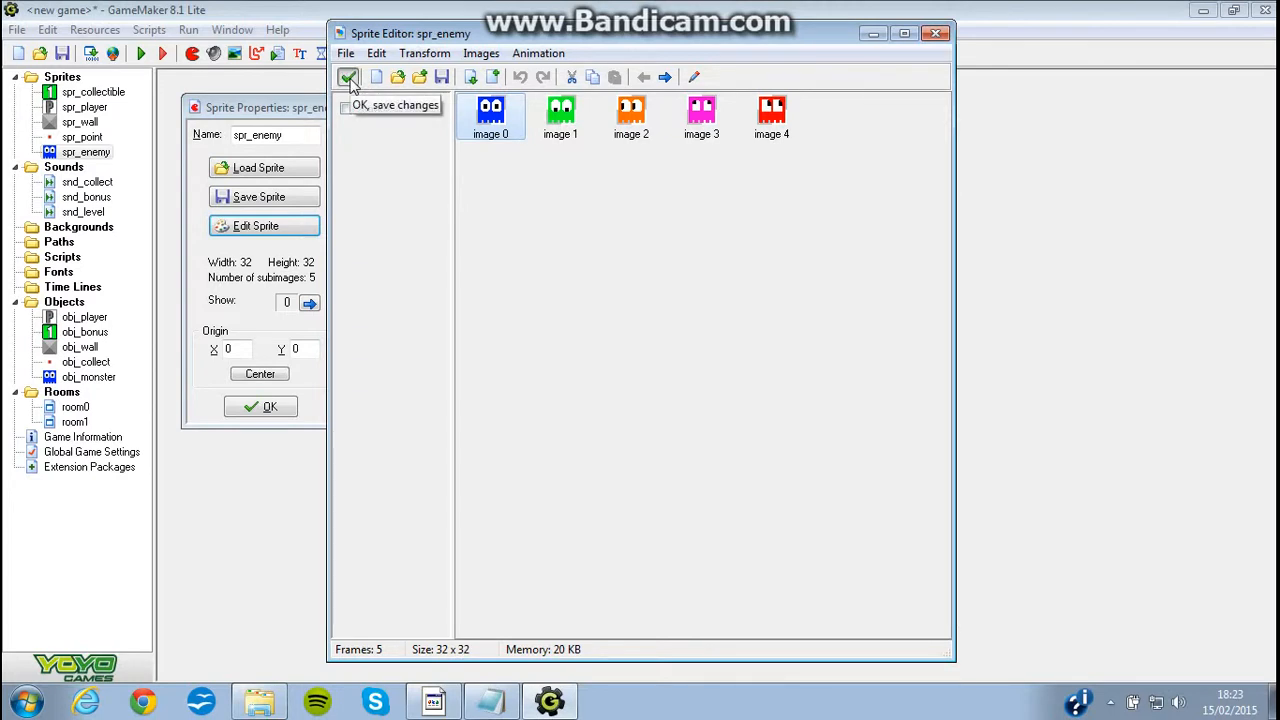
{"action": "left_click", "coordinate": [348, 76]}
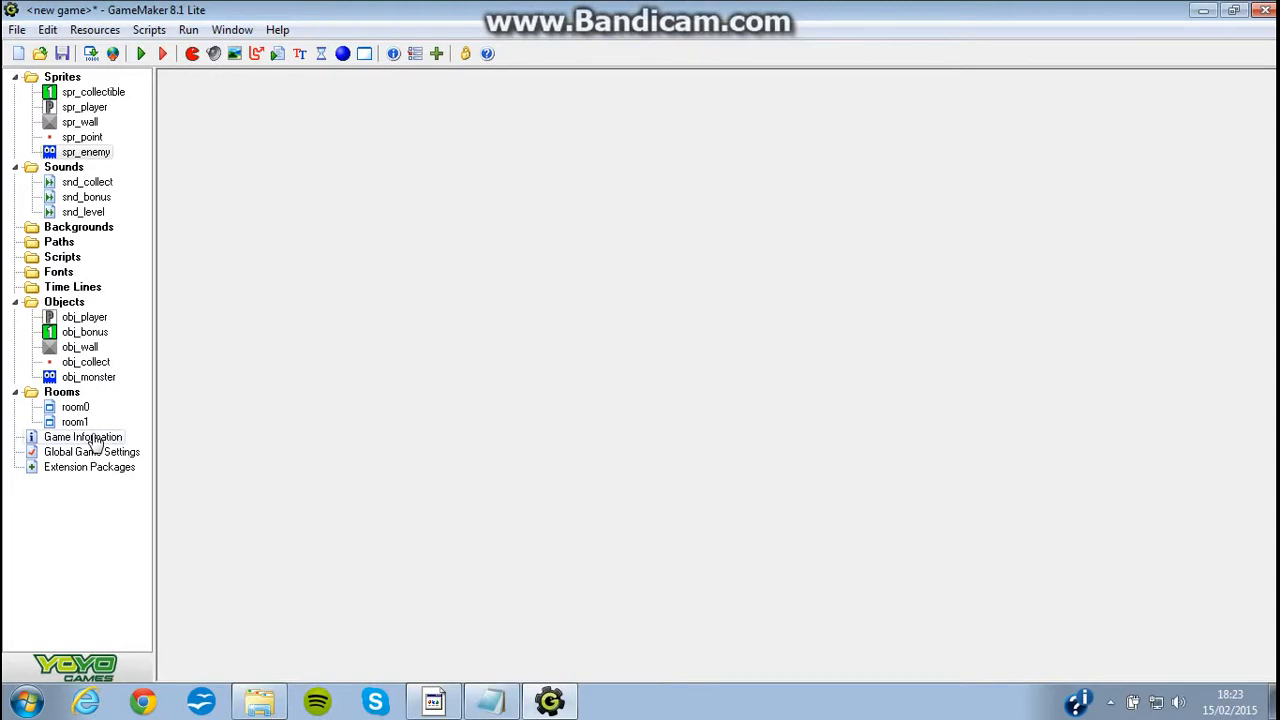
{"action": "double_click", "coordinate": [82, 436]}
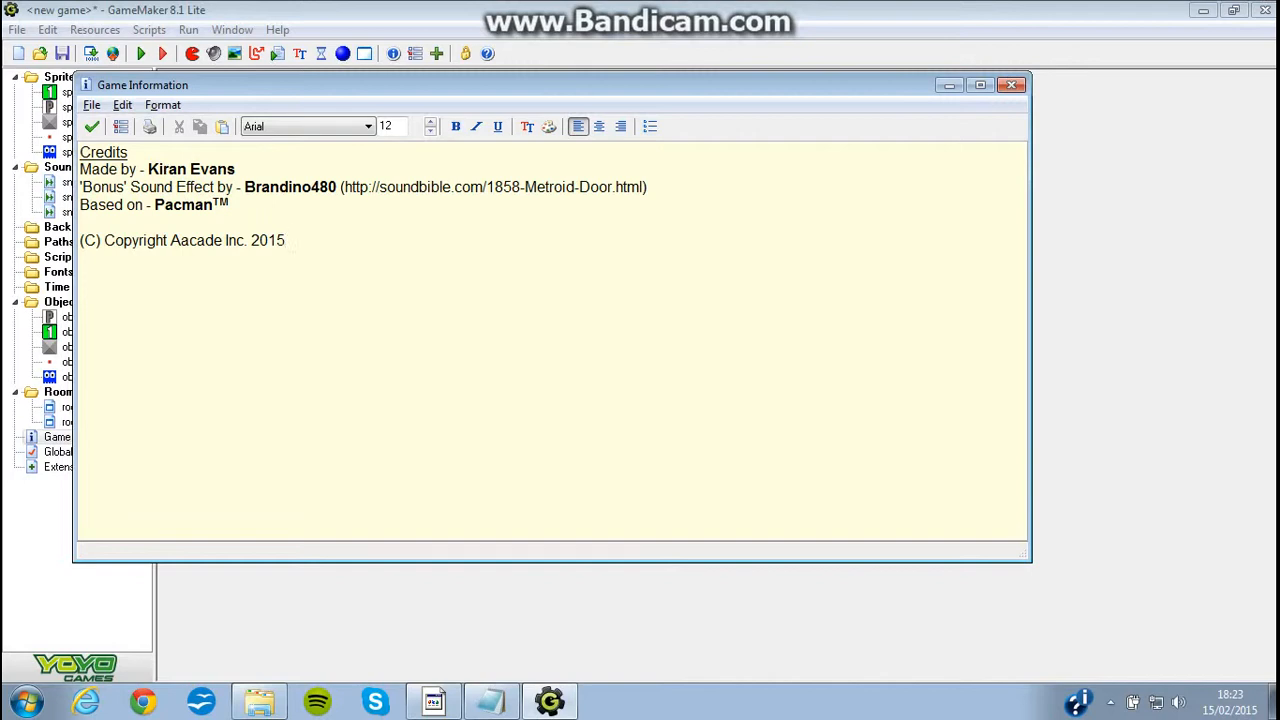
{"action": "left_click", "coordinate": [284, 240]}
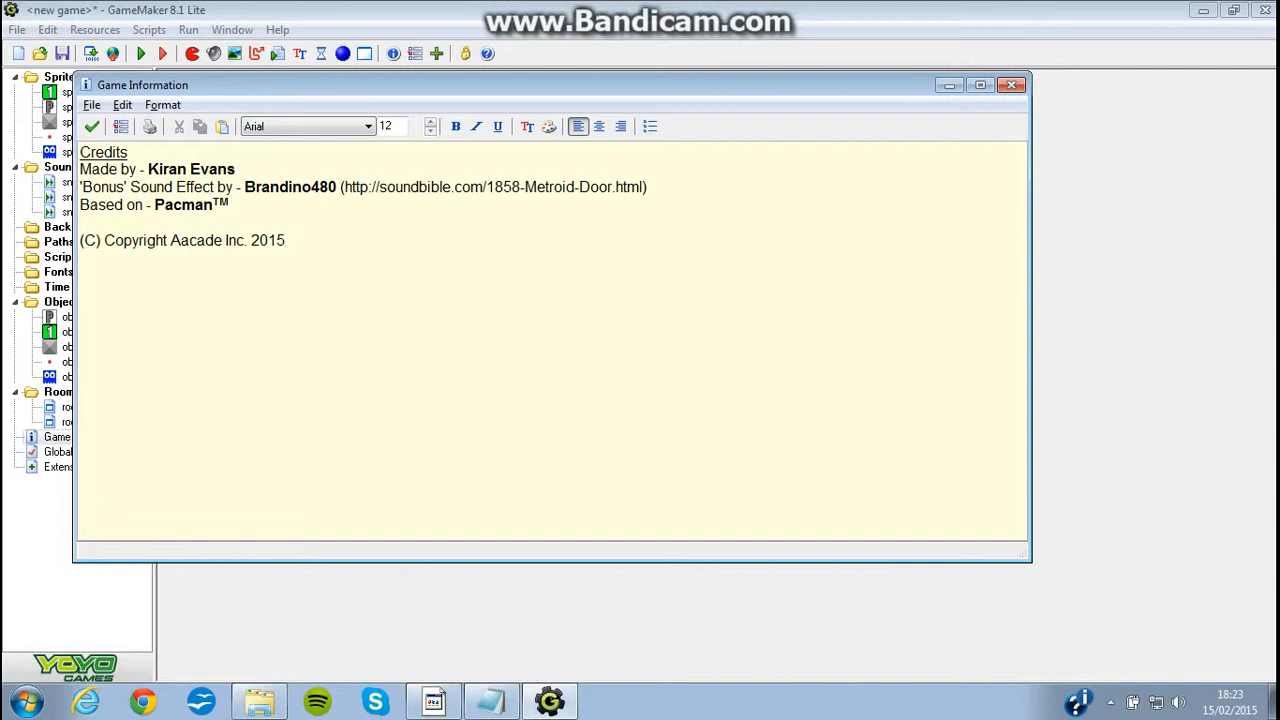
{"action": "mouse_move", "coordinate": [92, 126]}
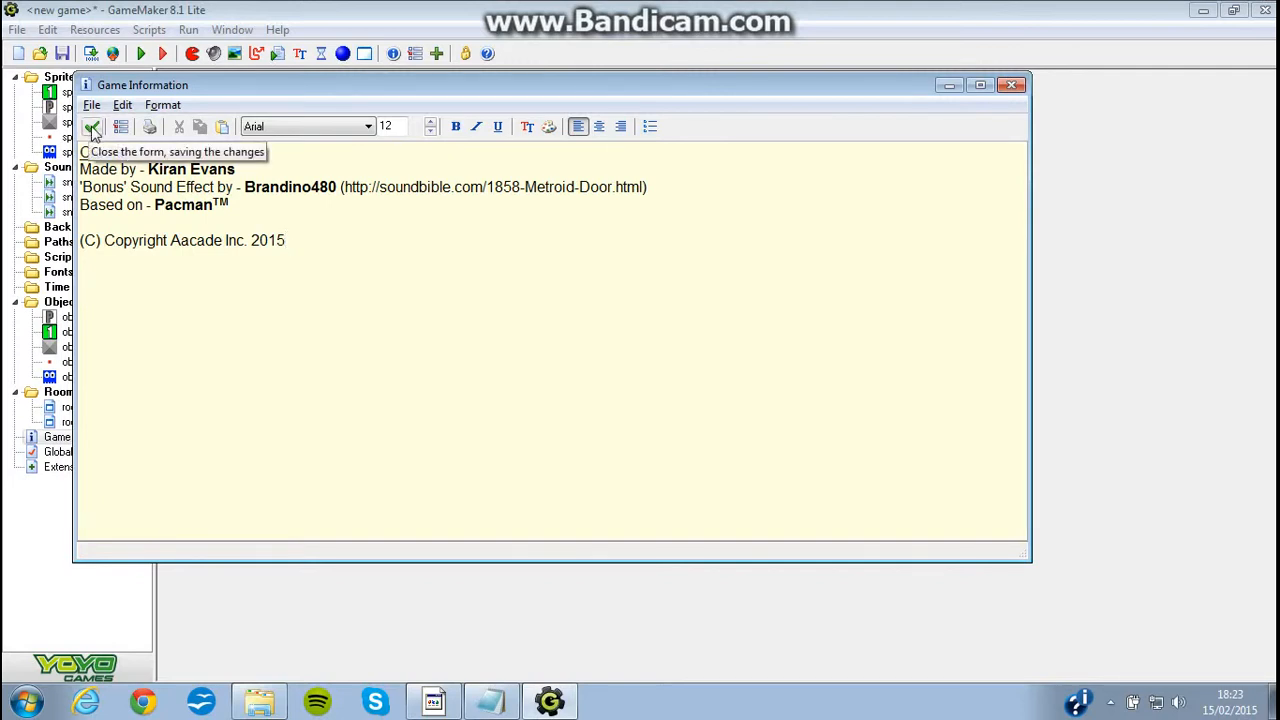
{"action": "left_click", "coordinate": [92, 126]}
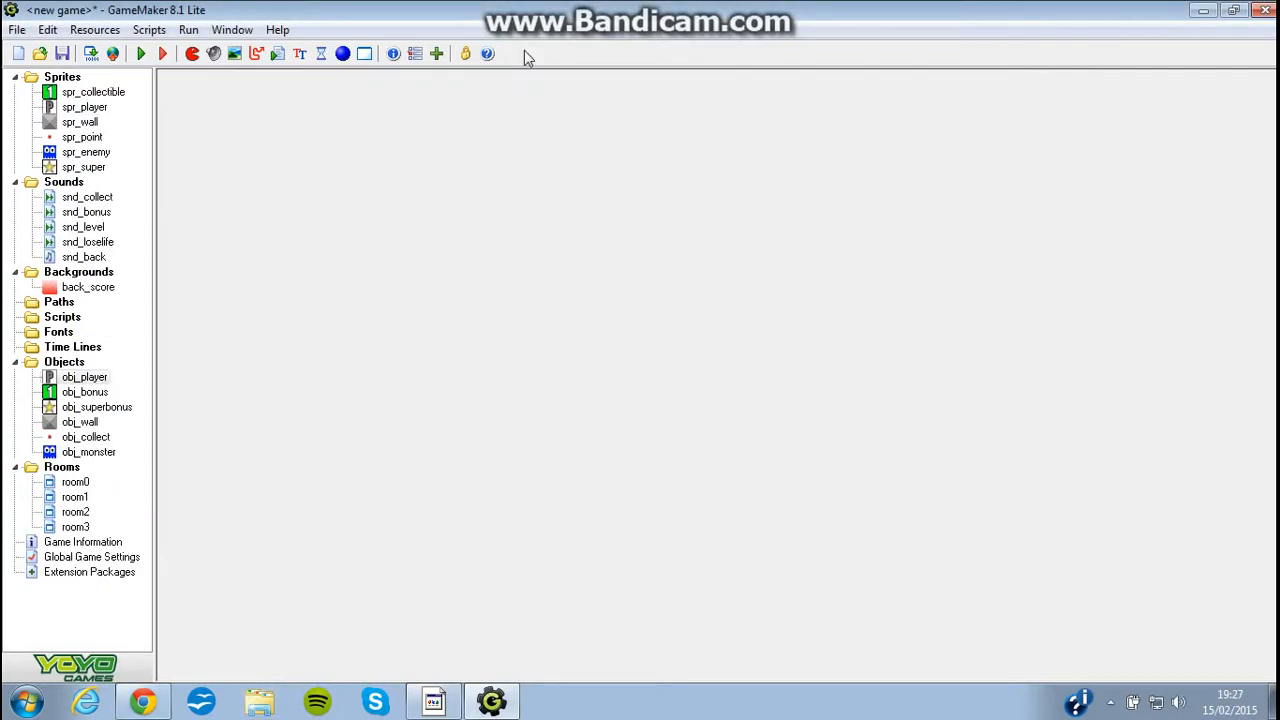